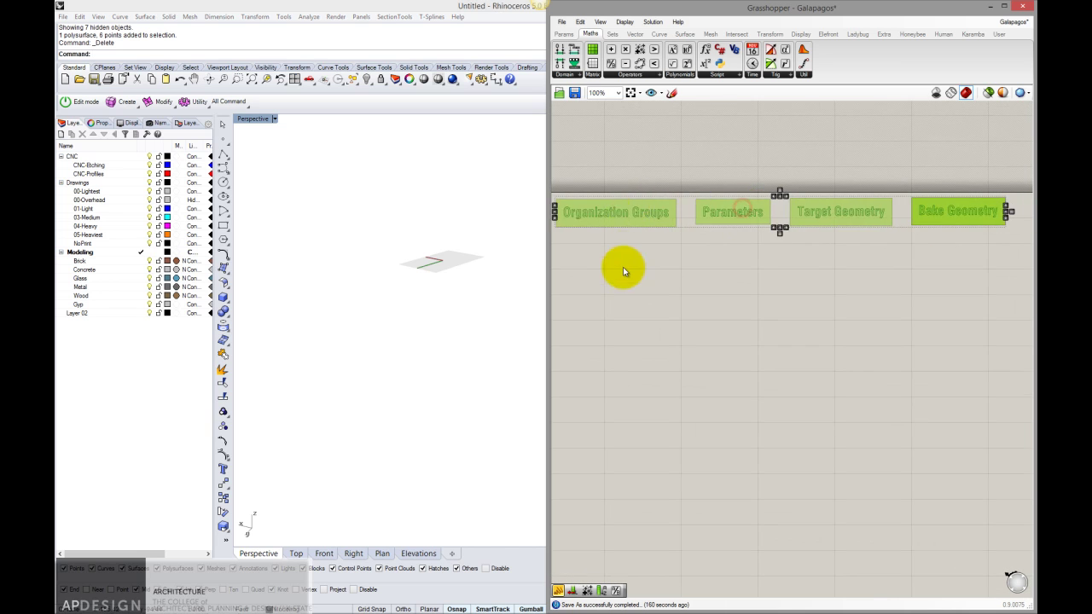
Step: Recolour the Bake Geometry group blue and make that group colour the default
{"action": "left_click_drag", "start_coordinate": [622, 271], "coordinate": [767, 171]}
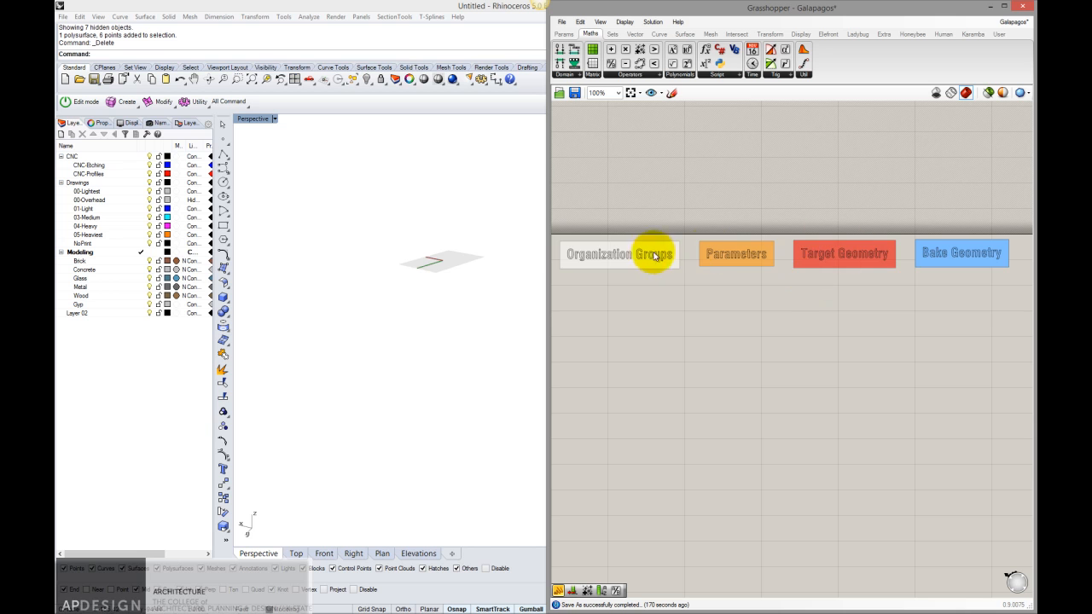
{"action": "mouse_move", "coordinate": [665, 266]}
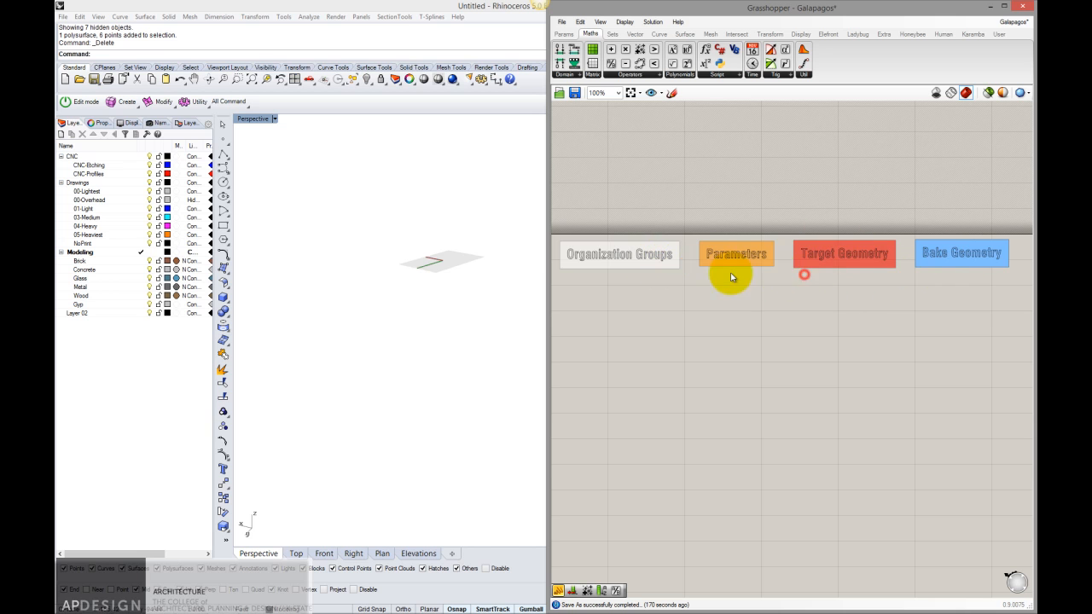
{"action": "mouse_move", "coordinate": [703, 283]}
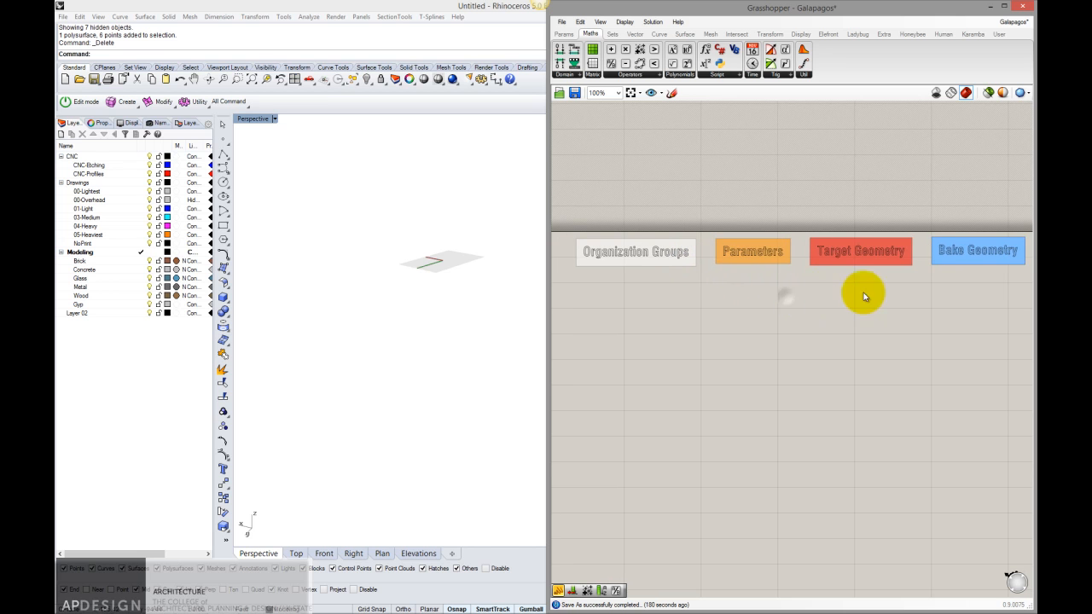
{"action": "mouse_move", "coordinate": [635, 253]}
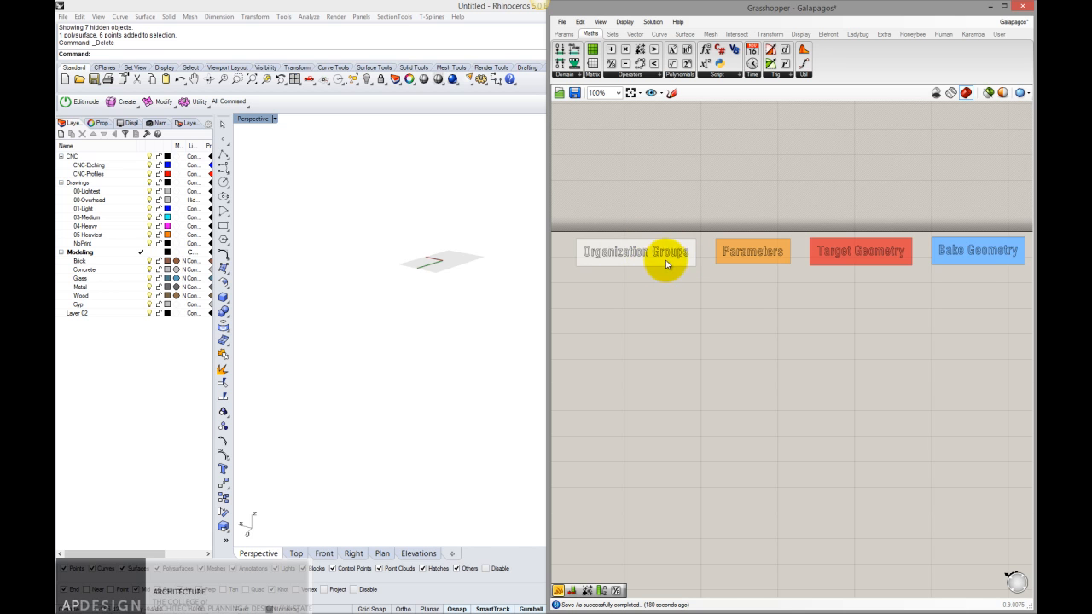
{"action": "mouse_move", "coordinate": [774, 262]}
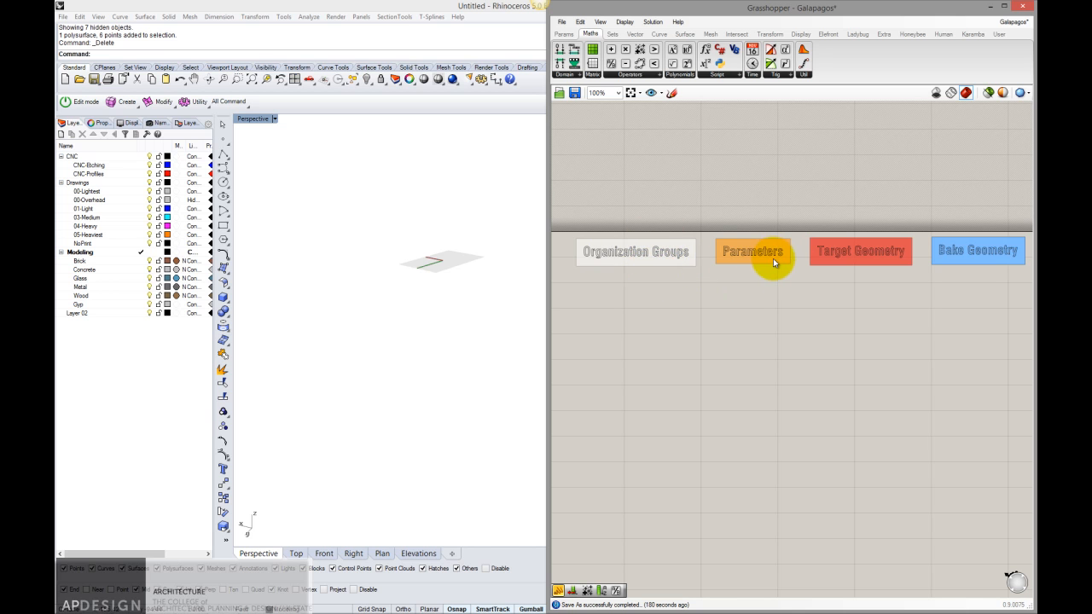
{"action": "mouse_move", "coordinate": [713, 332]}
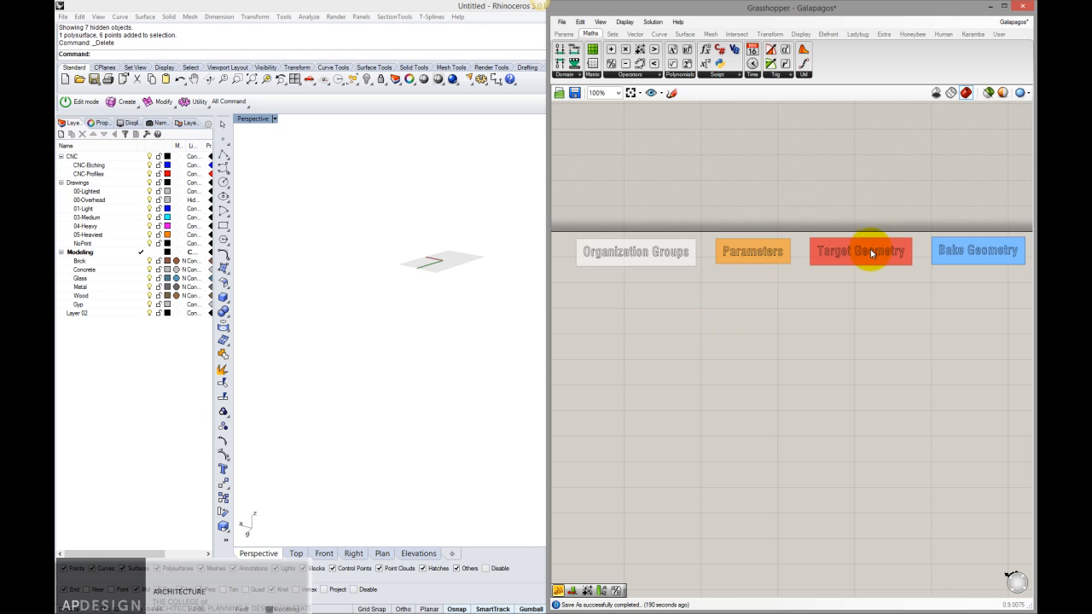
{"action": "mouse_move", "coordinate": [976, 263]}
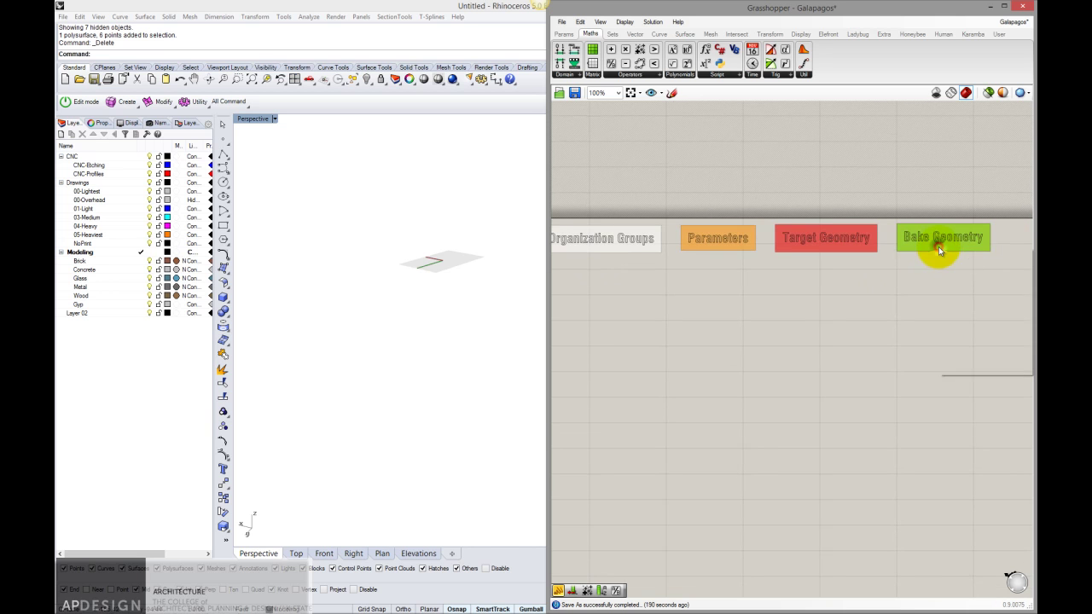
{"action": "right_click", "coordinate": [938, 249]}
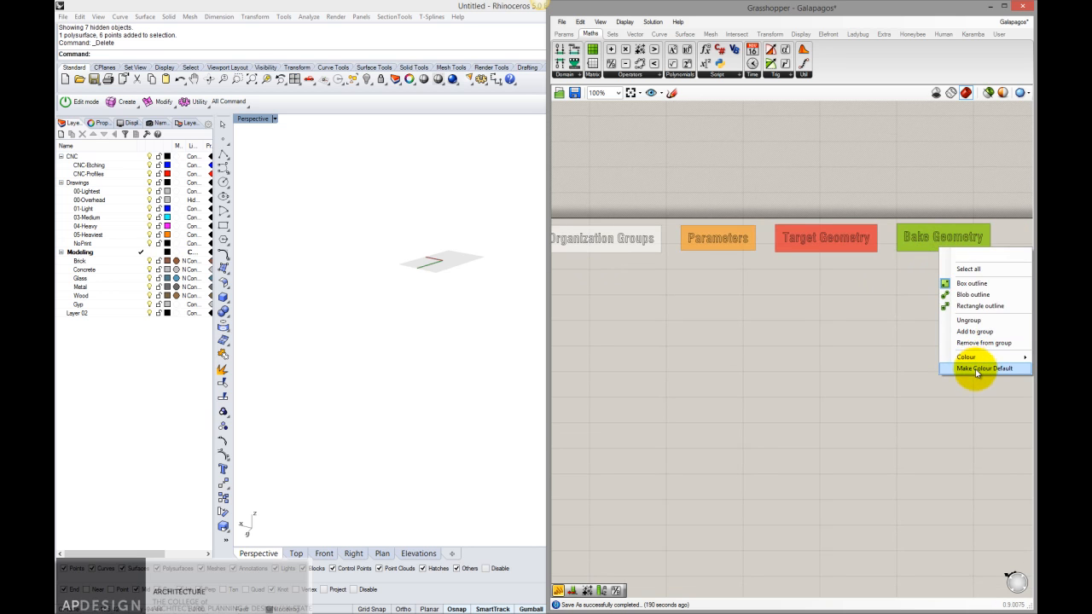
{"action": "left_click", "coordinate": [985, 368]}
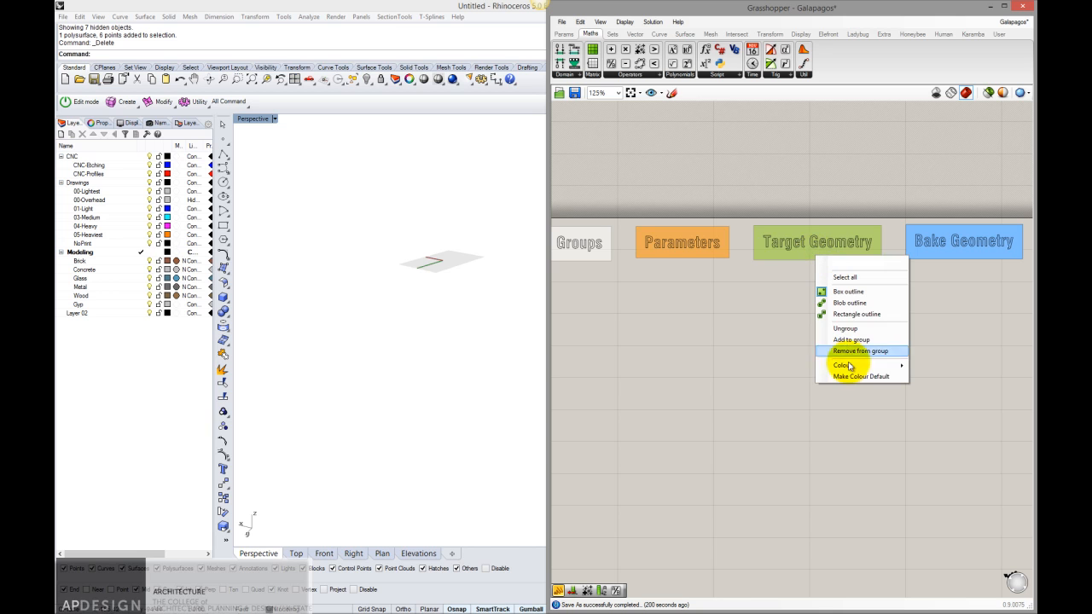
{"action": "mouse_move", "coordinate": [859, 377]}
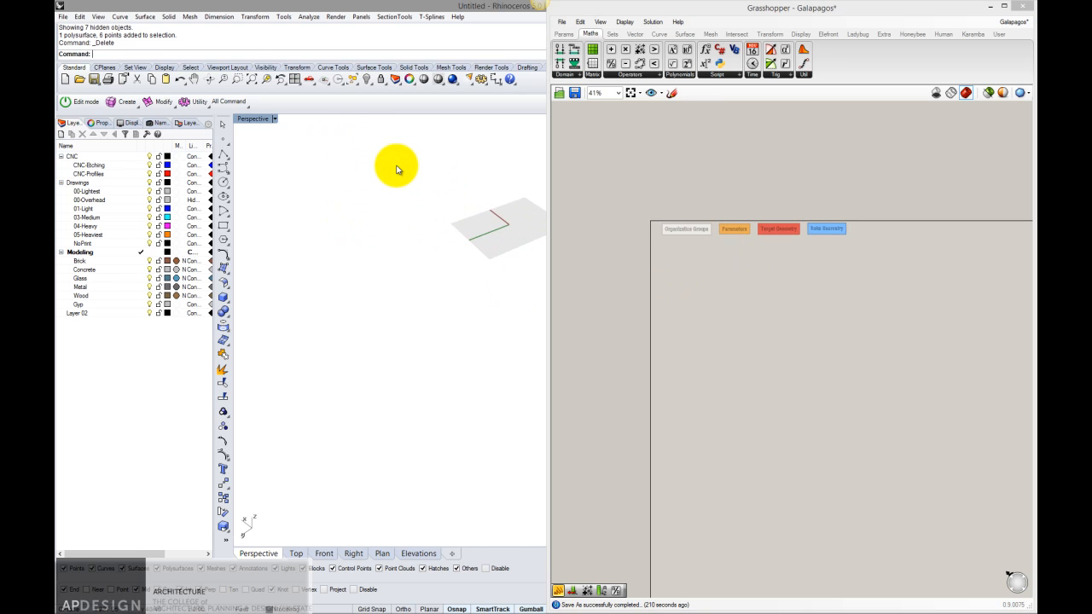
{"action": "mouse_move", "coordinate": [437, 182]}
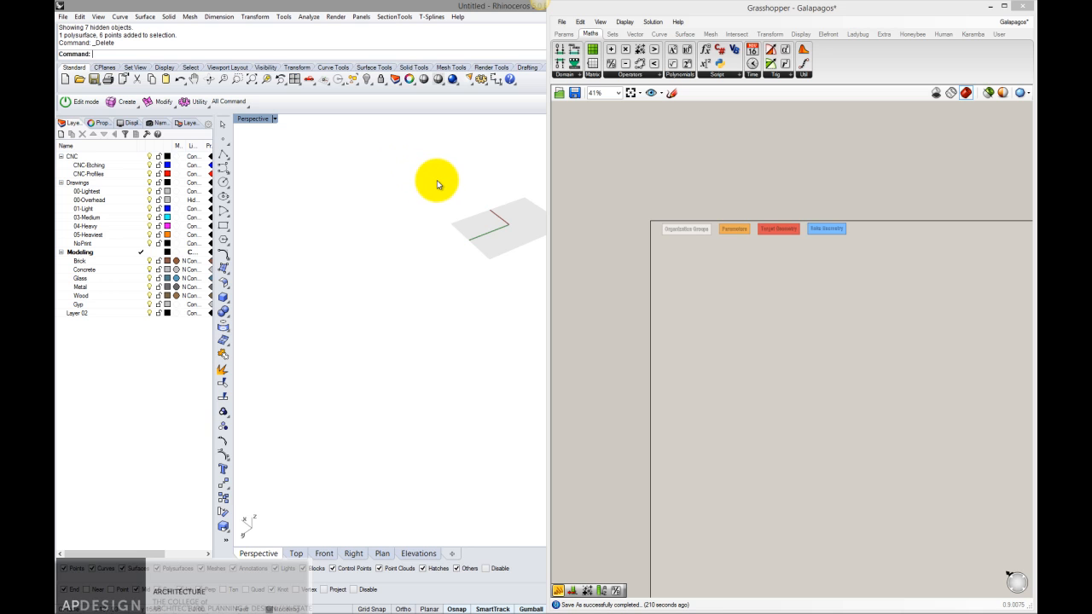
{"action": "mouse_move", "coordinate": [406, 126]}
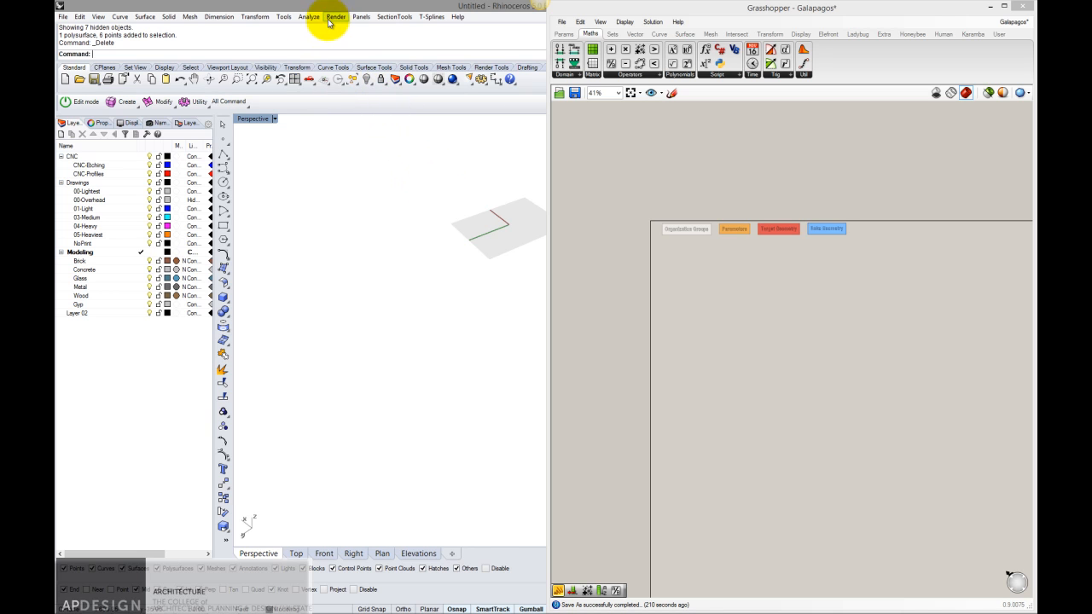
{"action": "mouse_move", "coordinate": [167, 17]}
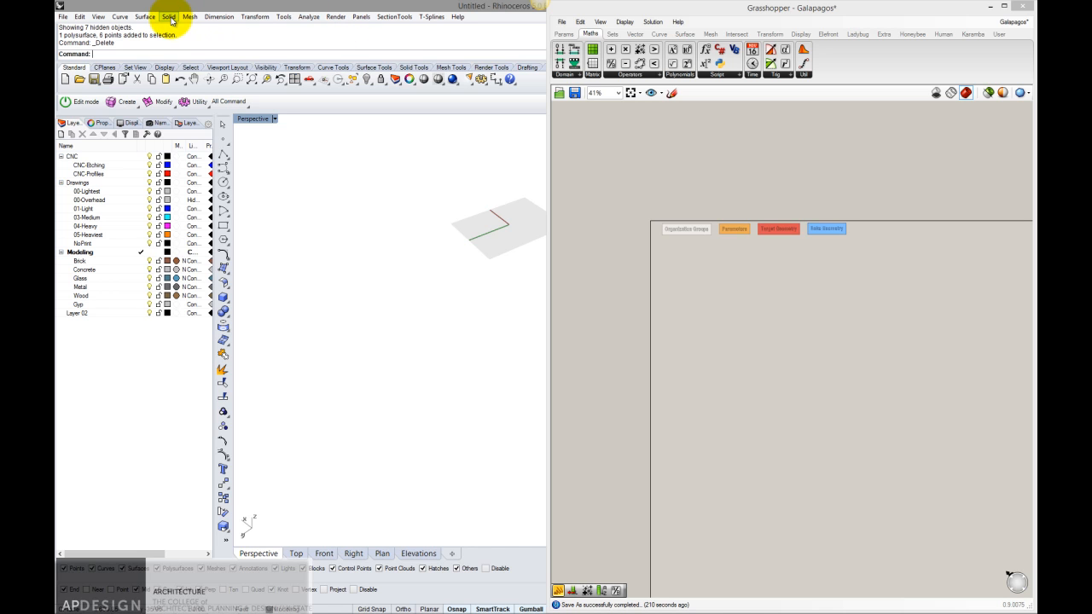
Step: Create a corner-to-corner box from the Solid menu, entering 50,50 for the base corner
{"action": "left_click", "coordinate": [169, 17]}
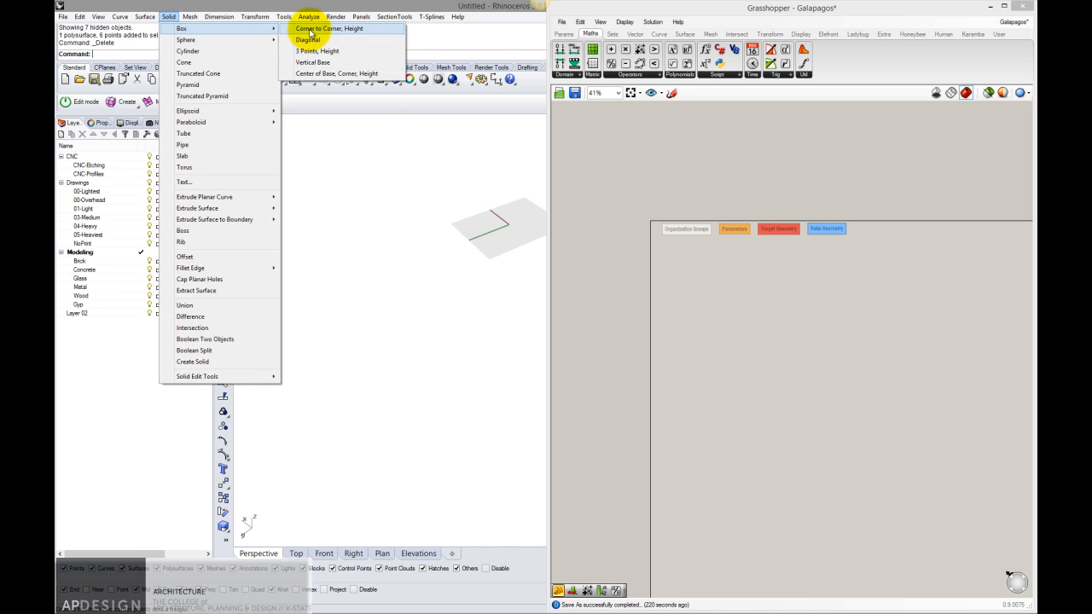
{"action": "left_click", "coordinate": [307, 39]}
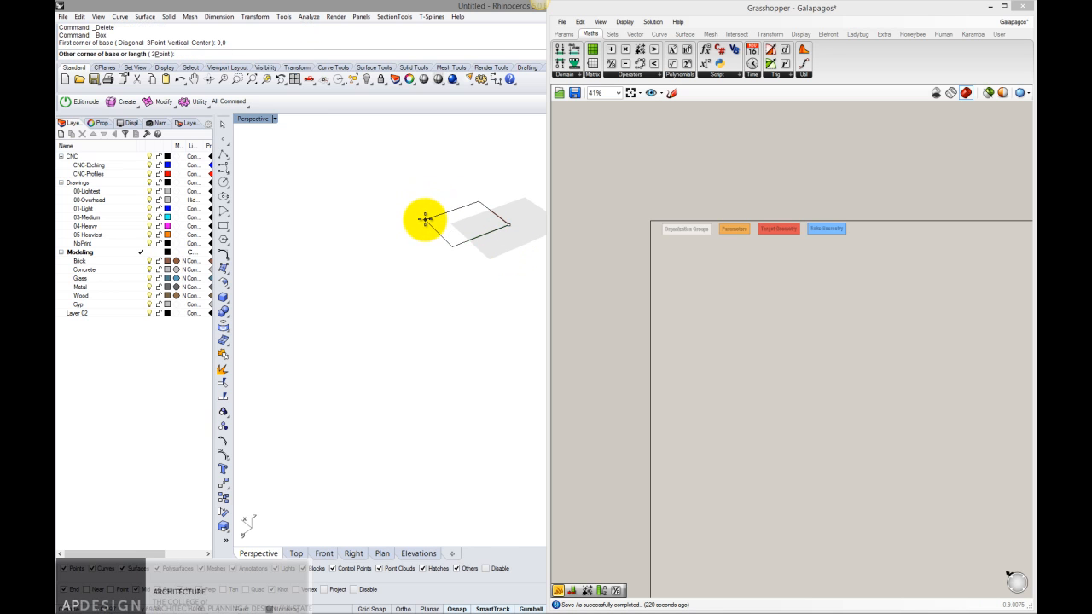
{"action": "type", "text": "50,50"}
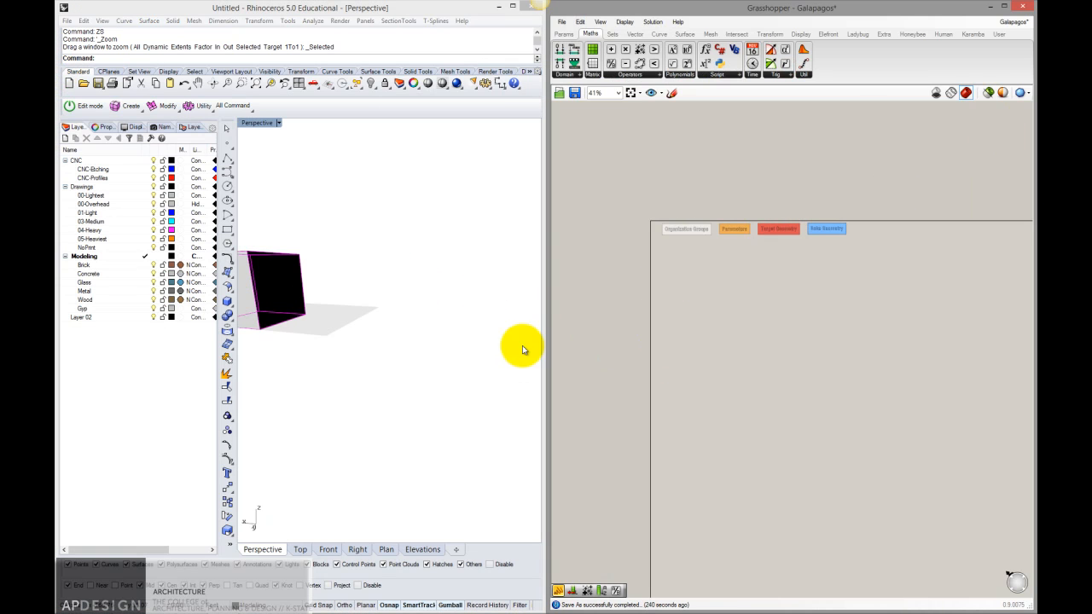
{"action": "mouse_move", "coordinate": [225, 119]}
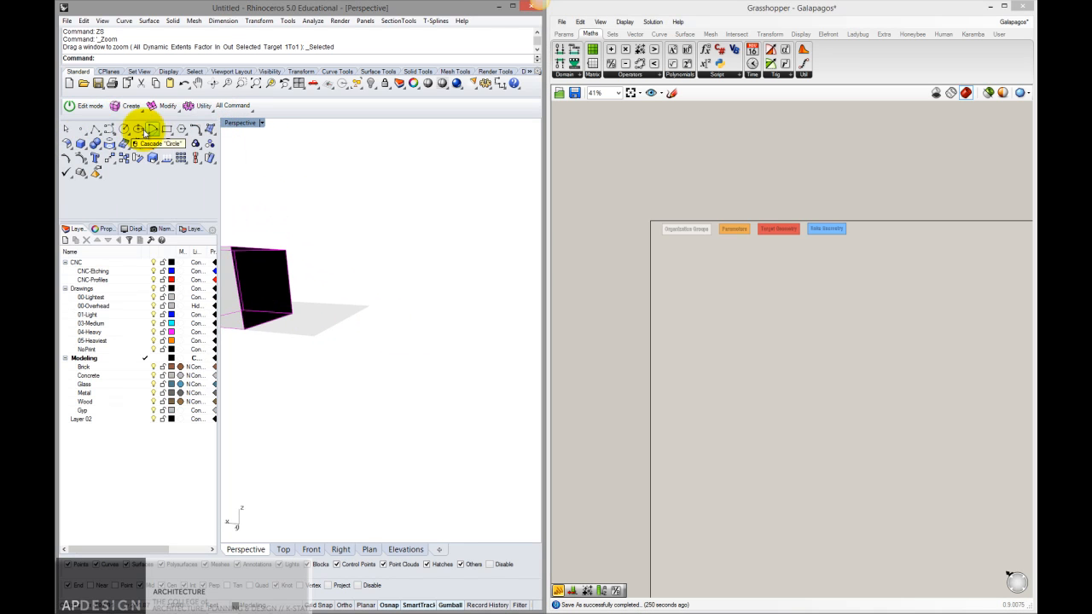
{"action": "mouse_move", "coordinate": [219, 157]}
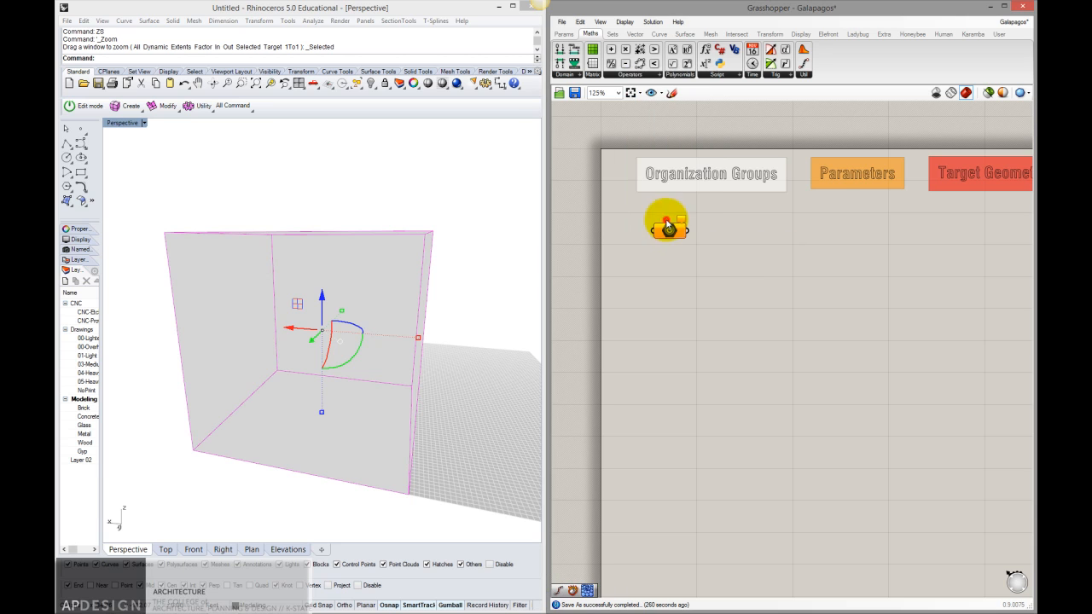
Step: Assign the Rhino box to the Geometry parameter via Set one Geometry
{"action": "right_click", "coordinate": [669, 221]}
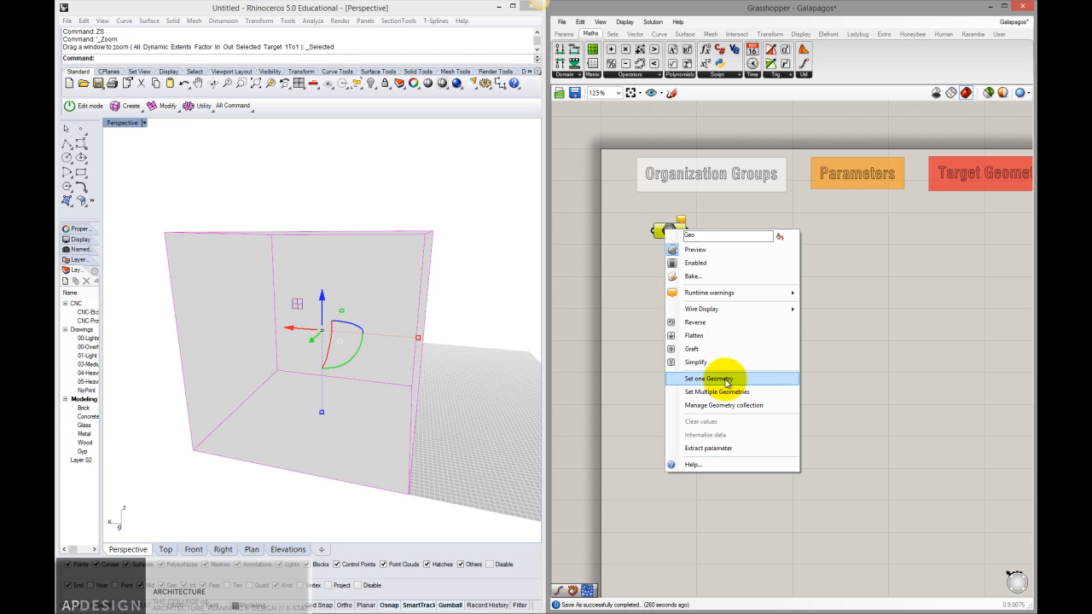
{"action": "left_click", "coordinate": [706, 379]}
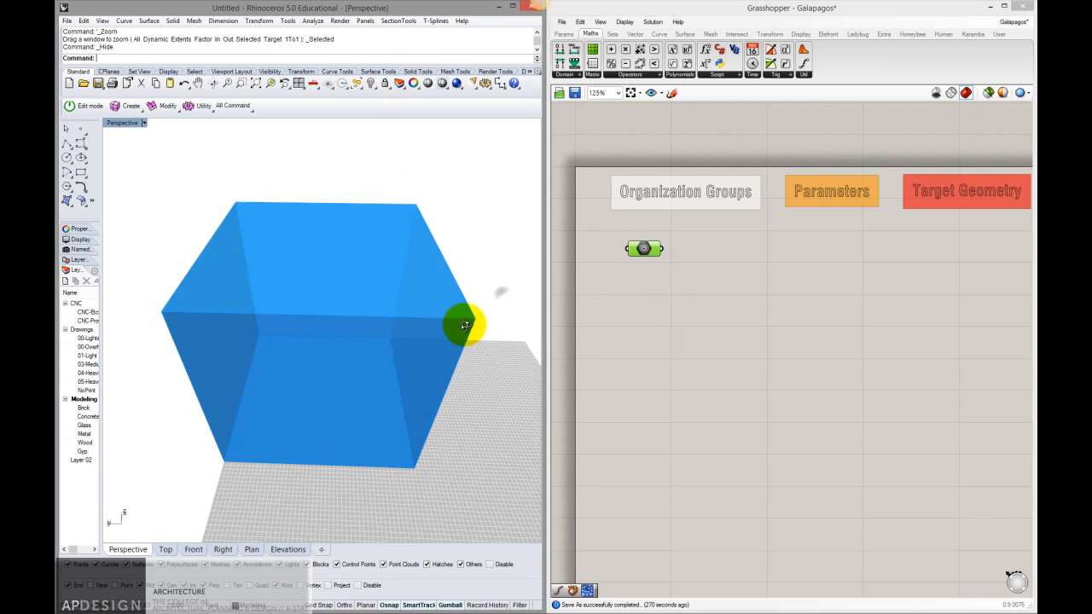
{"action": "left_click", "coordinate": [644, 249]}
{"action": "type", "text": "vo"}
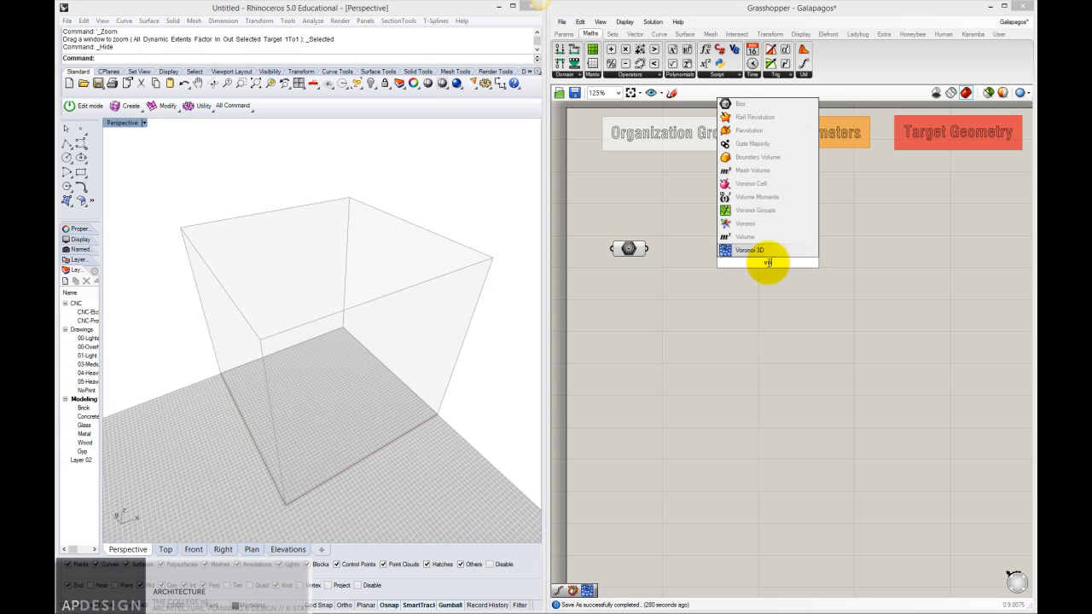
Step: Place a Voronoi 3D component and wire the referenced box into its Box input
{"action": "left_click", "coordinate": [749, 249]}
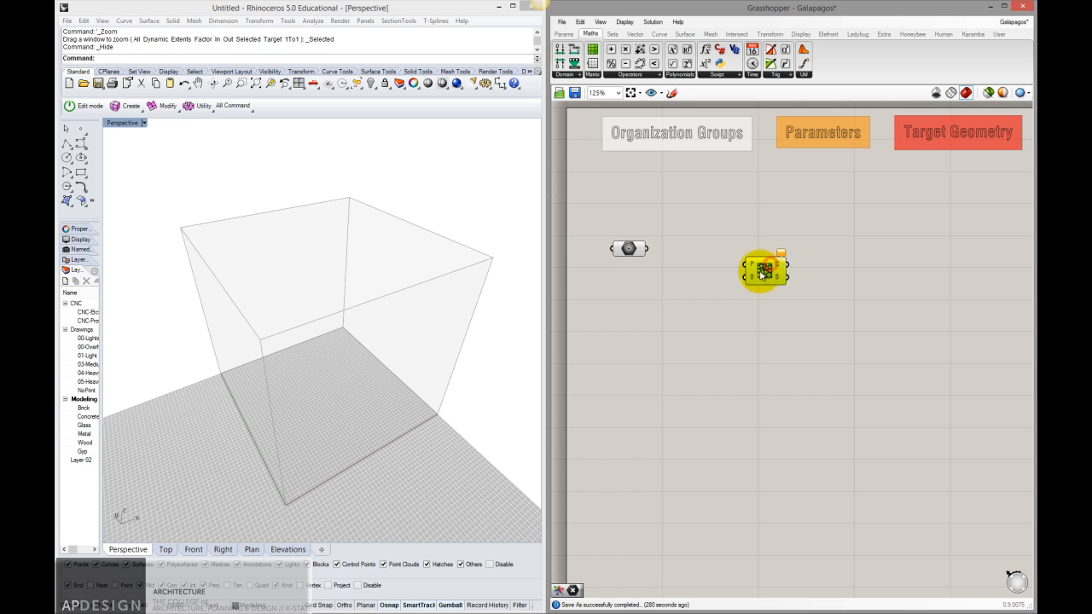
{"action": "mouse_move", "coordinate": [760, 271]}
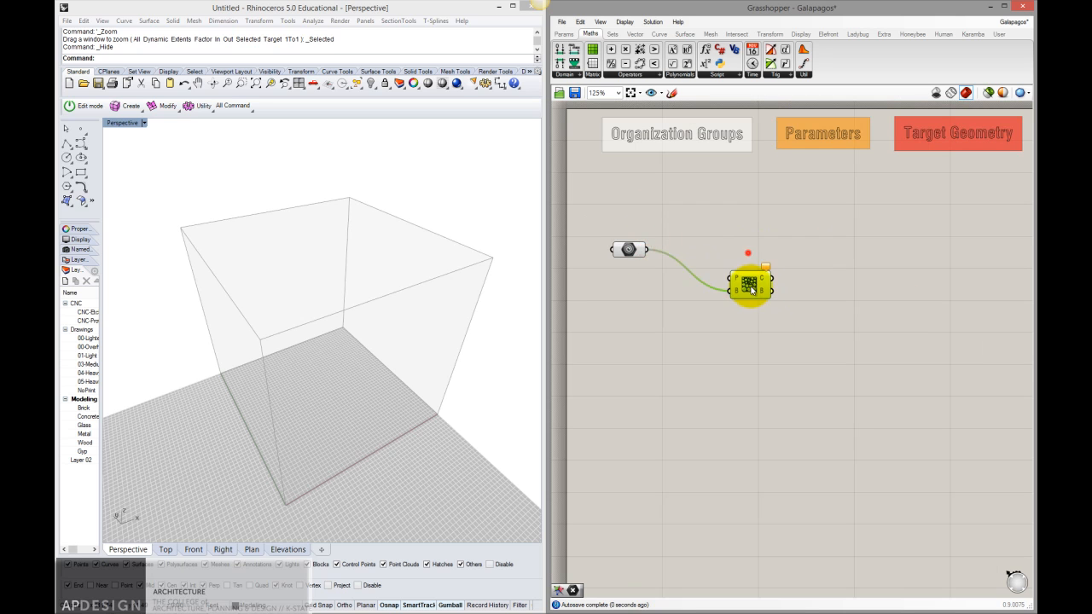
{"action": "left_click_drag", "start_coordinate": [749, 287], "coordinate": [742, 262]}
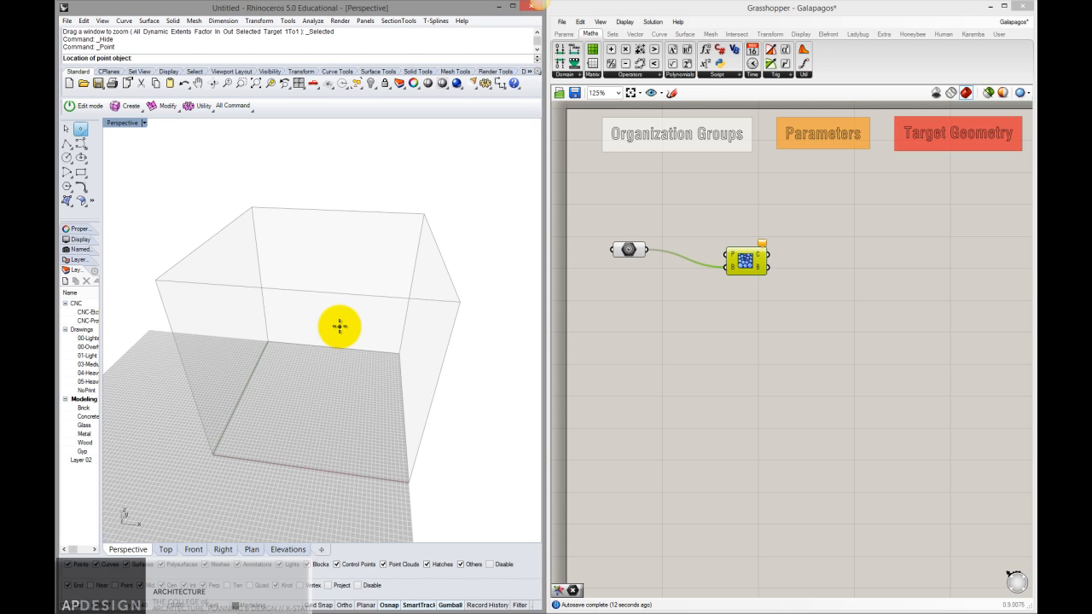
{"action": "mouse_move", "coordinate": [782, 282]}
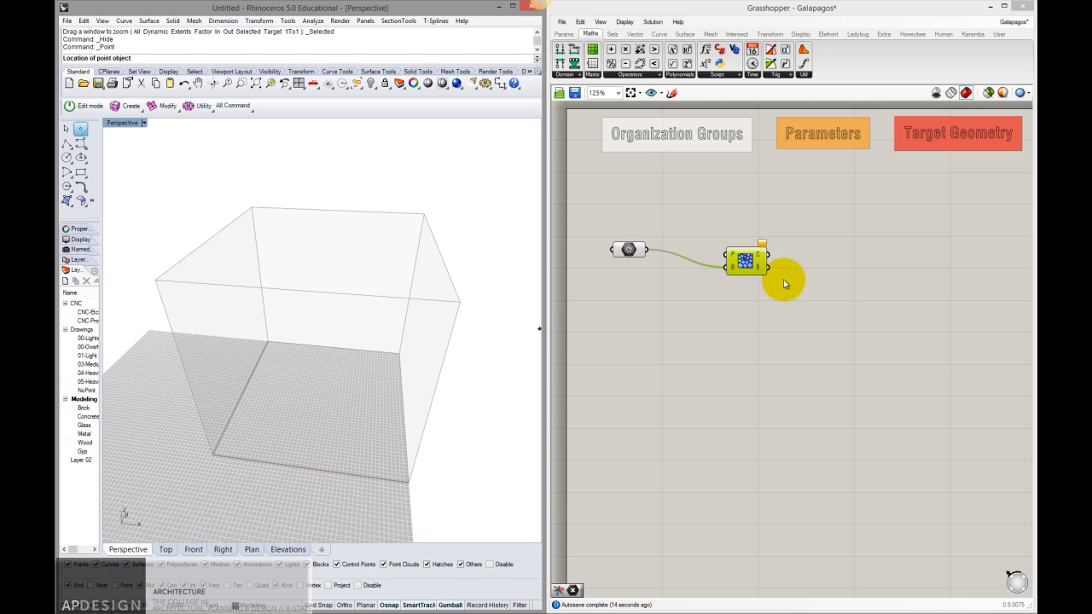
{"action": "mouse_move", "coordinate": [668, 282]}
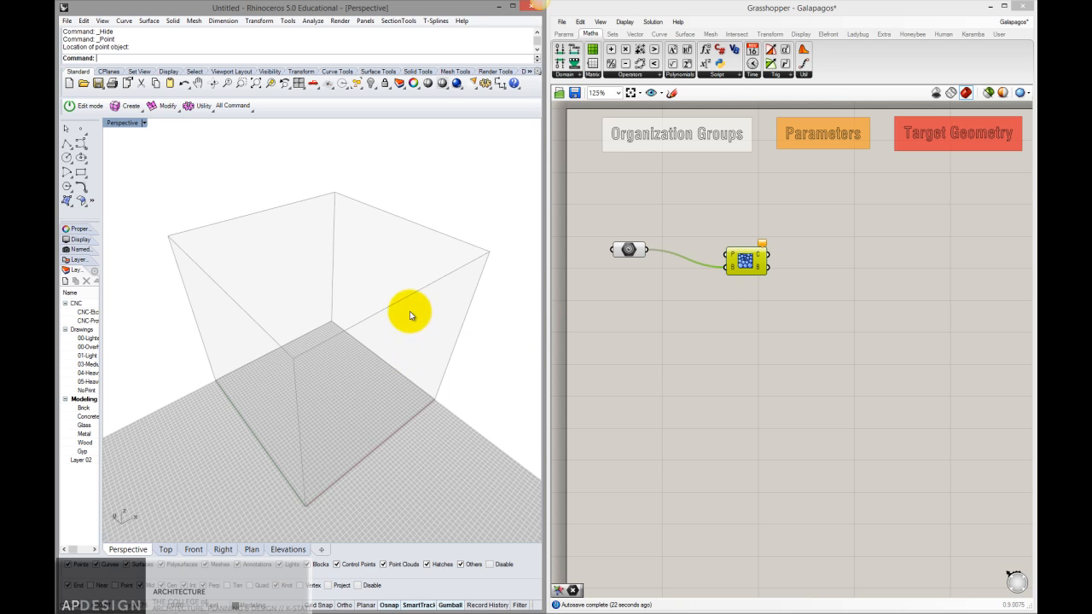
{"action": "left_click_drag", "start_coordinate": [409, 315], "coordinate": [450, 242]}
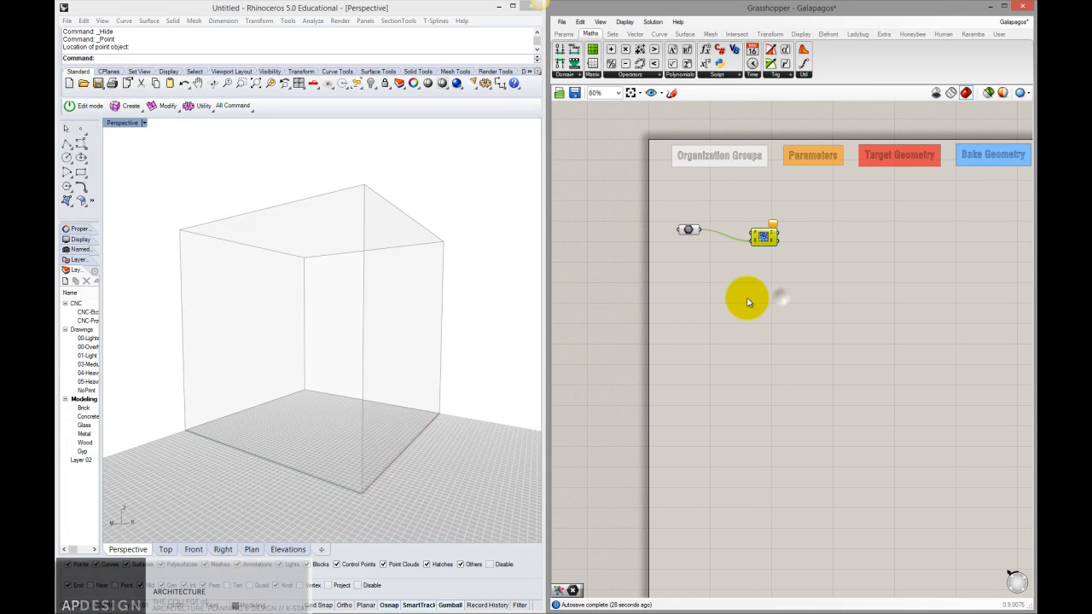
{"action": "mouse_move", "coordinate": [741, 302]}
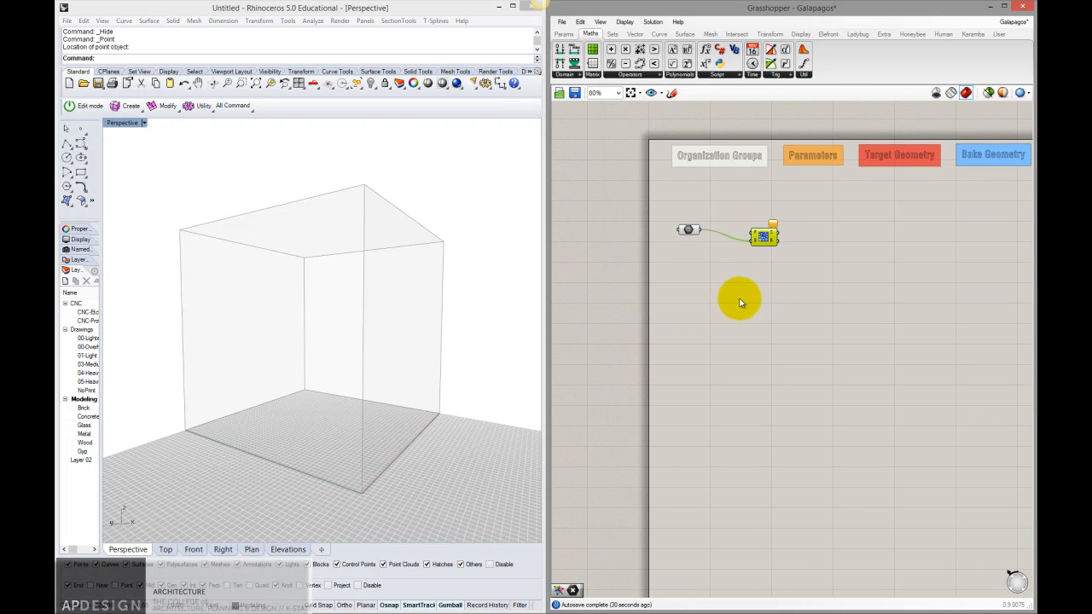
Step: Add a Number Slider, set its range with value 50, and duplicate it for X, Y and Z
{"action": "double_click", "coordinate": [740, 302]}
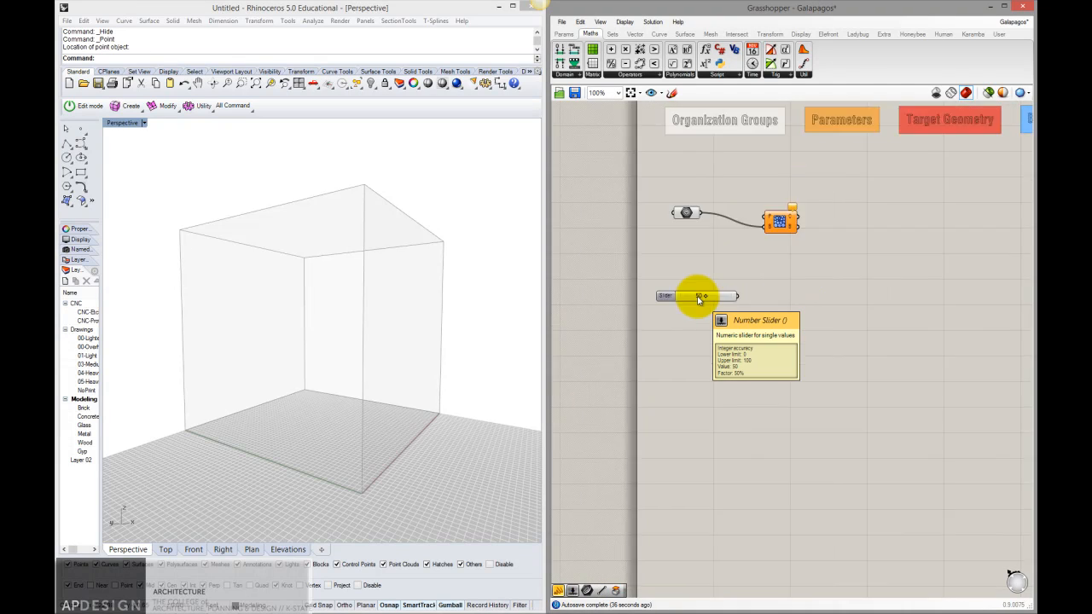
{"action": "double_click", "coordinate": [691, 297]}
{"action": "type", "text": "50"}
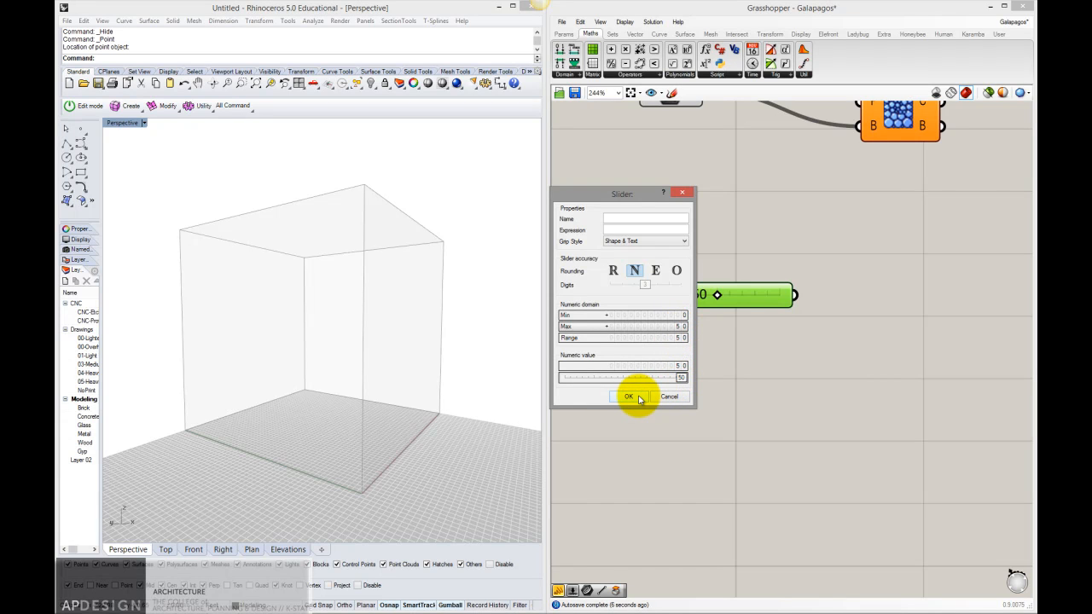
{"action": "left_click", "coordinate": [627, 395]}
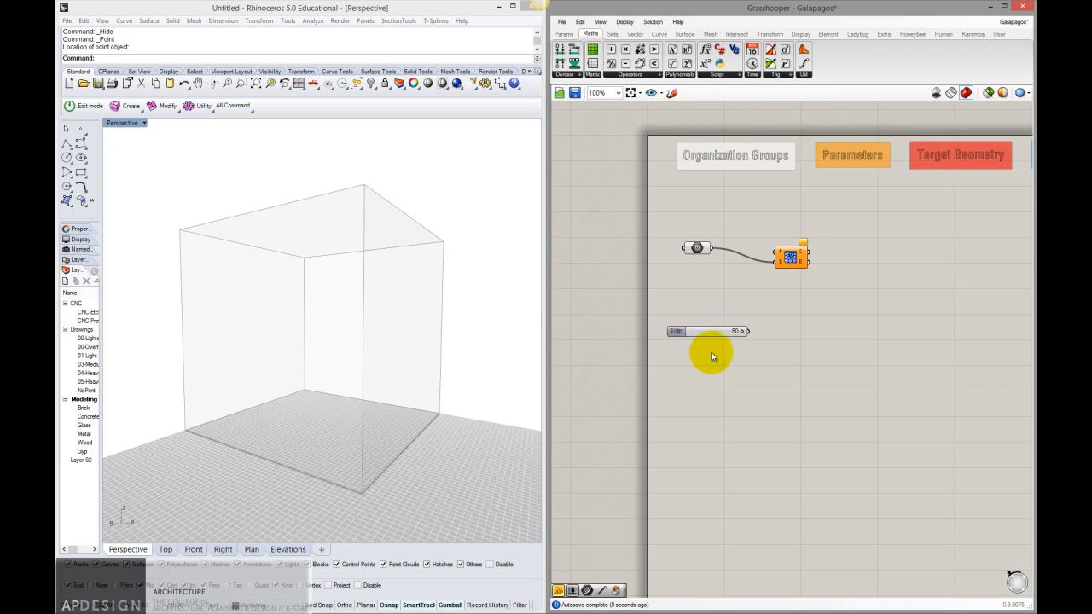
{"action": "scroll", "scroll_direction": "up", "scroll_amount": 3}
{"action": "type", "text": "xyz"}
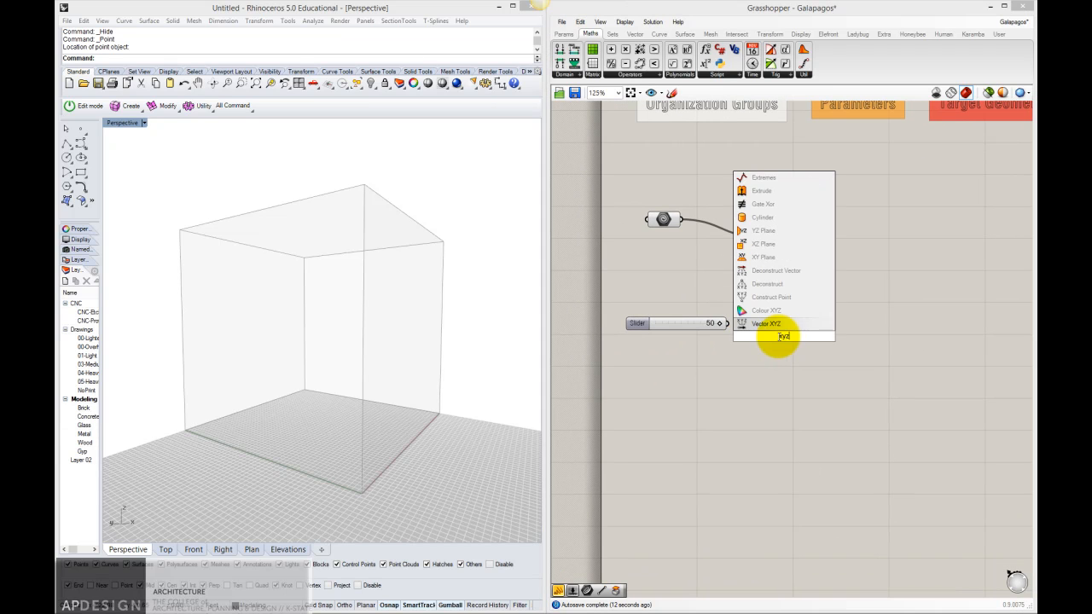
{"action": "left_click", "coordinate": [764, 324]}
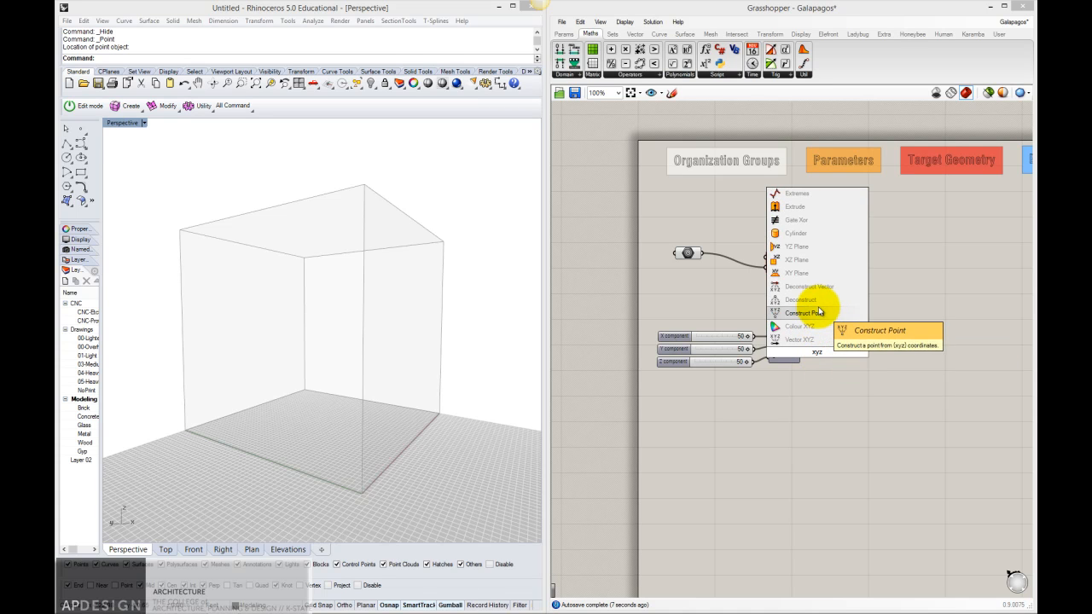
Step: Add a Construct Point fed by the X, Y, Z sliders and check the point inside the box
{"action": "left_click", "coordinate": [800, 314]}
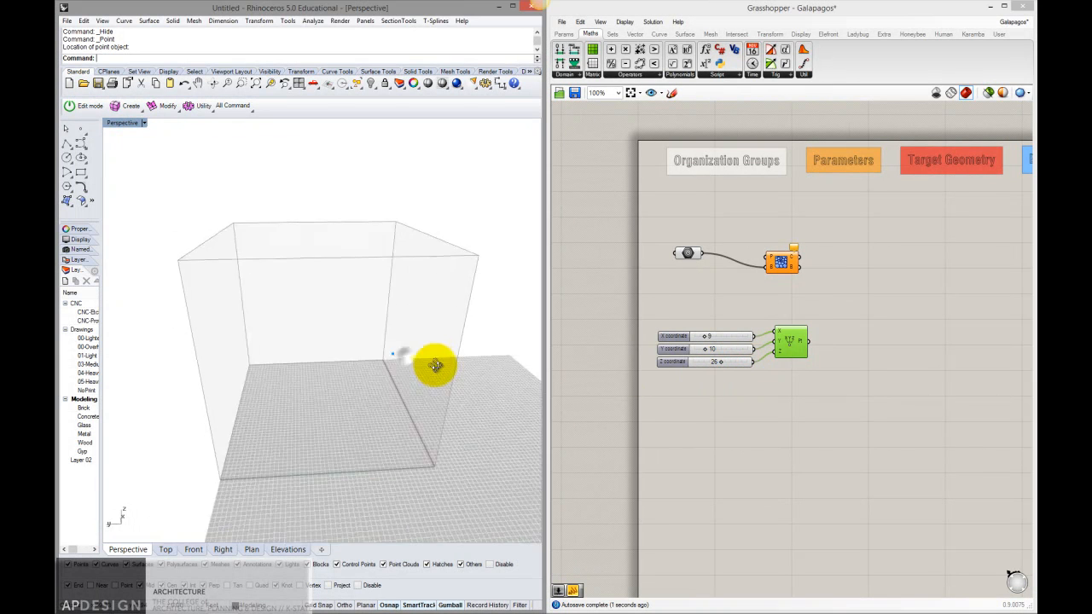
{"action": "left_click_drag", "start_coordinate": [435, 366], "coordinate": [571, 382]}
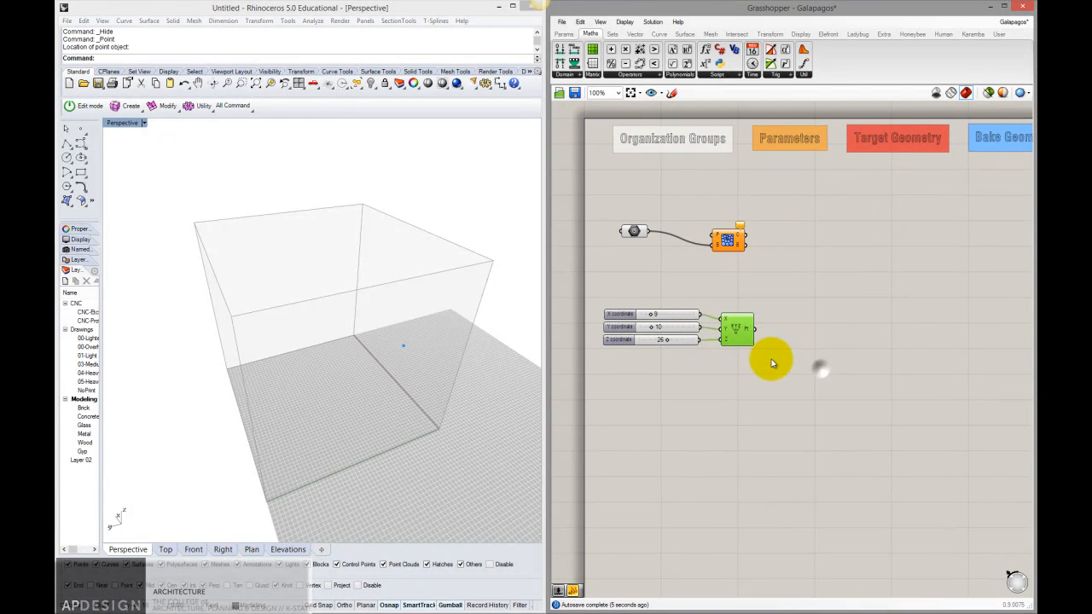
{"action": "mouse_move", "coordinate": [751, 368]}
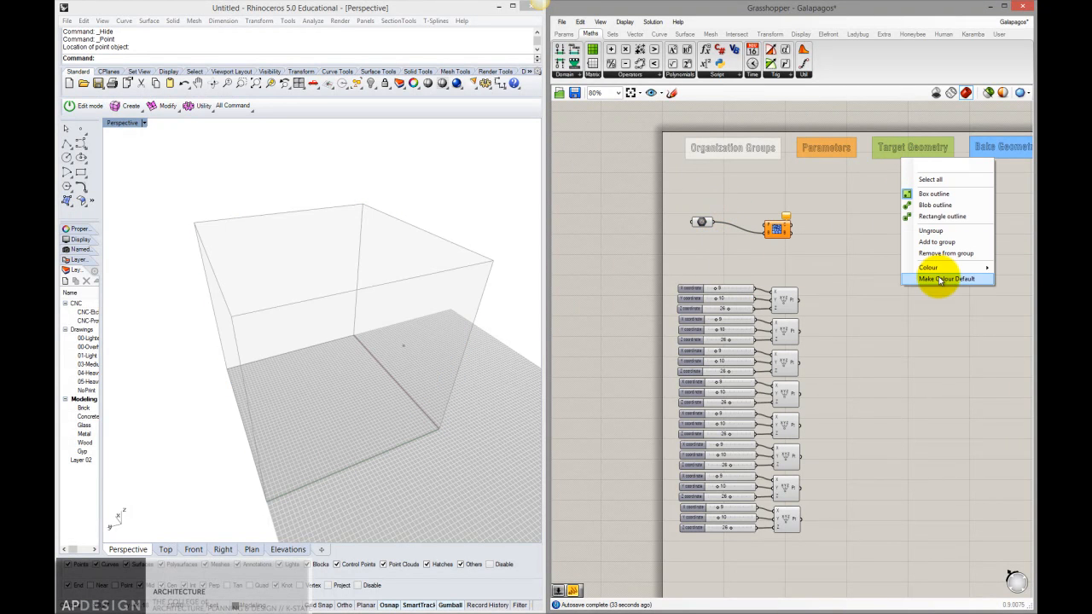
Step: Rename the Box component with a custom label starting 'Ba'
{"action": "left_click", "coordinate": [947, 280]}
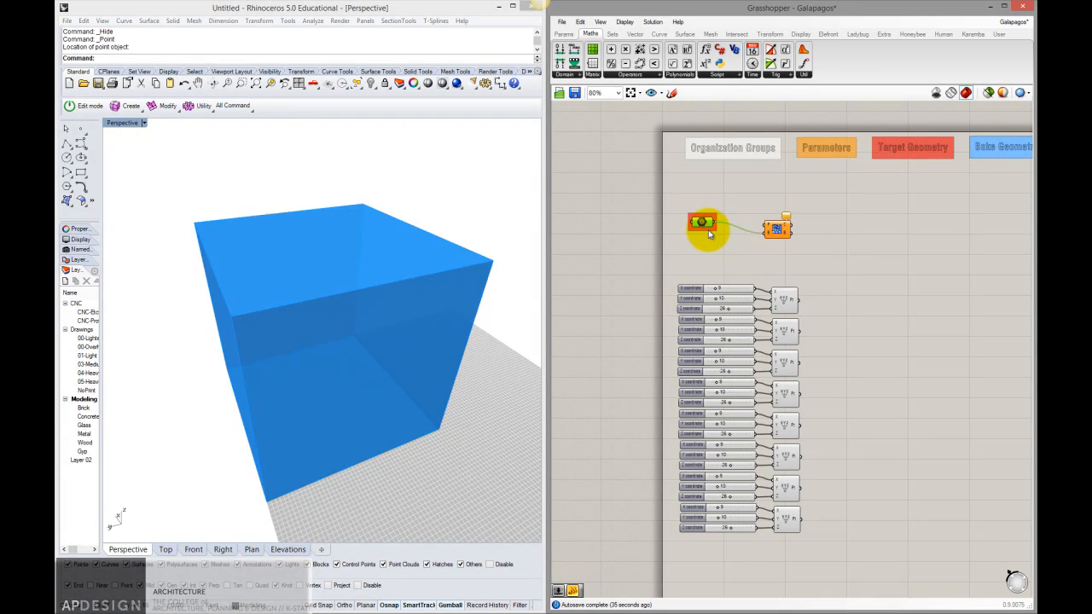
{"action": "right_click", "coordinate": [703, 208]}
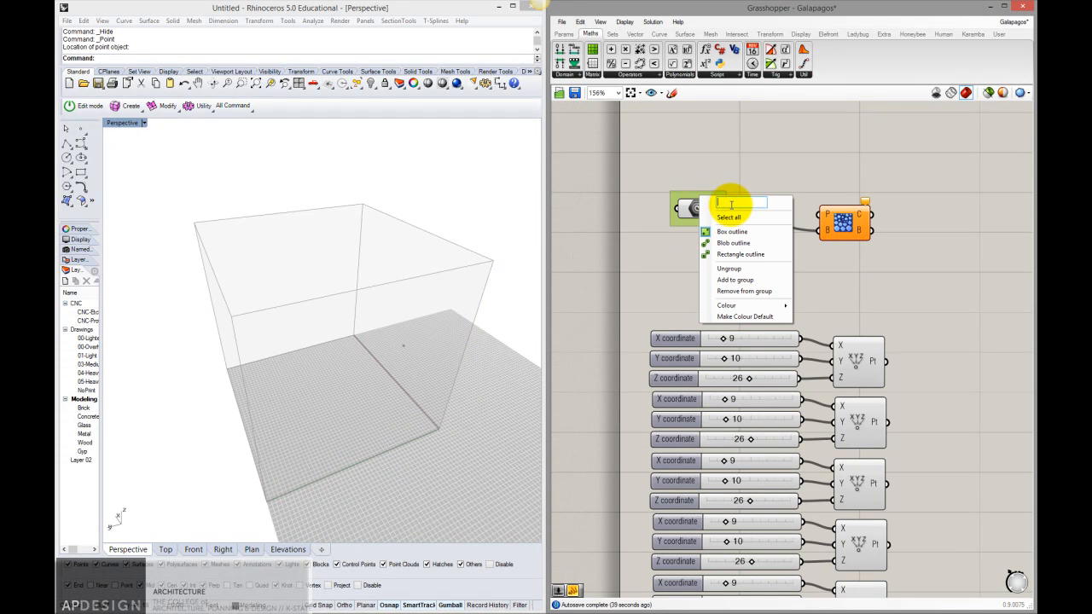
{"action": "type", "text": "Base Geometry"}
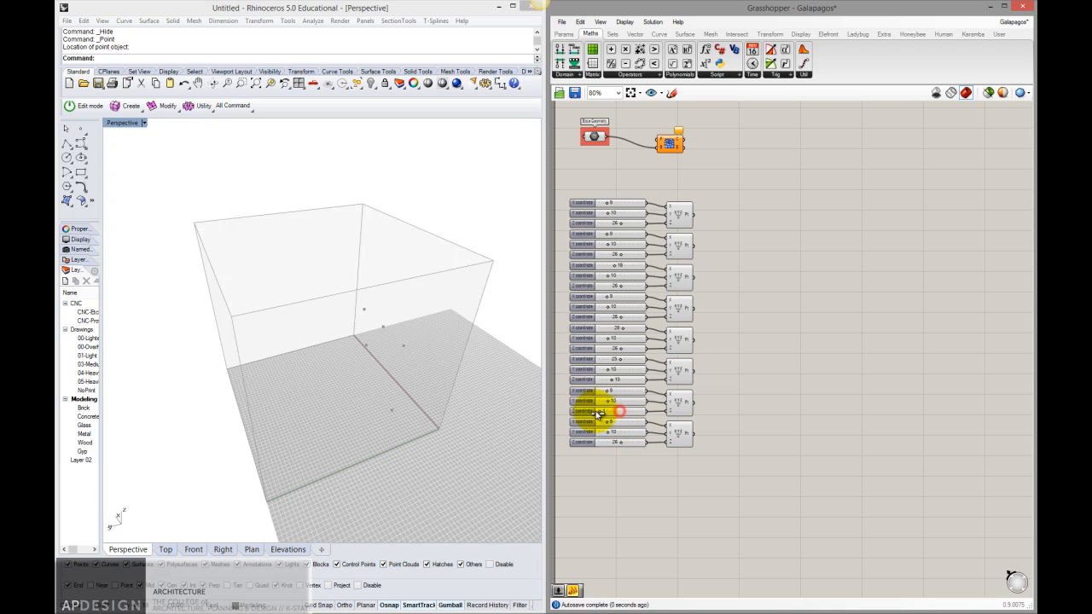
{"action": "mouse_move", "coordinate": [611, 435]}
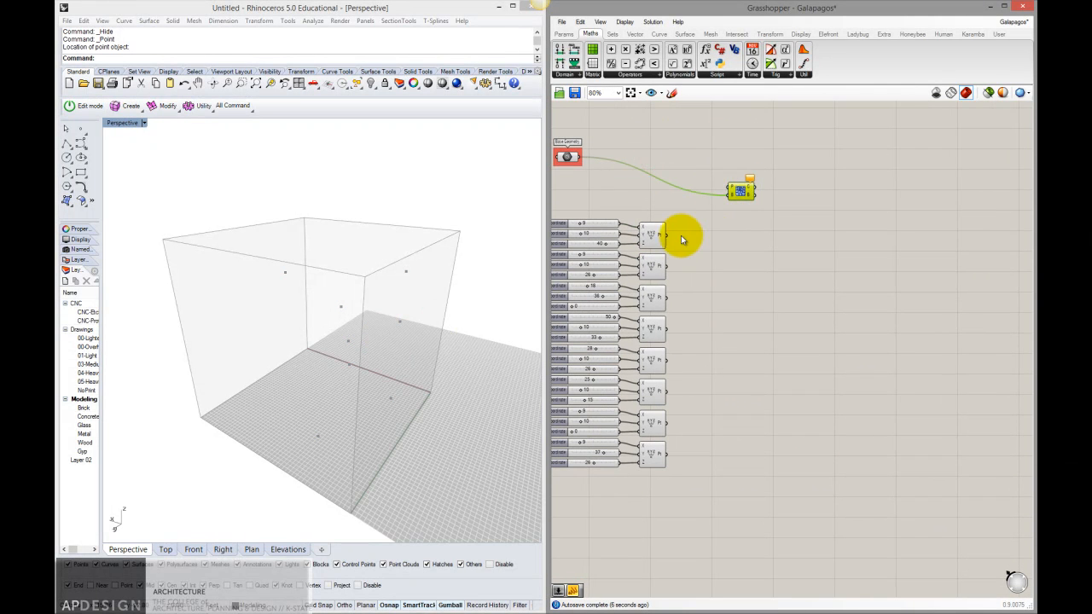
Step: Add a Voronoi 3D component fed by all eight points and the box
{"action": "double_click", "coordinate": [689, 235]}
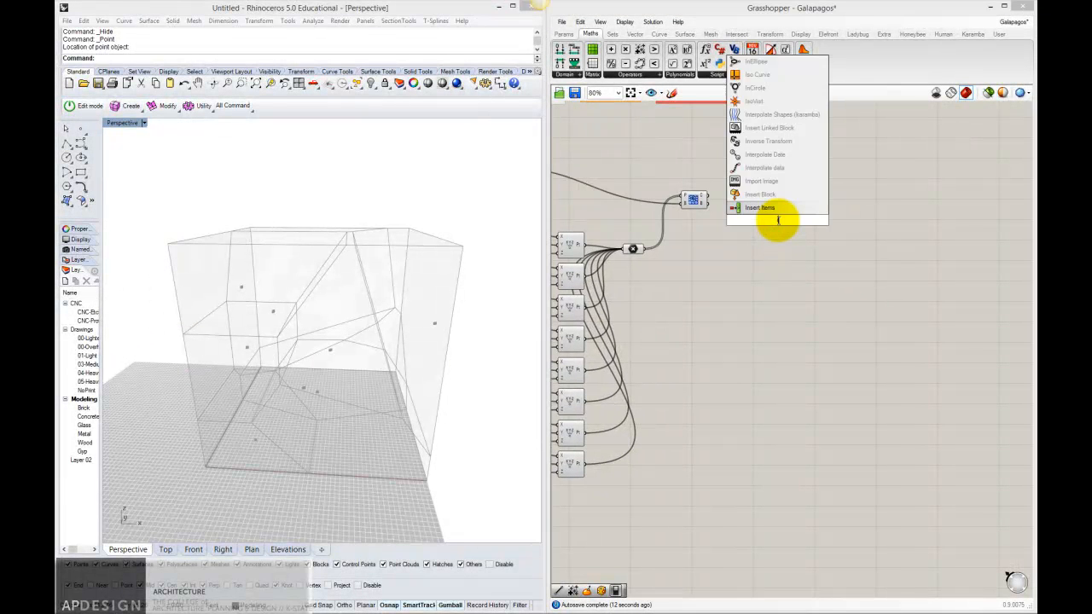
Step: Add a List Item picking one Voronoi cell, with a coloured index panel wired in
{"action": "left_click", "coordinate": [760, 208]}
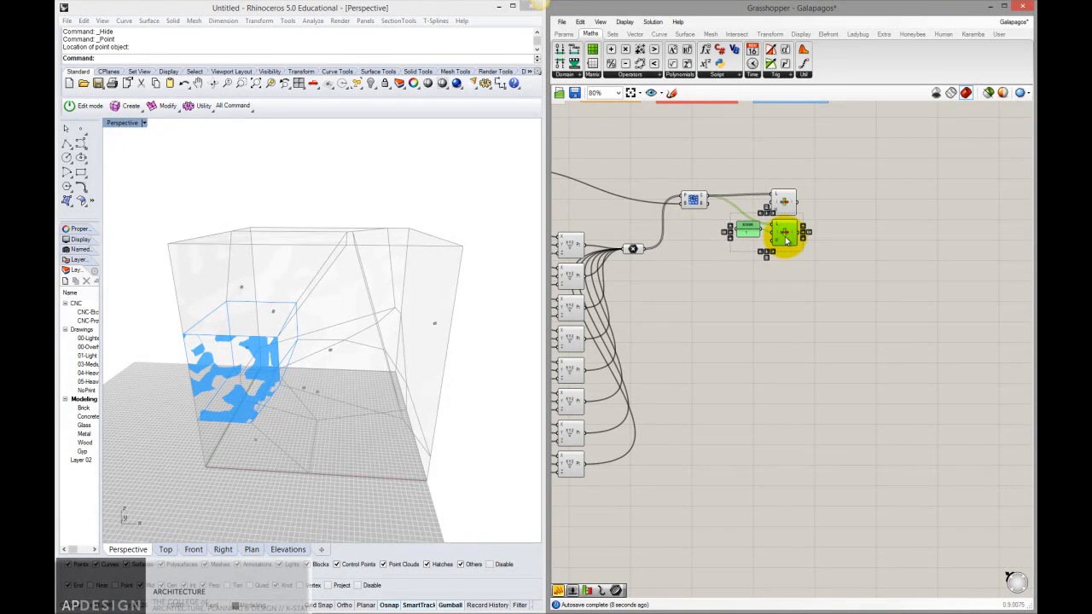
{"action": "left_click_drag", "start_coordinate": [784, 235], "coordinate": [784, 270]}
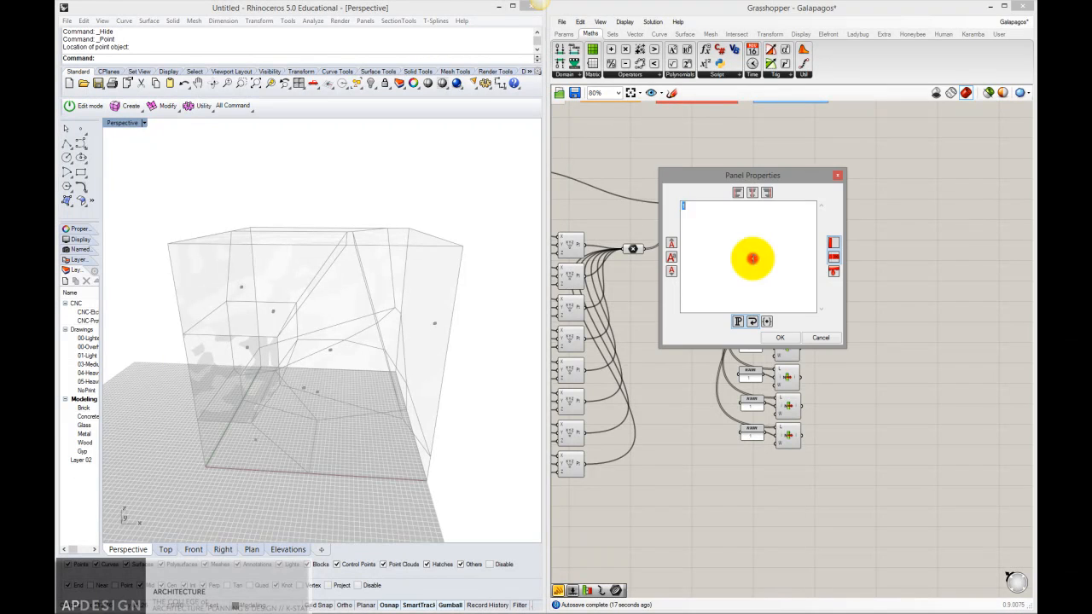
{"action": "left_click_drag", "start_coordinate": [752, 174], "coordinate": [752, 204]}
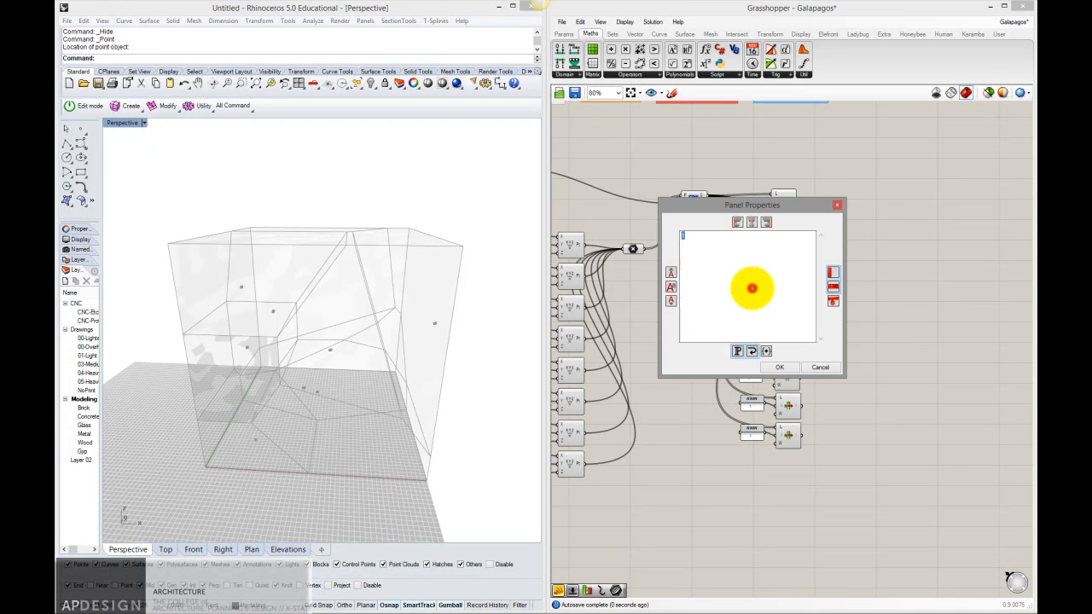
{"action": "left_click", "coordinate": [777, 367]}
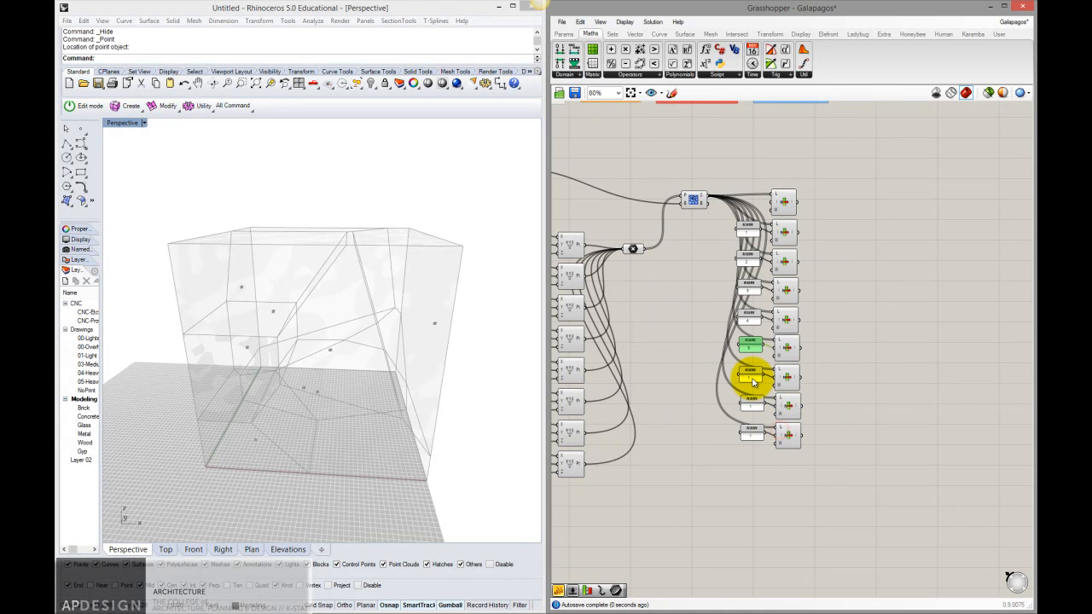
Step: Wire an index panel to a second List Item and set its colour in Panel Properties
{"action": "left_click_drag", "start_coordinate": [754, 378], "coordinate": [753, 435]}
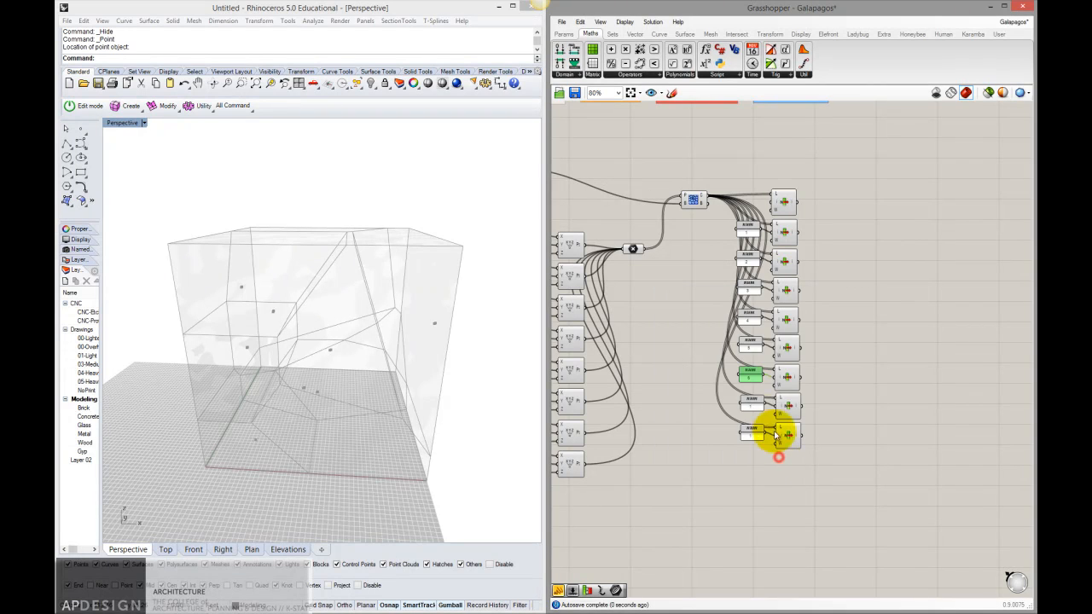
{"action": "double_click", "coordinate": [750, 430]}
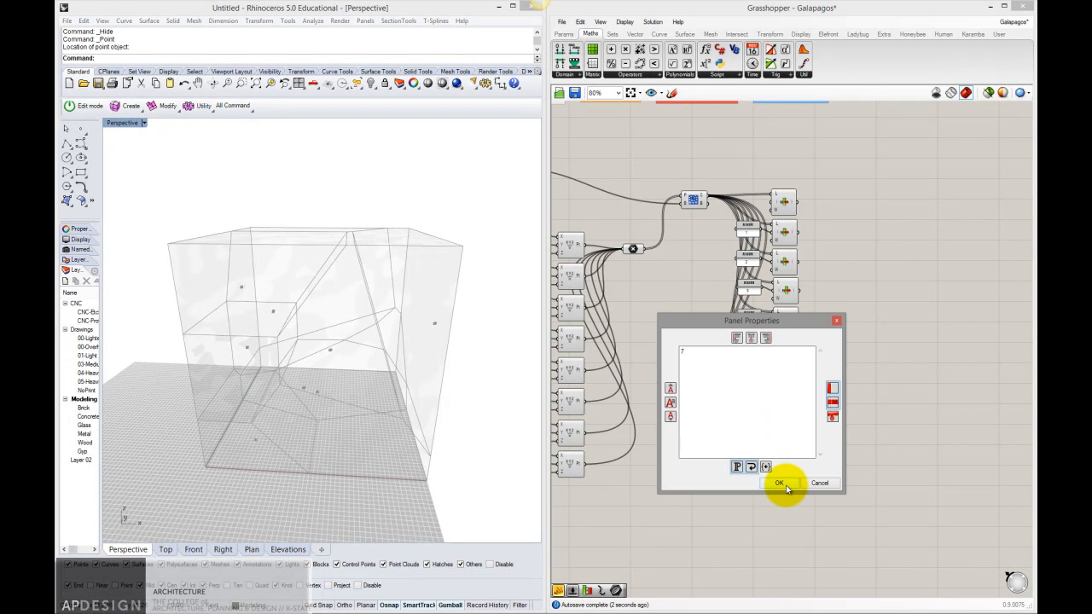
{"action": "left_click", "coordinate": [777, 483]}
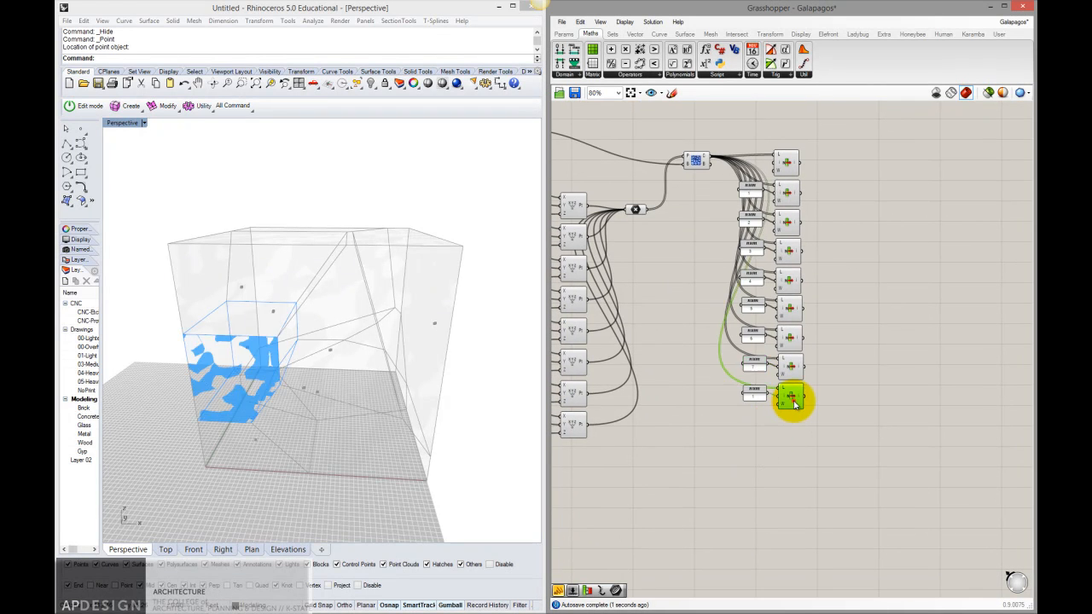
{"action": "mouse_move", "coordinate": [805, 418]}
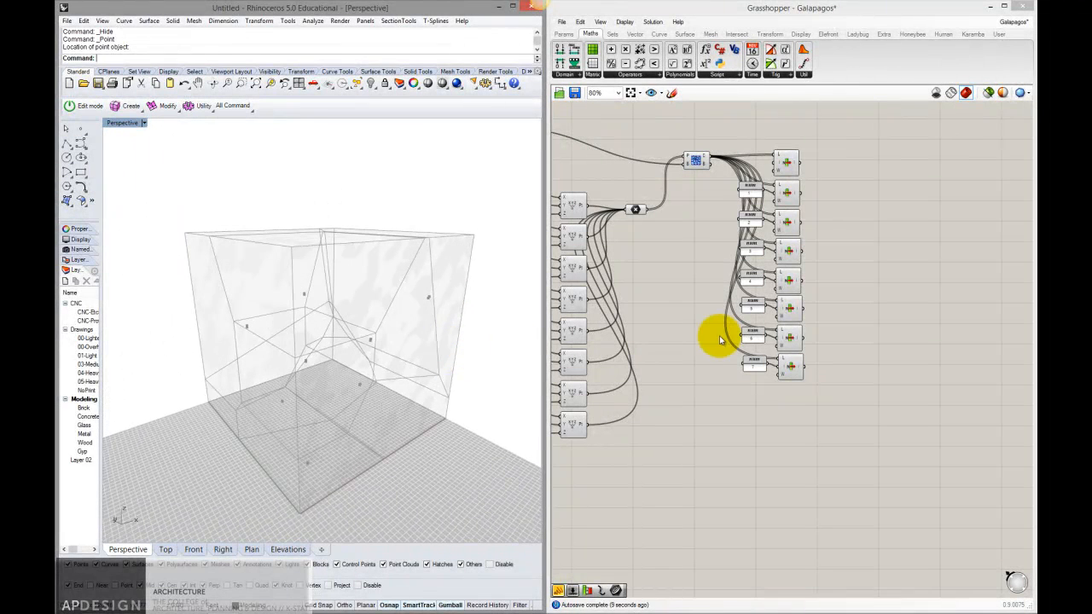
{"action": "mouse_move", "coordinate": [701, 335]}
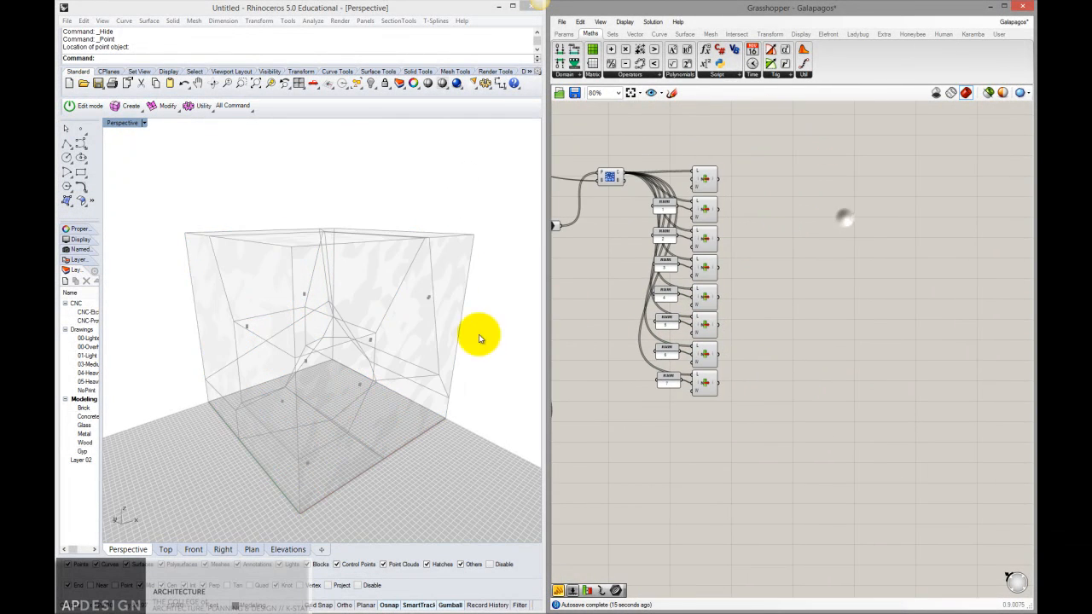
Step: Add a Volume component for the first extracted cell and show its result in a Panel
{"action": "double_click", "coordinate": [802, 174]}
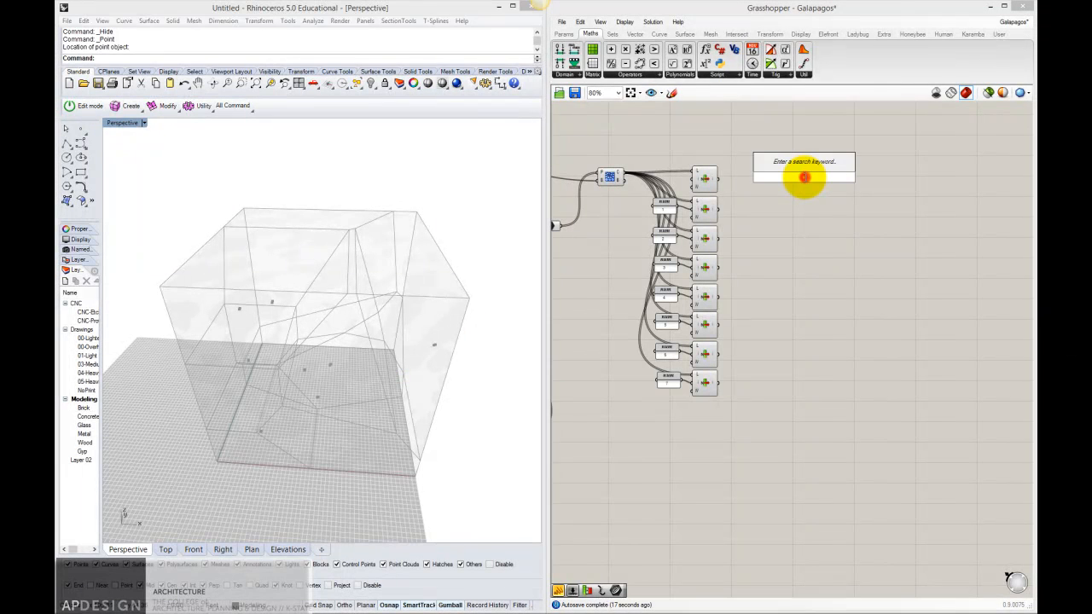
{"action": "type", "text": "volume"}
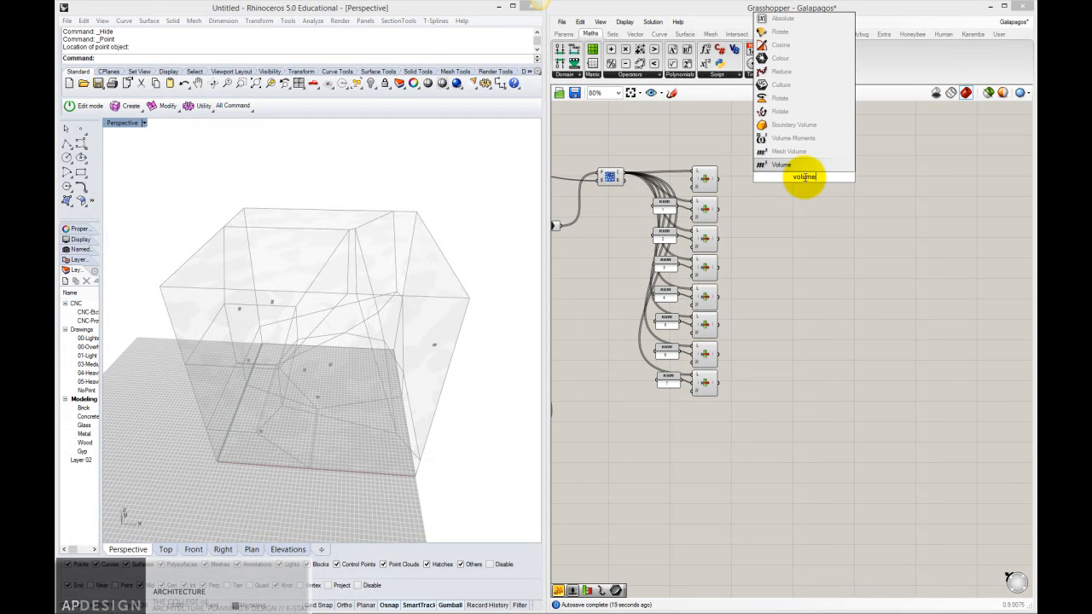
{"action": "left_click", "coordinate": [781, 164]}
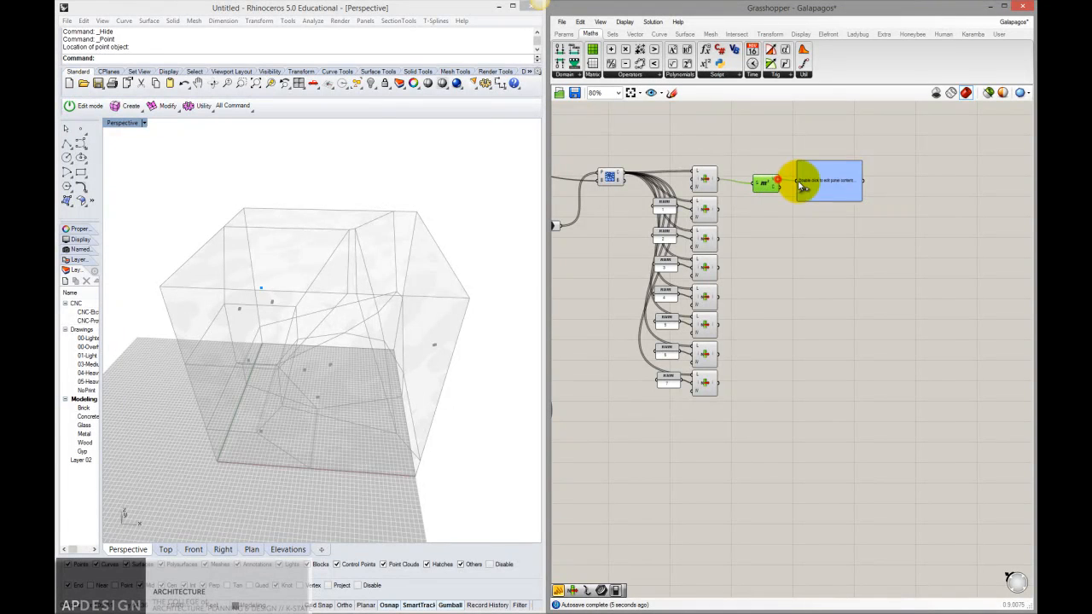
{"action": "left_click", "coordinate": [805, 180]}
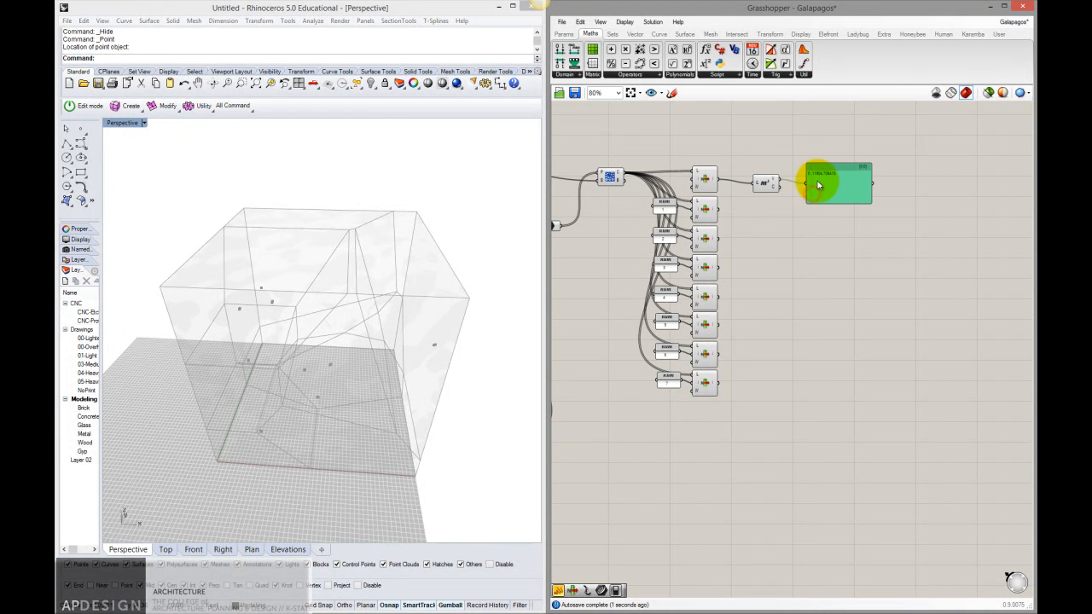
{"action": "scroll", "scroll_direction": "up", "scroll_amount": 3}
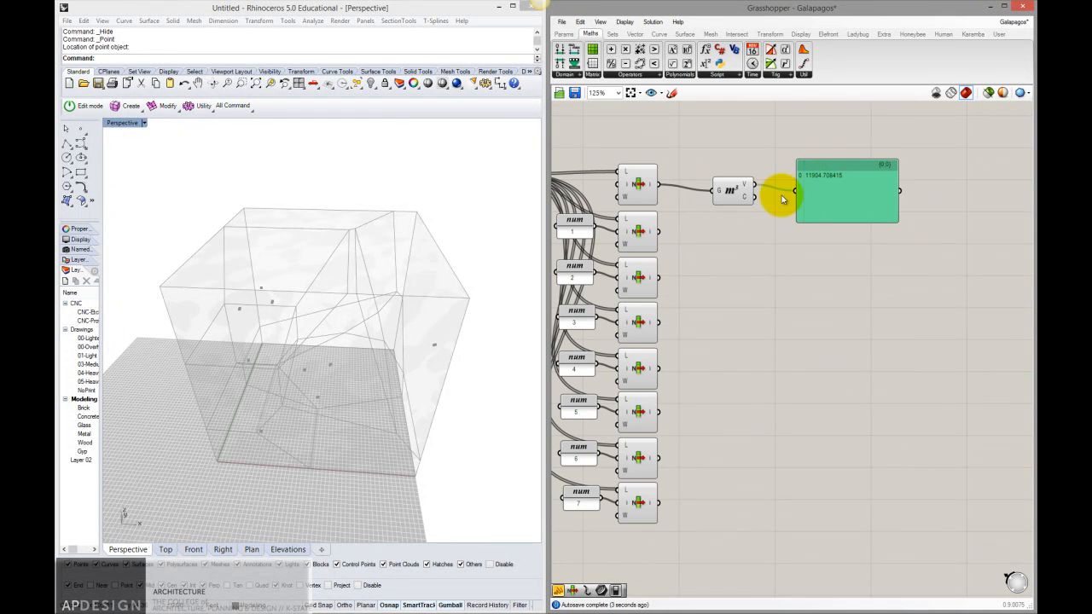
{"action": "left_click", "coordinate": [638, 184]}
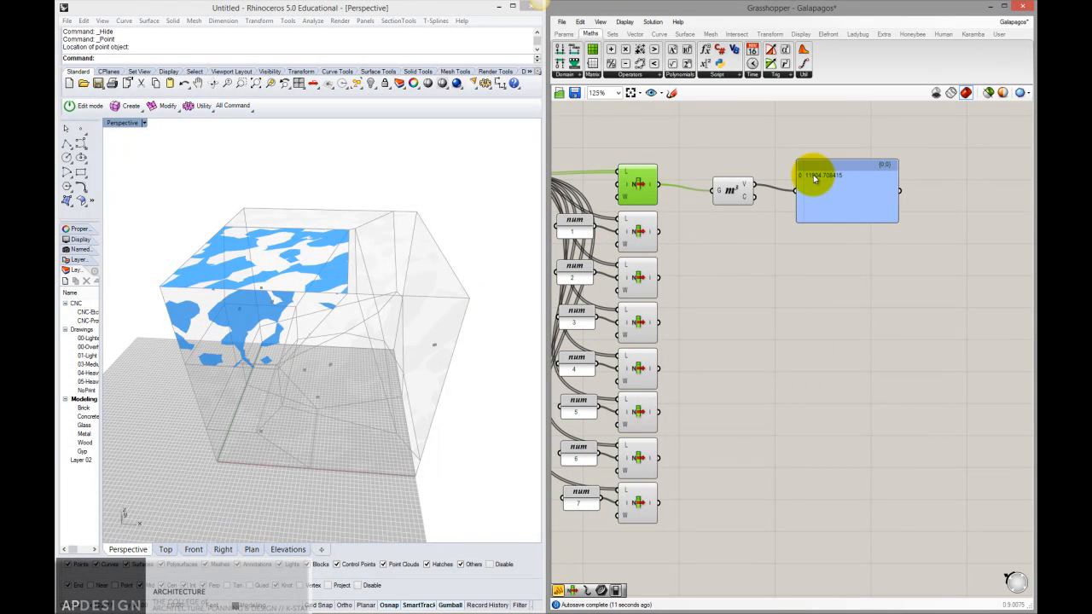
{"action": "mouse_move", "coordinate": [819, 180]}
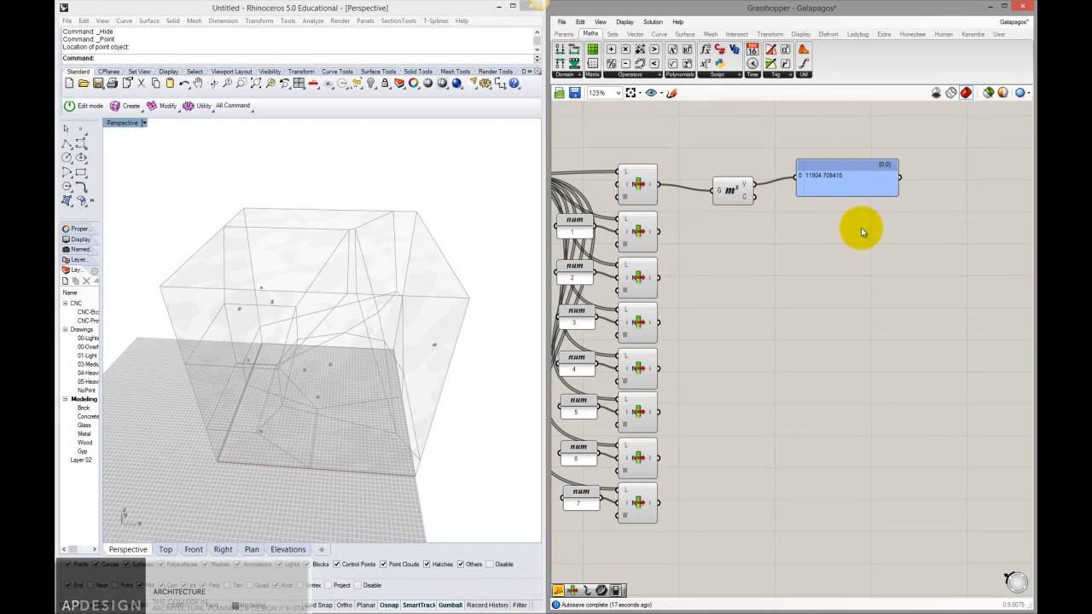
{"action": "mouse_move", "coordinate": [733, 189]}
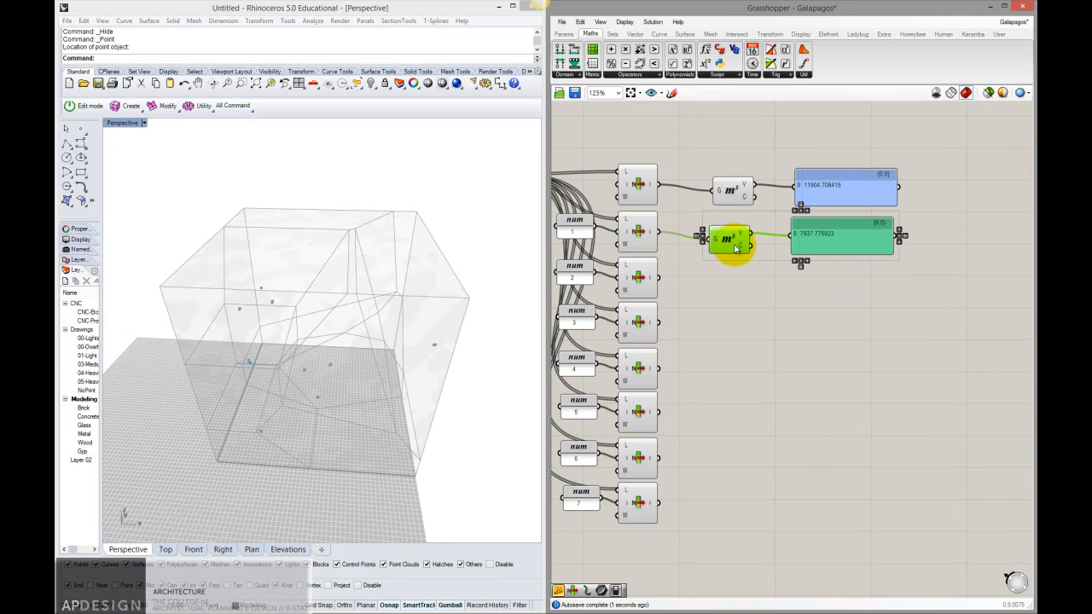
Step: Copy the Volume and panel pair so all five cells report volumes, then preview the measured cells
{"action": "left_click_drag", "start_coordinate": [731, 239], "coordinate": [731, 287]}
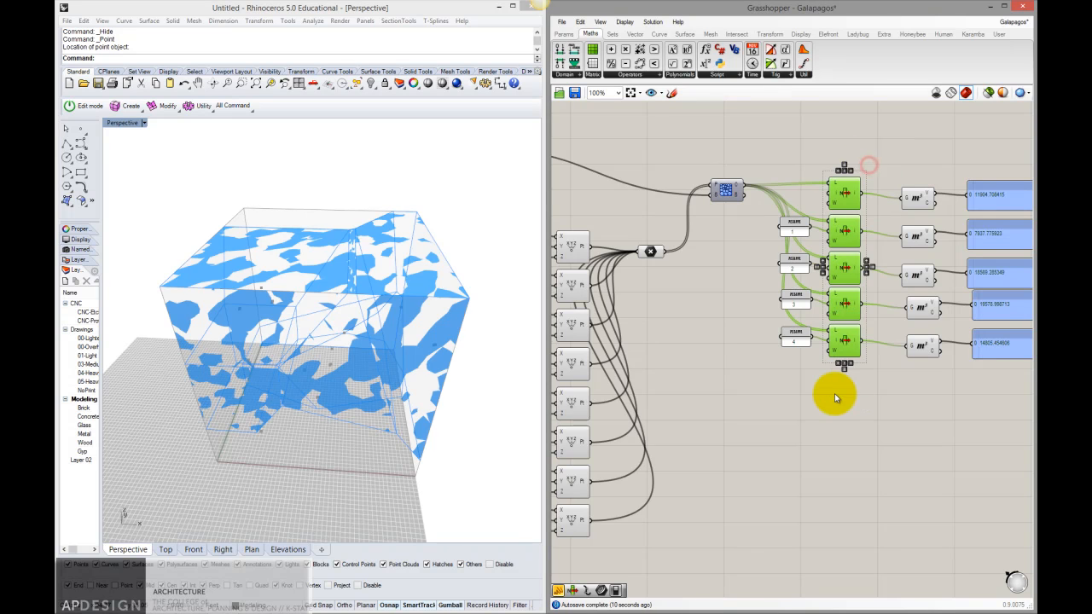
{"action": "scroll", "scroll_direction": "down", "scroll_amount": 3}
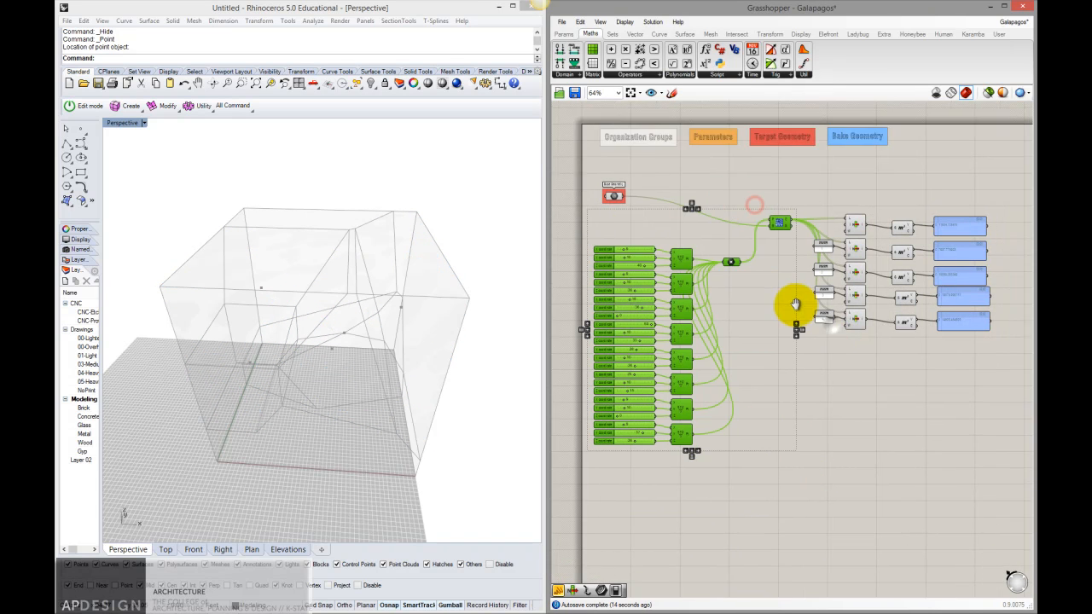
{"action": "scroll", "scroll_direction": "up", "scroll_amount": 3}
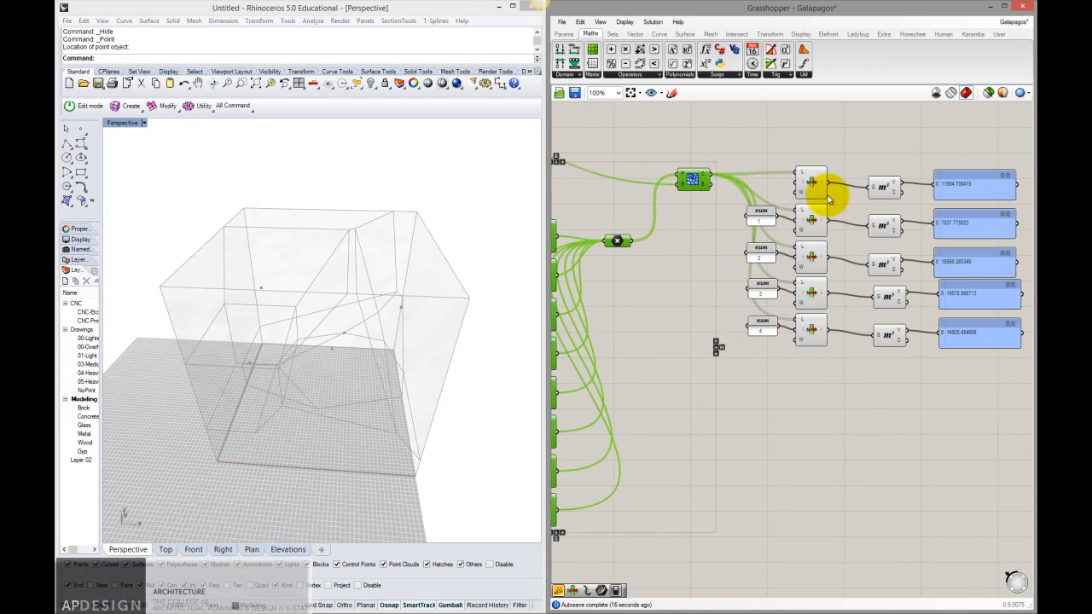
{"action": "left_click", "coordinate": [810, 224]}
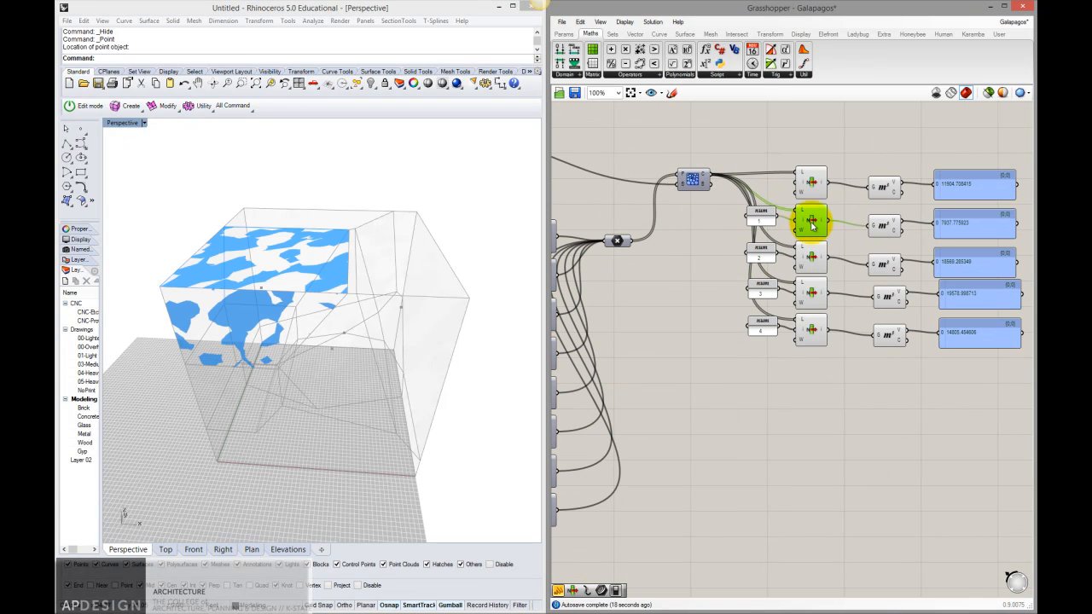
{"action": "left_click", "coordinate": [811, 293]}
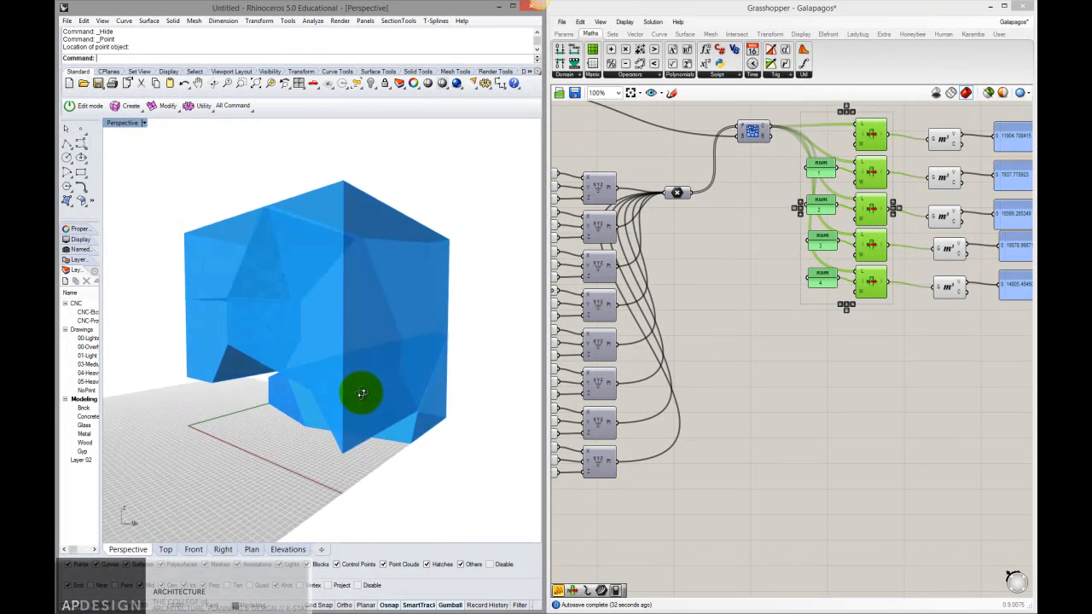
Step: Zoom in to read the five cell volumes and drop a new Panel below them
{"action": "left_click_drag", "start_coordinate": [362, 392], "coordinate": [476, 391]}
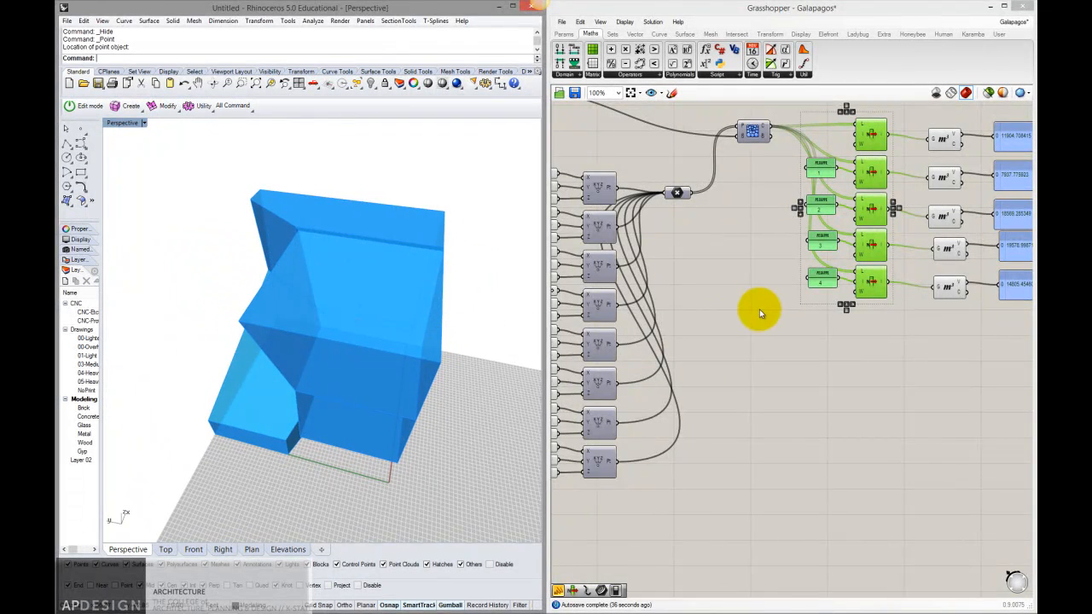
{"action": "scroll", "scroll_direction": "up", "scroll_amount": 3}
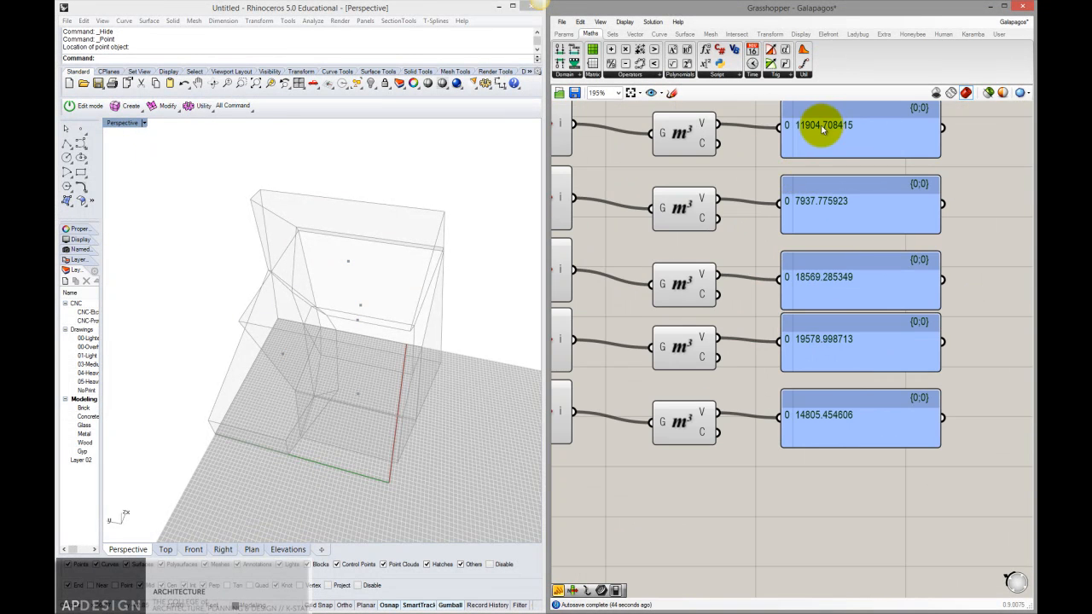
{"action": "mouse_move", "coordinate": [832, 362]}
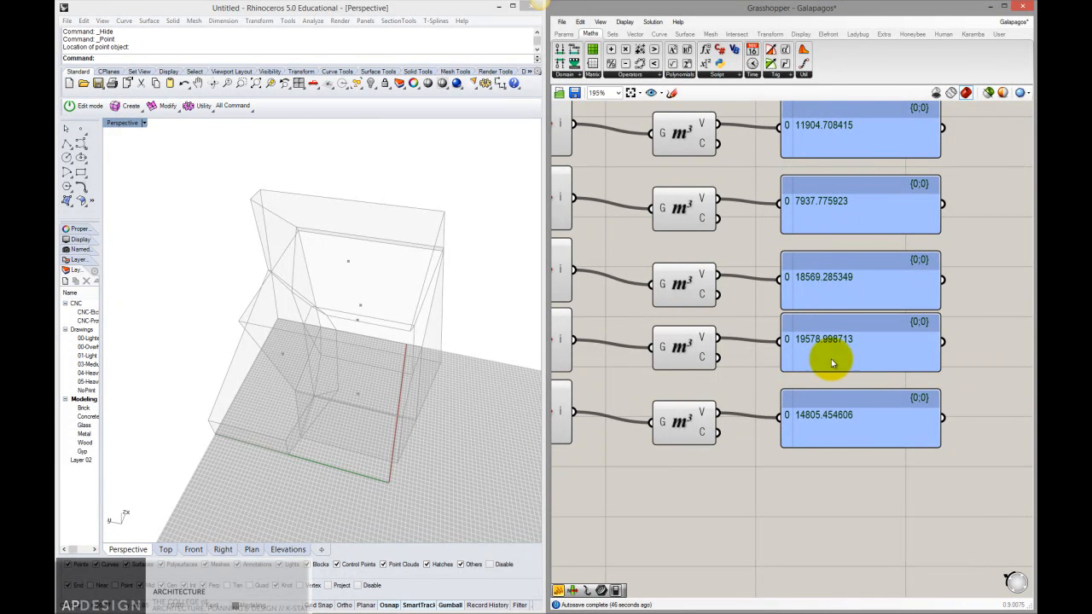
{"action": "scroll", "scroll_direction": "down", "scroll_amount": 3}
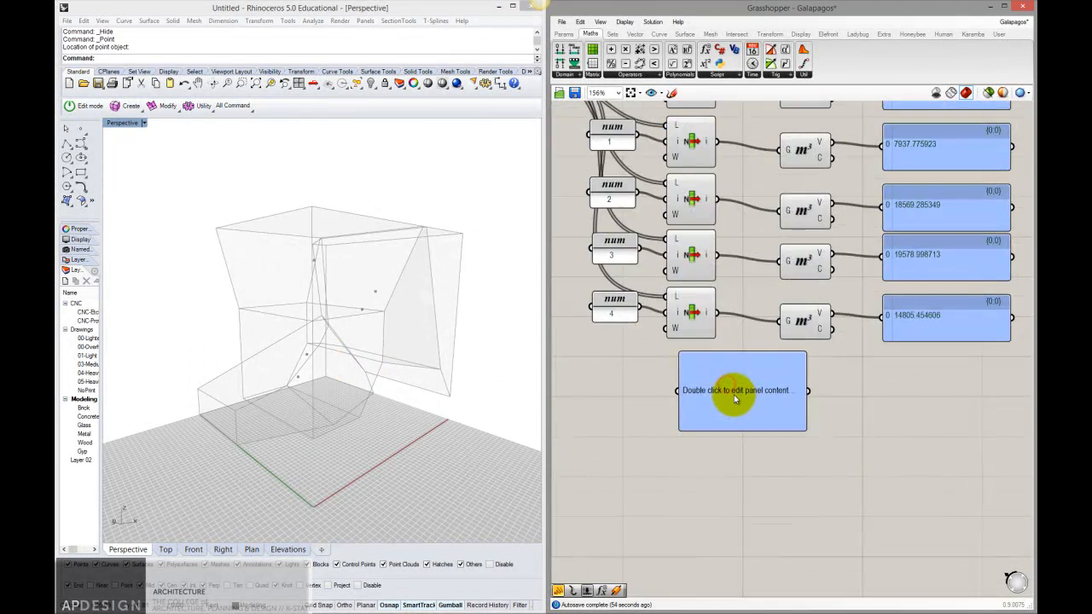
Step: Enable multiline data on the panel and enter target volumes 12000, 24000, 6000, 6000, 6000
{"action": "right_click", "coordinate": [737, 392]}
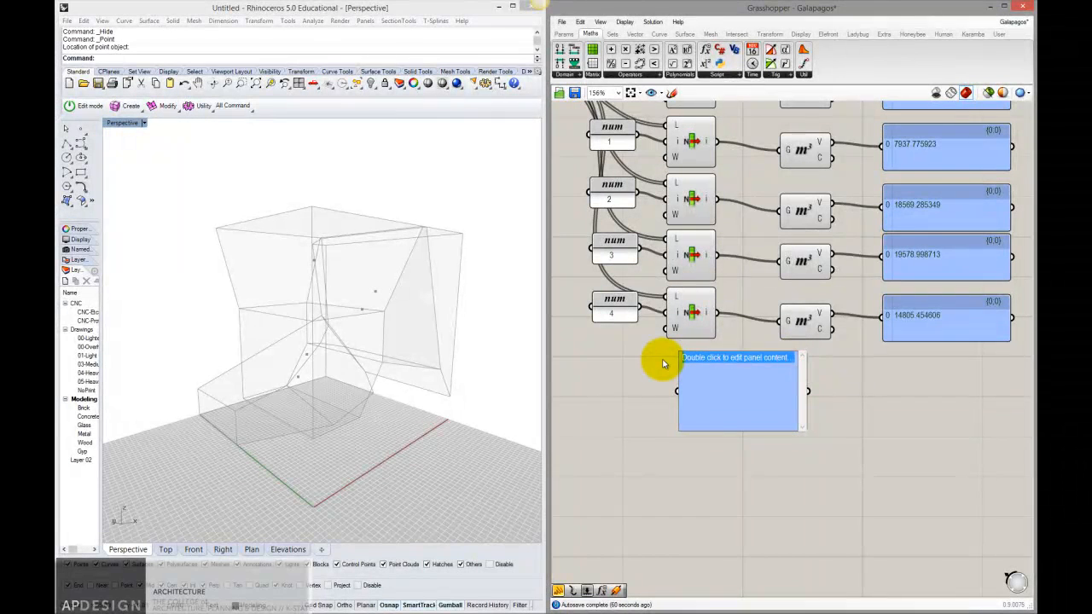
{"action": "double_click", "coordinate": [737, 391]}
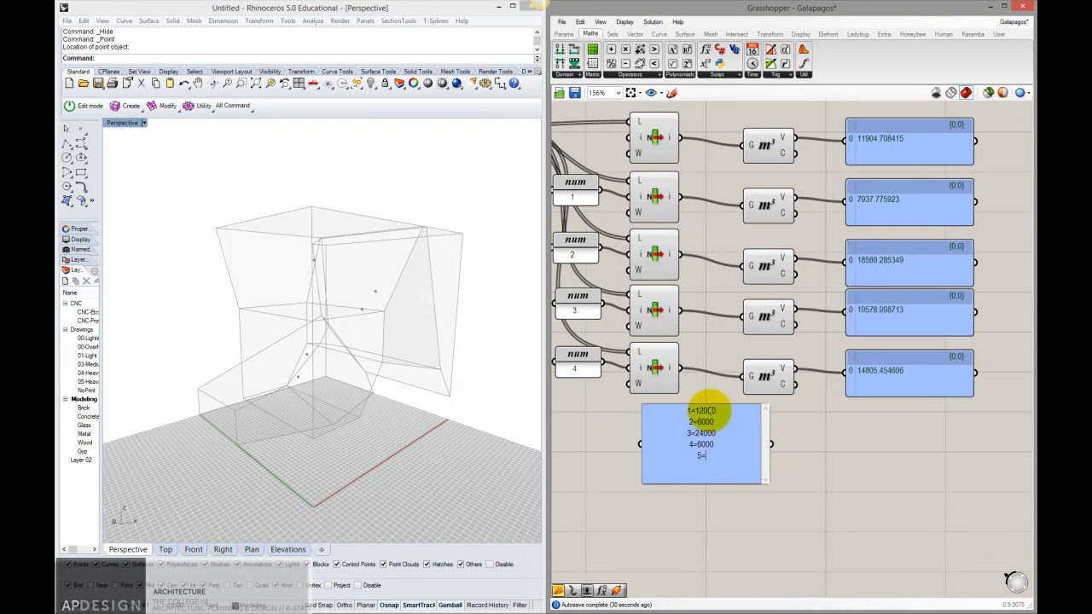
{"action": "type", "text": "6000"}
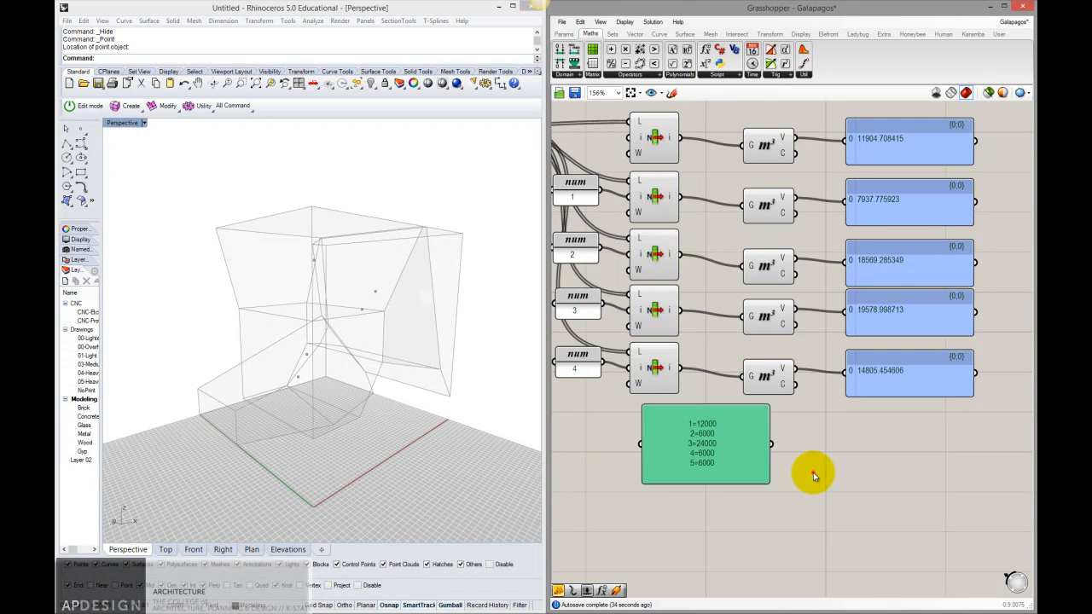
{"action": "left_click", "coordinate": [703, 426]}
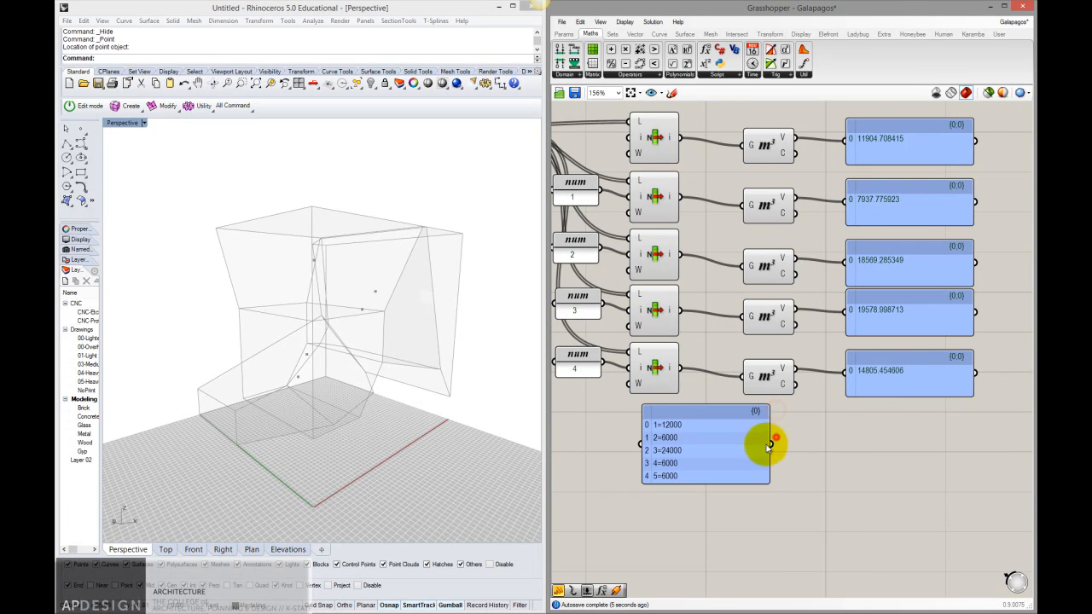
{"action": "mouse_move", "coordinate": [697, 491]}
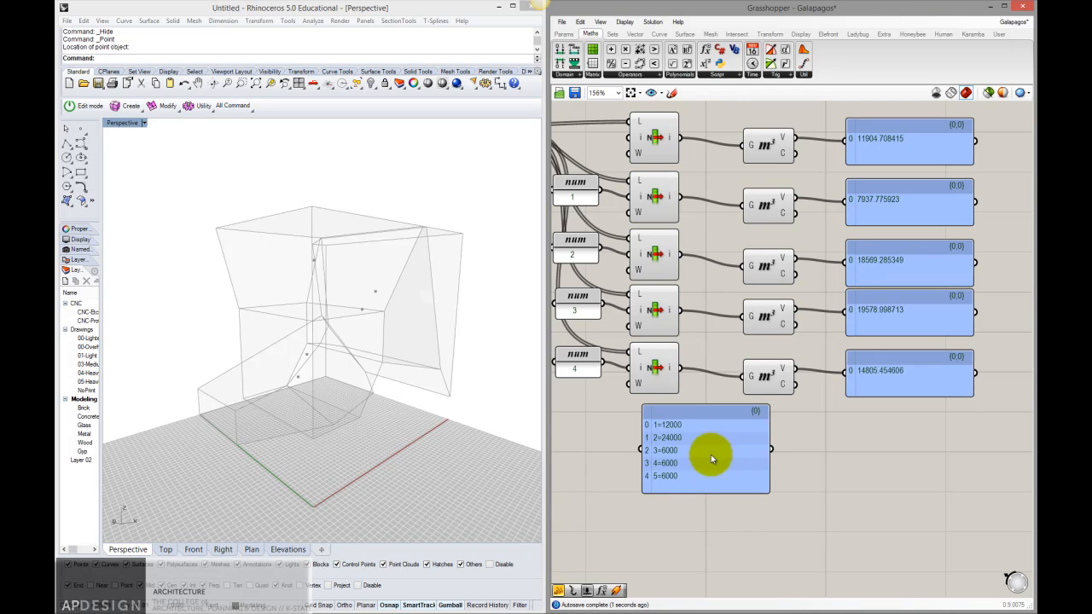
{"action": "mouse_move", "coordinate": [682, 442]}
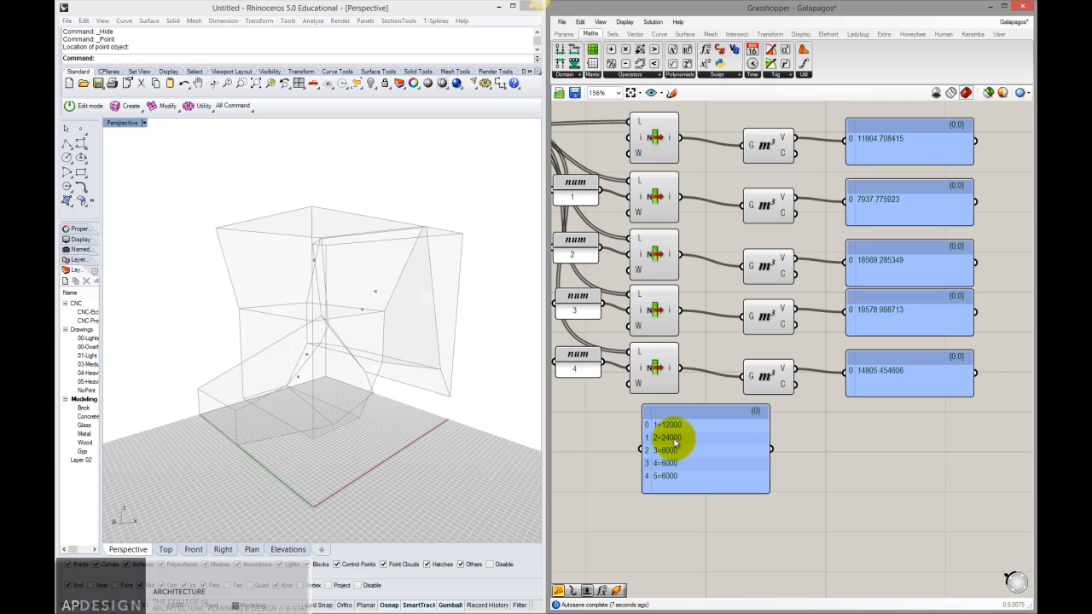
{"action": "mouse_move", "coordinate": [673, 433]}
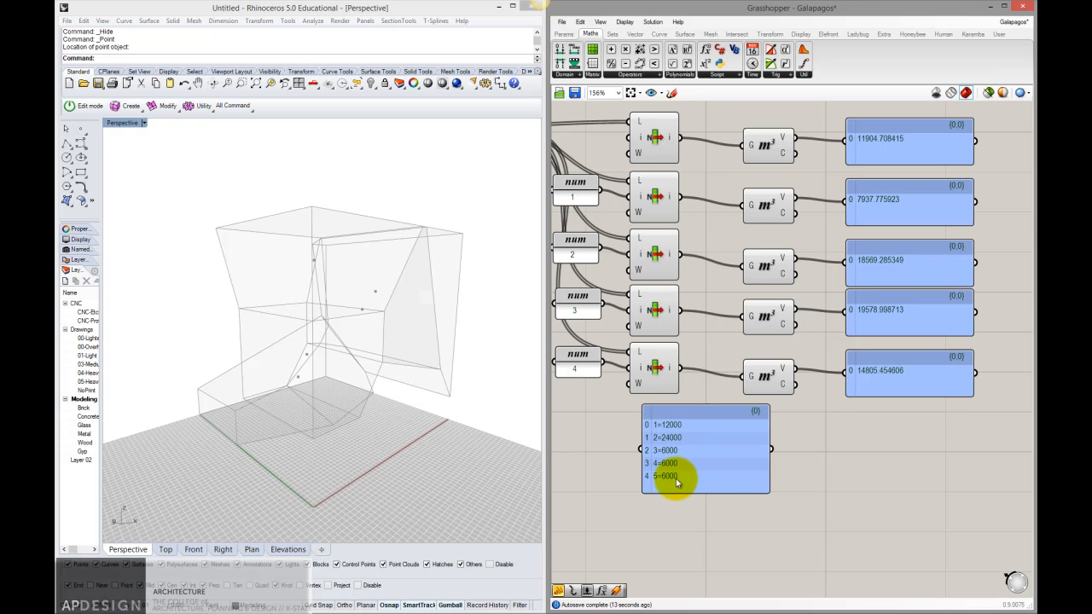
{"action": "mouse_move", "coordinate": [679, 481]}
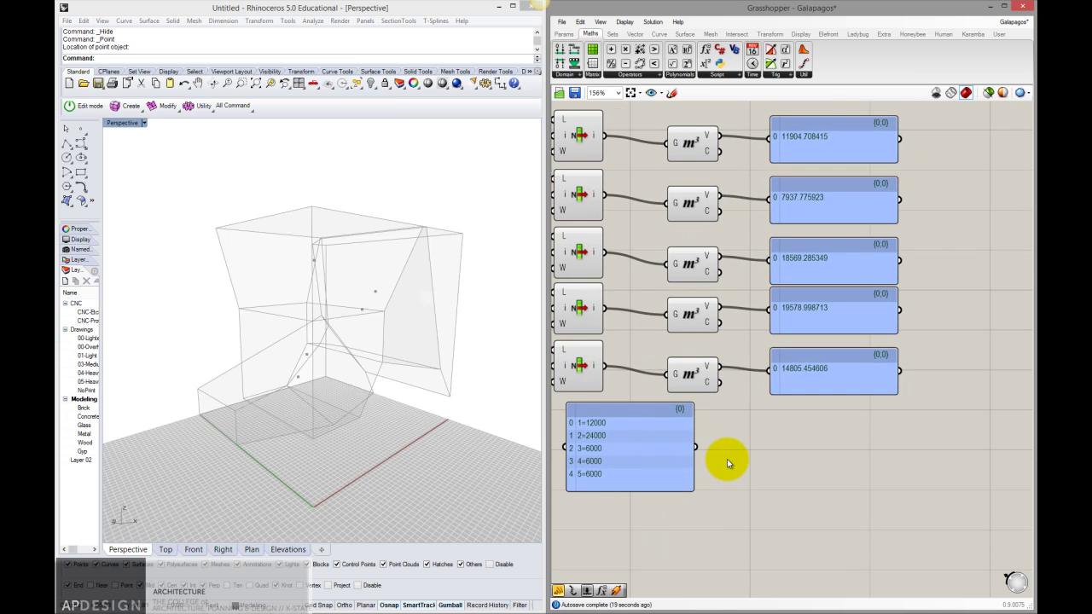
Step: Drag the target-volume panel into place under the volume readouts
{"action": "scroll", "scroll_direction": "down", "scroll_amount": 3}
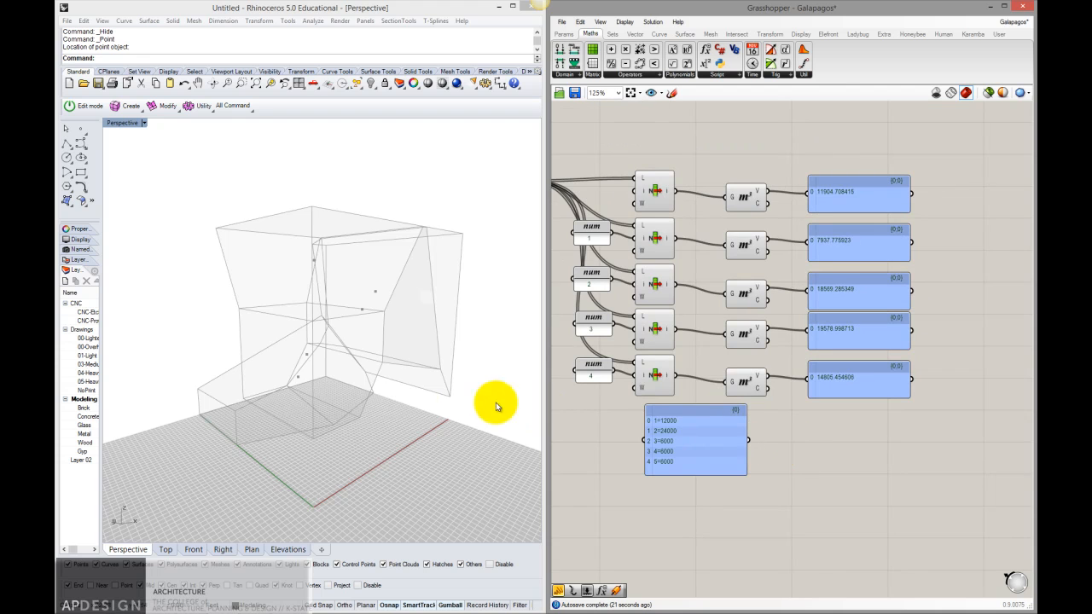
{"action": "left_click_drag", "start_coordinate": [498, 406], "coordinate": [379, 440]}
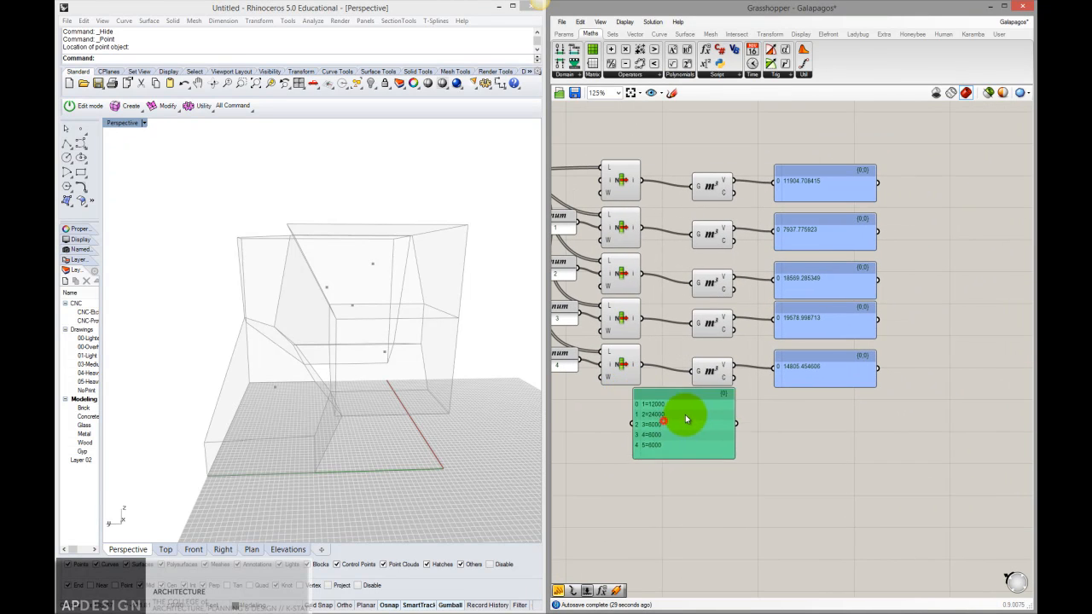
{"action": "left_click_drag", "start_coordinate": [685, 418], "coordinate": [672, 440]}
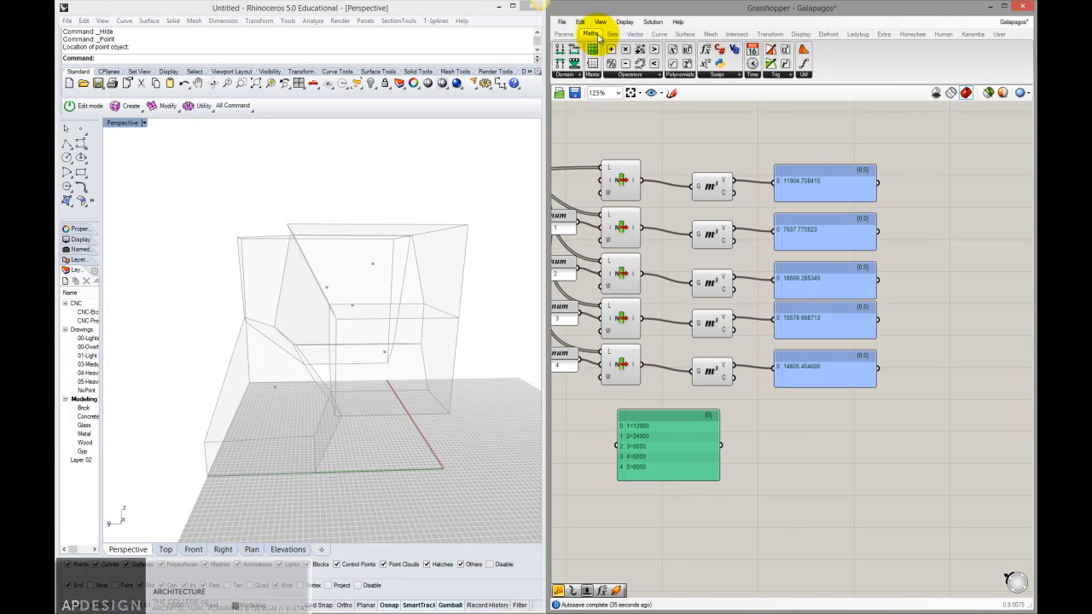
Step: Place a Galapagos solver from Params and set its fitness mode in the editor options
{"action": "left_click", "coordinate": [563, 34]}
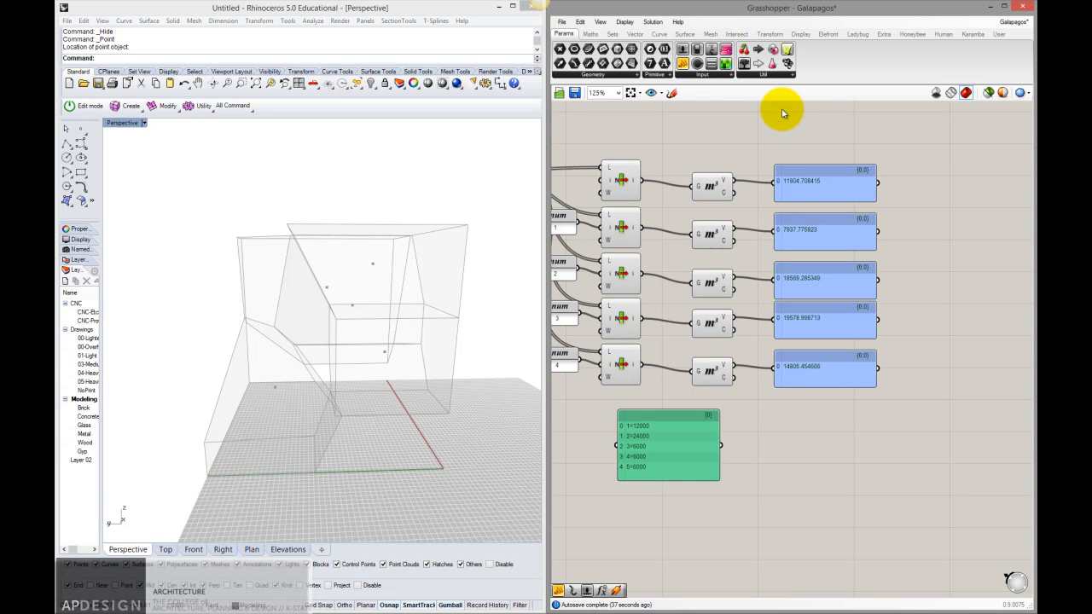
{"action": "left_click", "coordinate": [784, 63]}
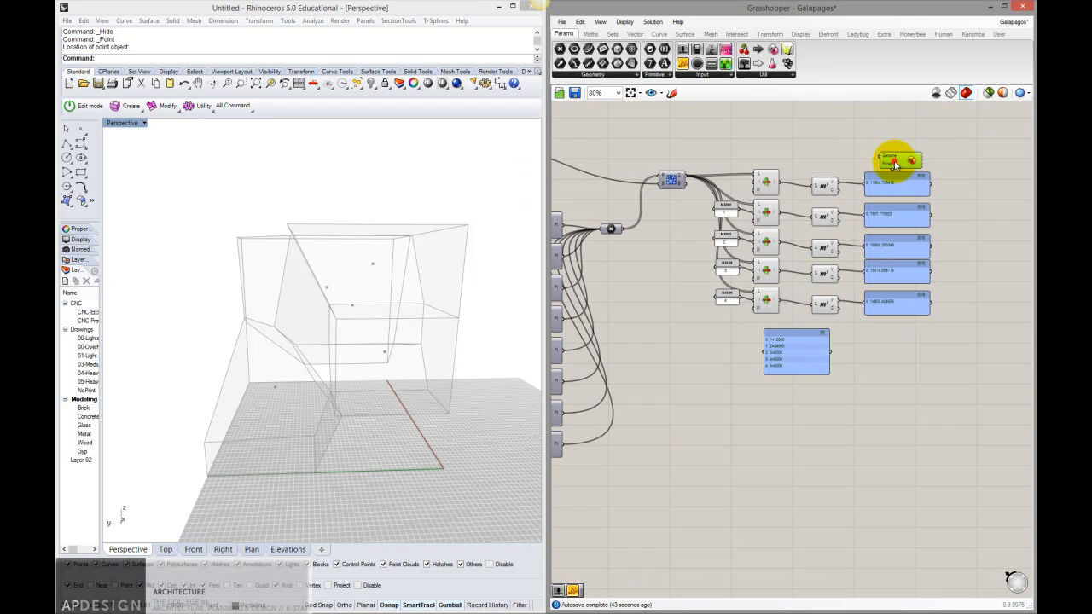
{"action": "double_click", "coordinate": [897, 161]}
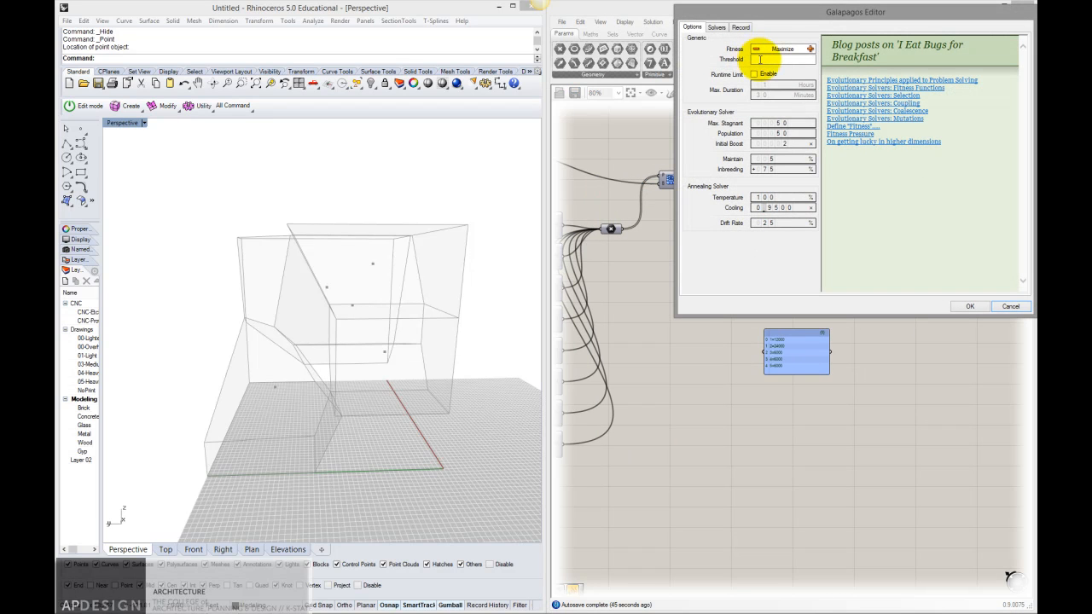
{"action": "mouse_move", "coordinate": [781, 48]}
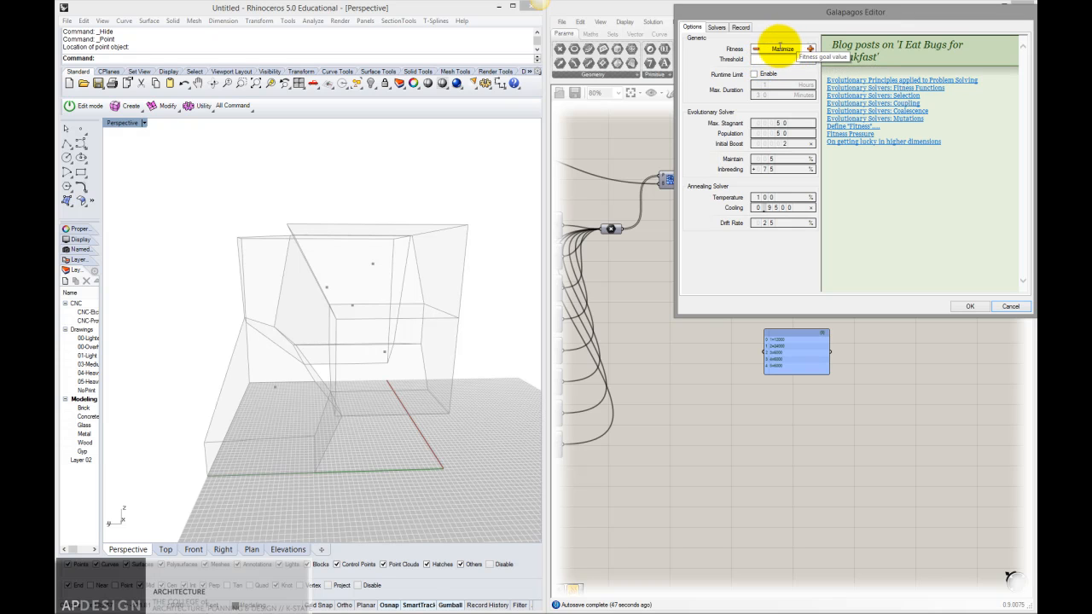
{"action": "left_click", "coordinate": [809, 47]}
{"action": "type", "text": "24000"}
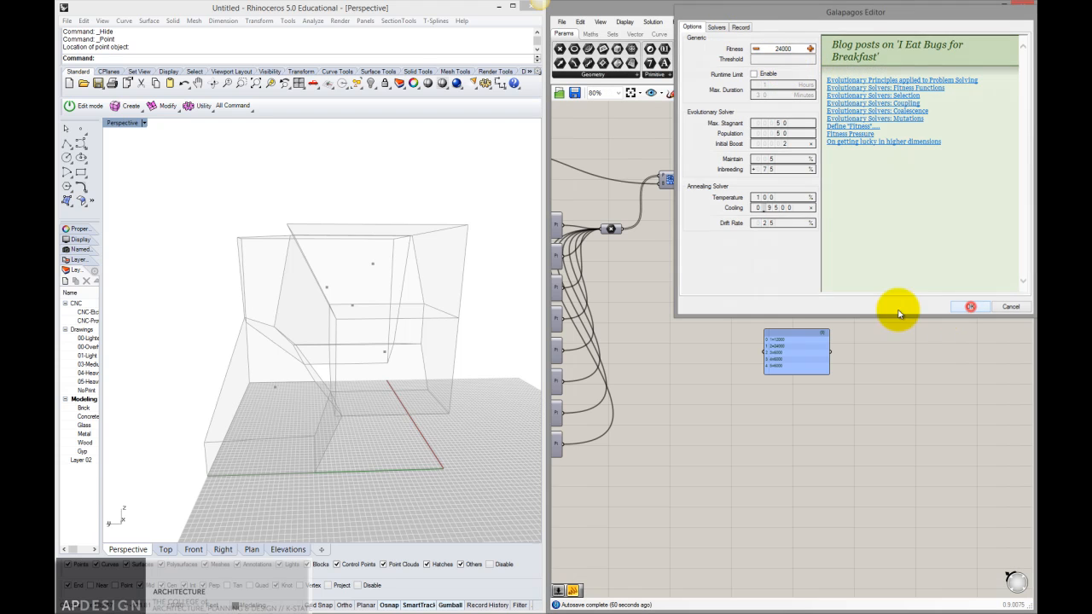
{"action": "left_click", "coordinate": [969, 307]}
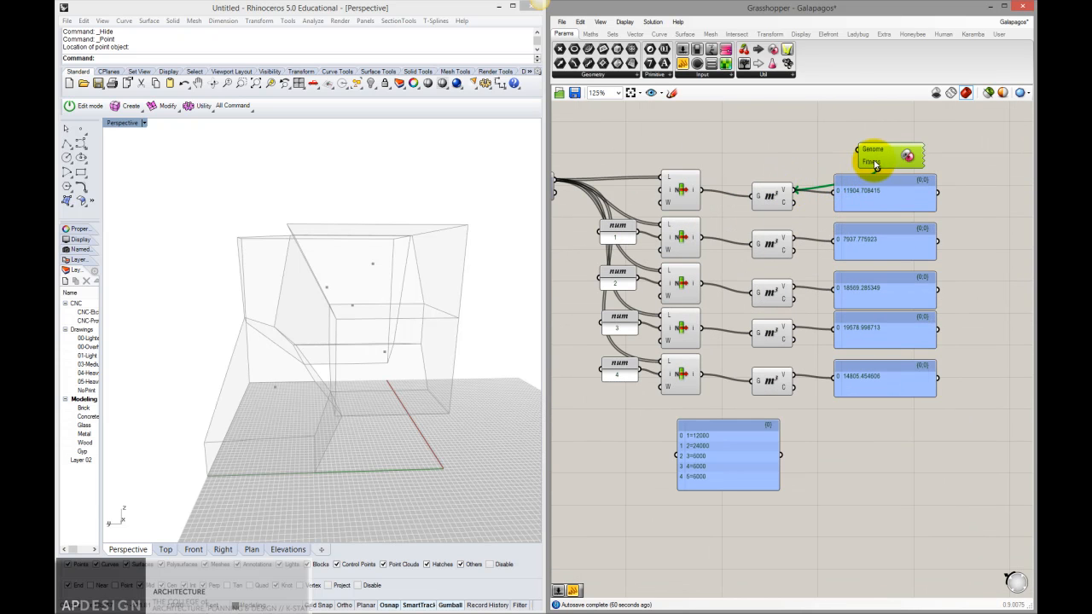
{"action": "left_click_drag", "start_coordinate": [891, 157], "coordinate": [815, 123]}
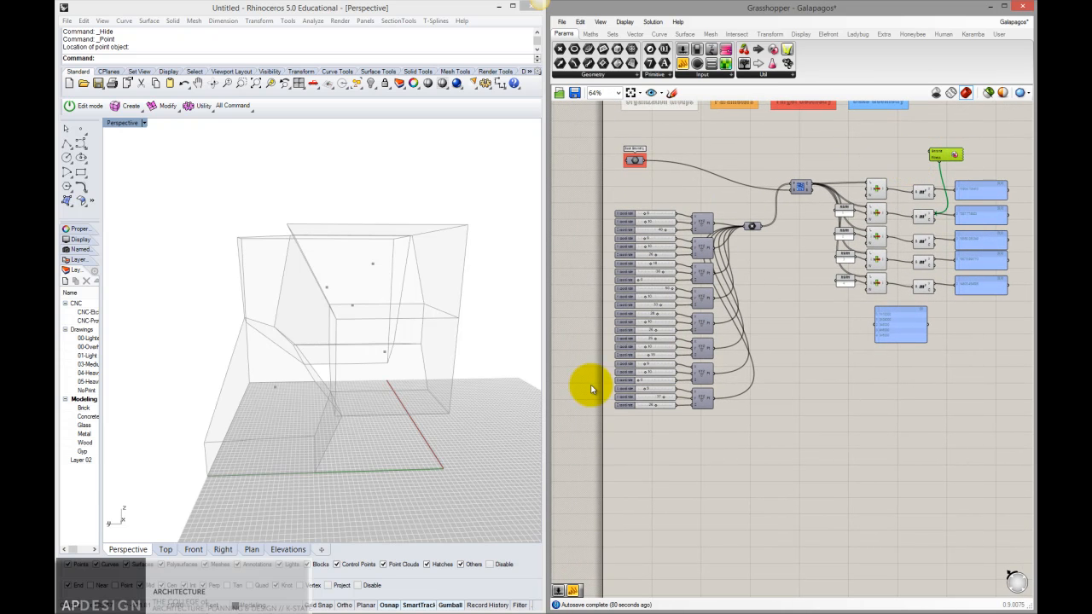
{"action": "mouse_move", "coordinate": [754, 287]}
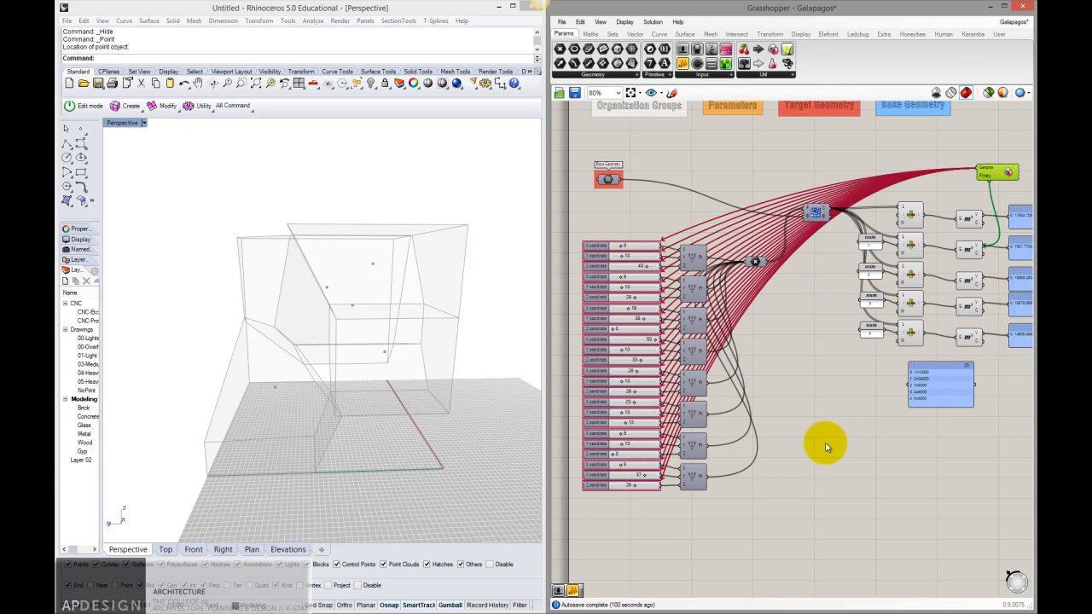
{"action": "mouse_move", "coordinate": [638, 249]}
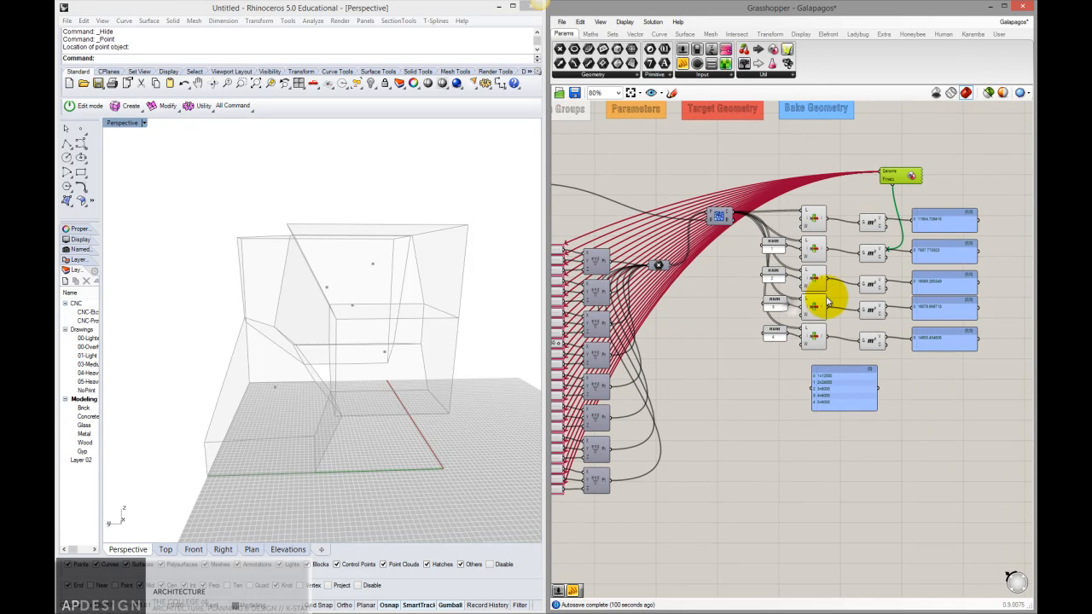
{"action": "scroll", "scroll_direction": "up", "scroll_amount": 3}
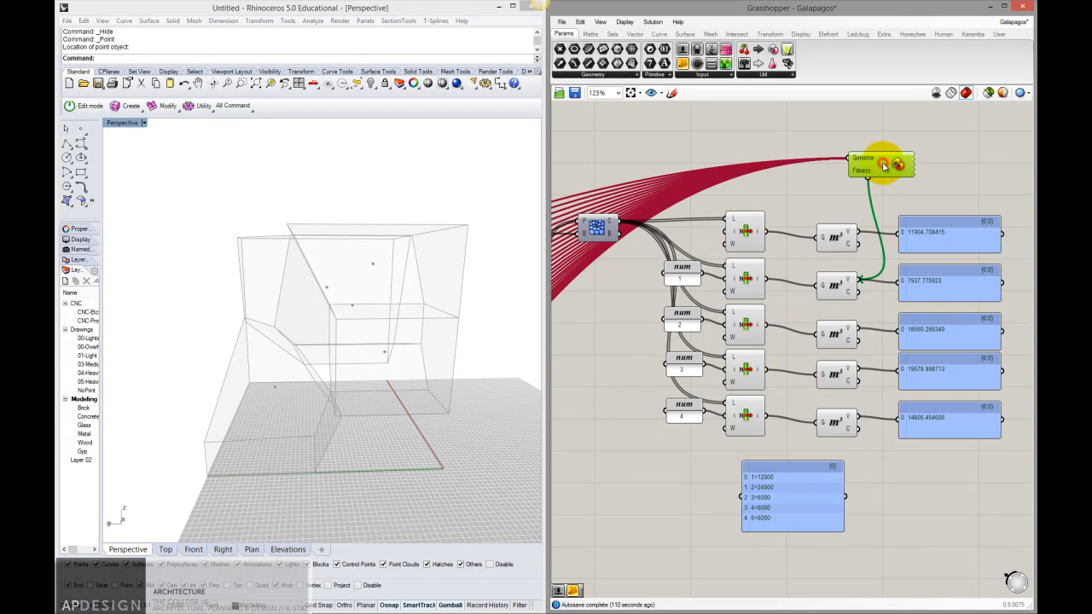
Step: Reopen the Galapagos editor, switch to Solvers and start the evolutionary run
{"action": "double_click", "coordinate": [880, 164]}
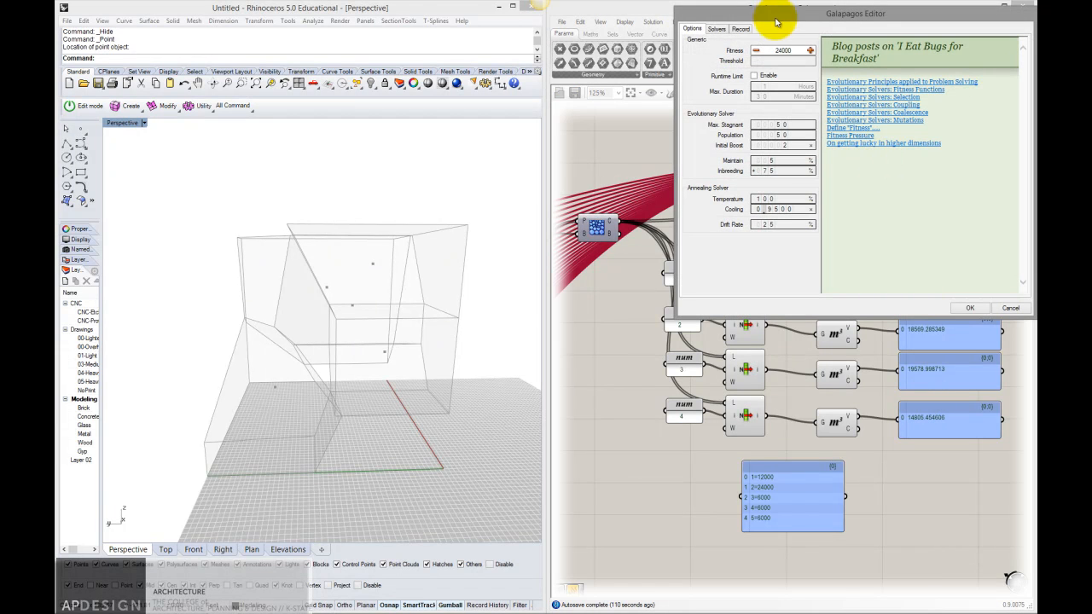
{"action": "mouse_move", "coordinate": [754, 195]}
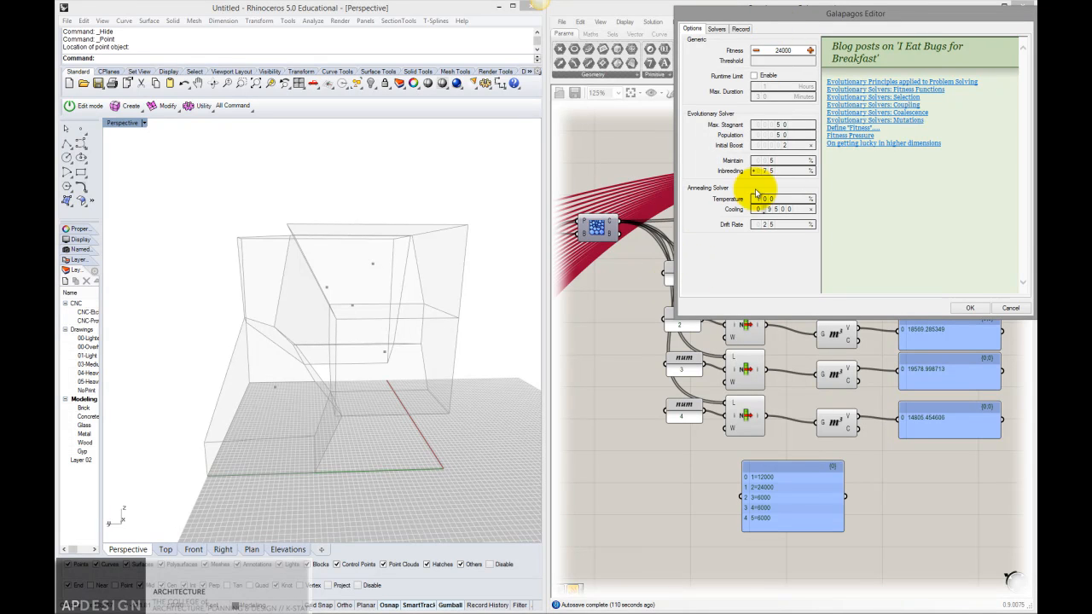
{"action": "left_click_drag", "start_coordinate": [854, 14], "coordinate": [720, 42]}
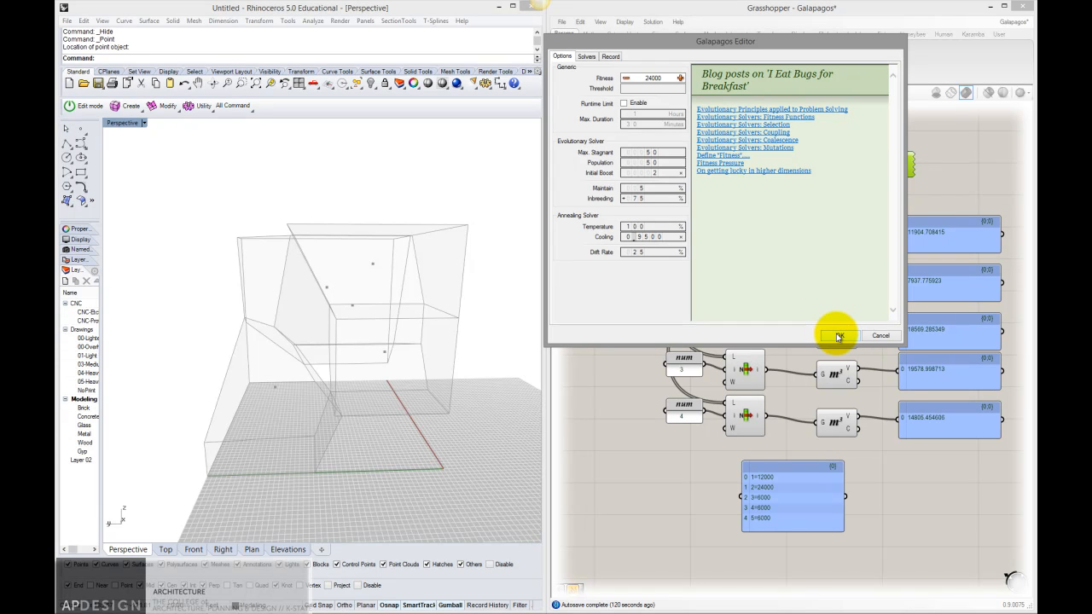
{"action": "left_click", "coordinate": [587, 56]}
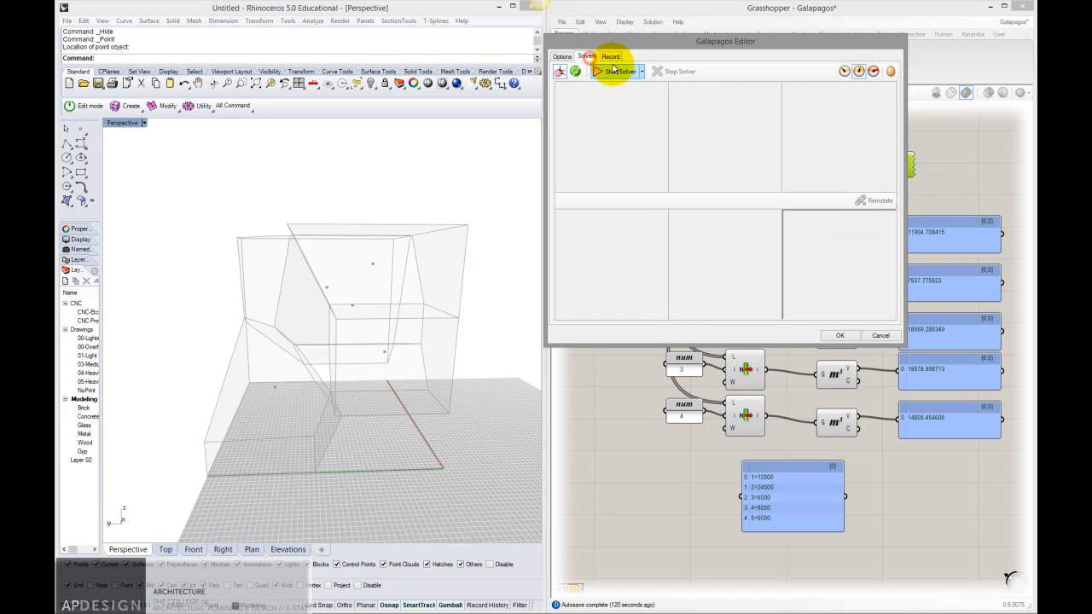
{"action": "left_click", "coordinate": [617, 72]}
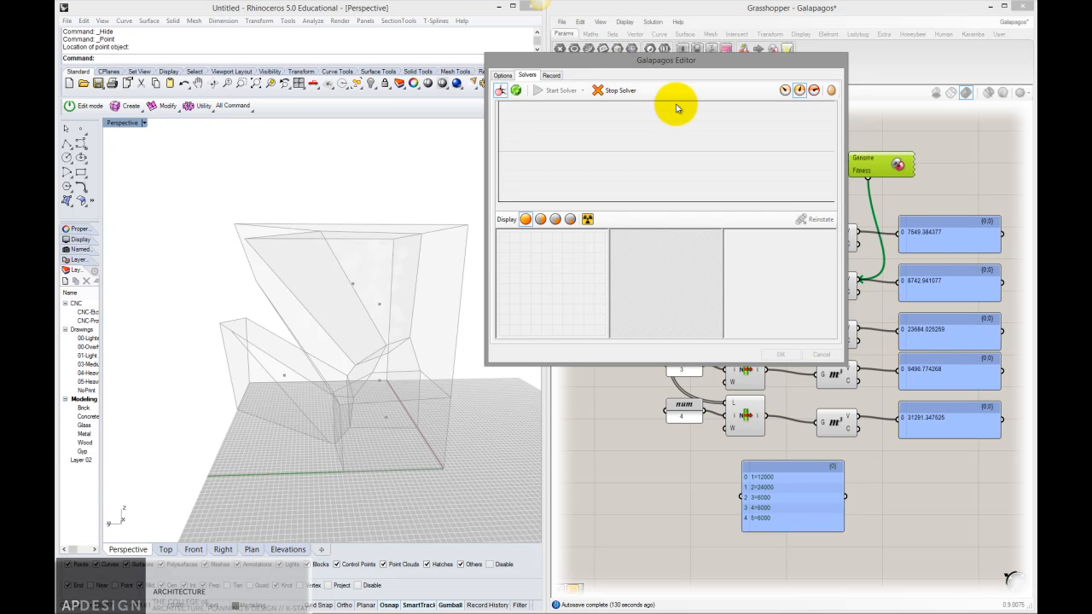
Step: Let the solver evolve through many generations, displaying only the top 10% of genomes
{"action": "left_click", "coordinate": [560, 90]}
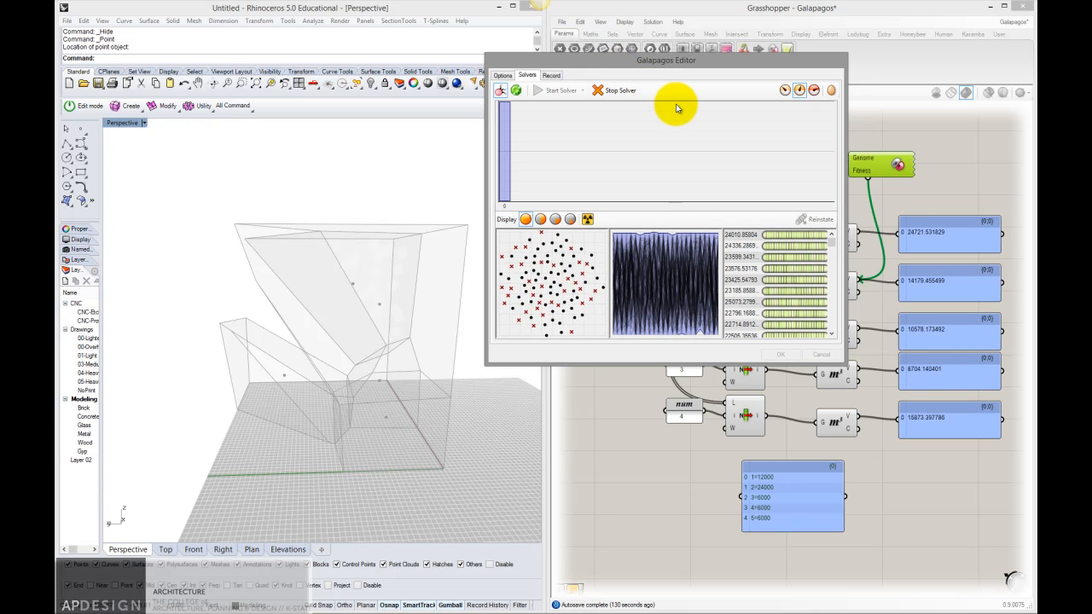
{"action": "mouse_move", "coordinate": [382, 334]}
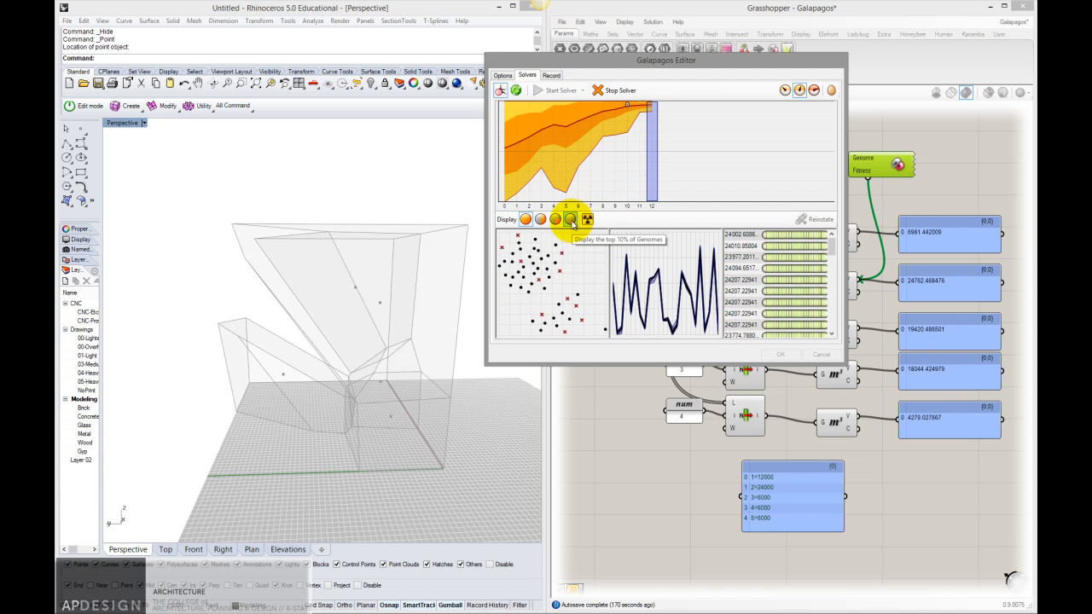
{"action": "left_click", "coordinate": [569, 219]}
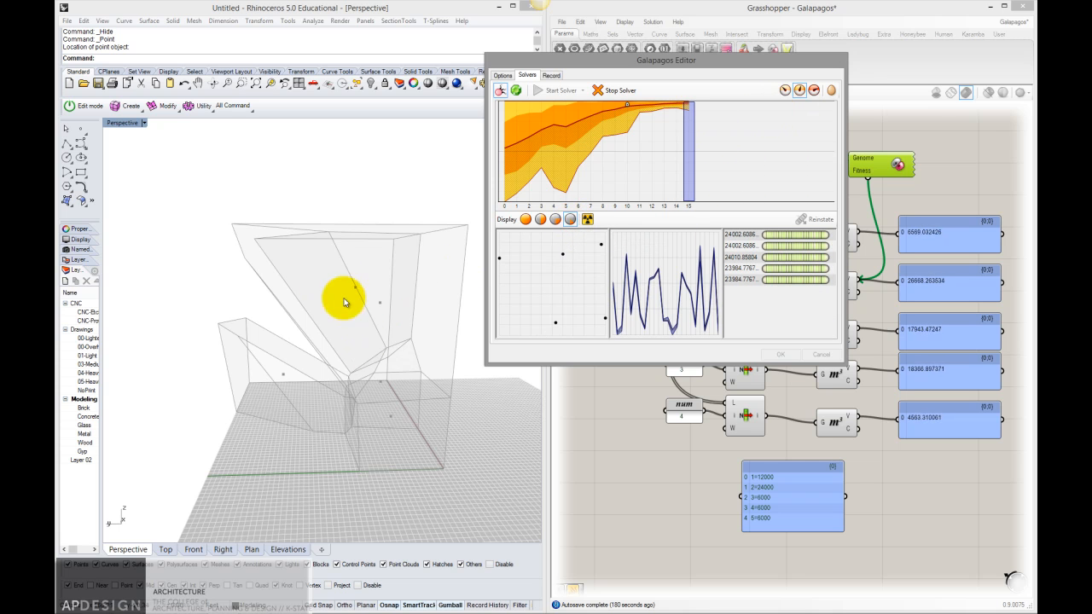
{"action": "mouse_move", "coordinate": [812, 90]}
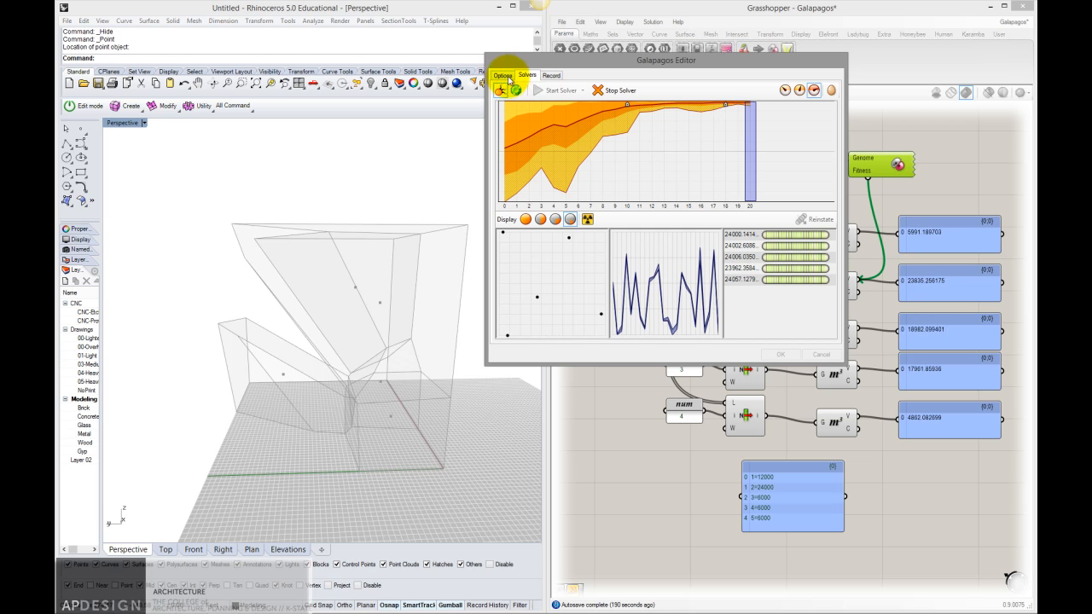
{"action": "left_click", "coordinate": [502, 75]}
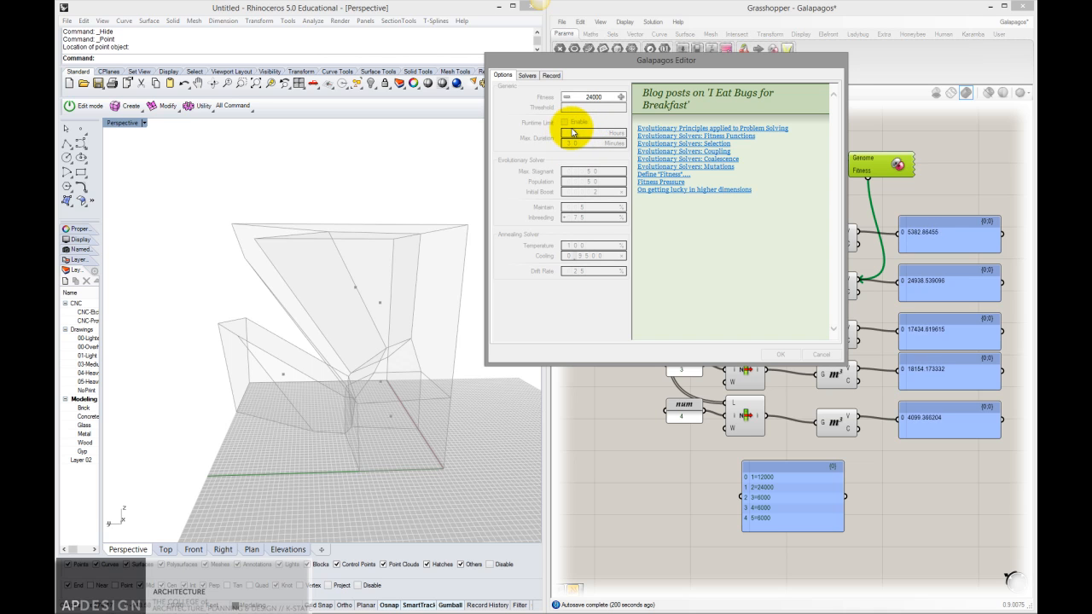
{"action": "left_click", "coordinate": [525, 75]}
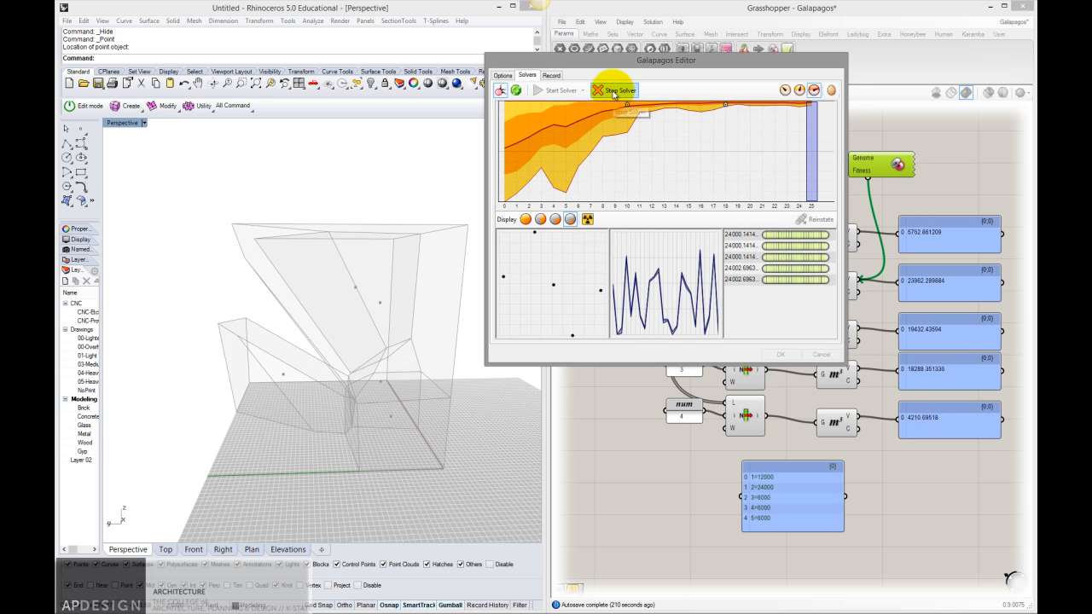
Step: Stop the solver after about twenty-nine generations and check the evolved volume panels
{"action": "left_click", "coordinate": [614, 90]}
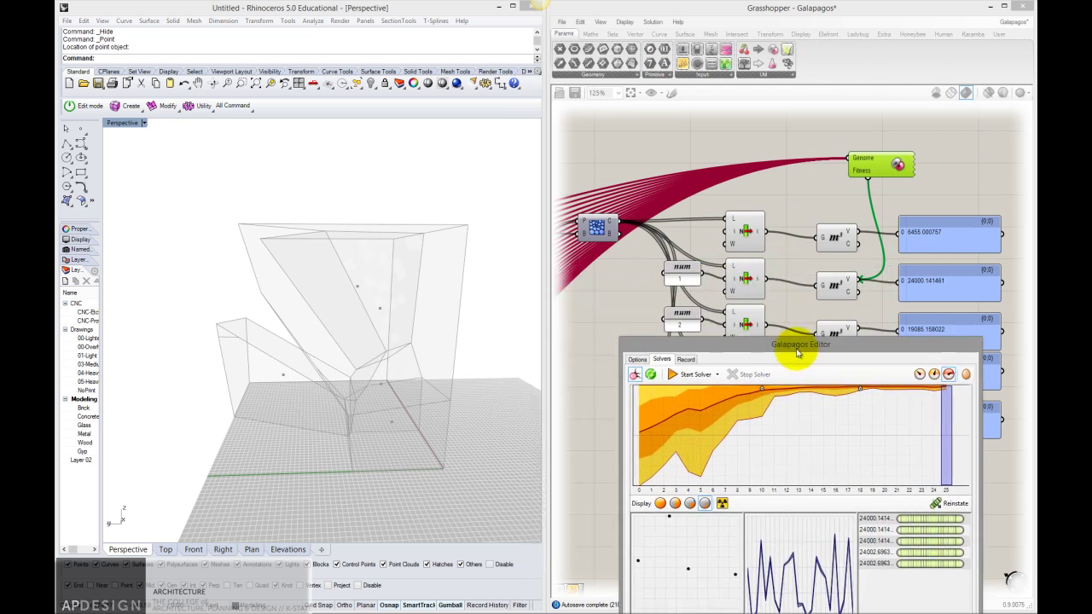
{"action": "left_click_drag", "start_coordinate": [800, 345], "coordinate": [835, 324]}
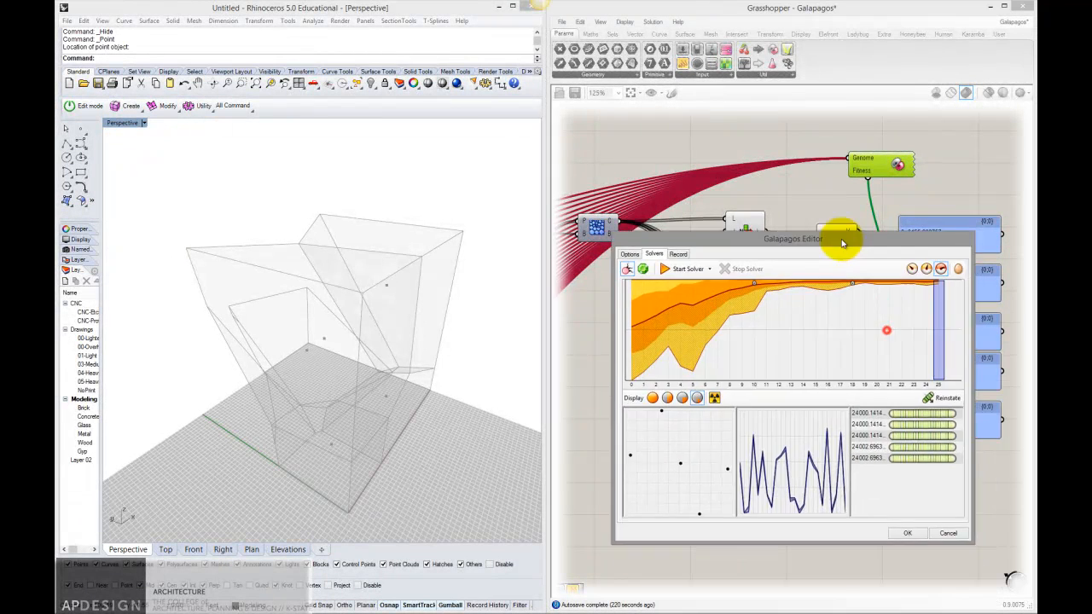
{"action": "left_click_drag", "start_coordinate": [792, 238], "coordinate": [606, 62]}
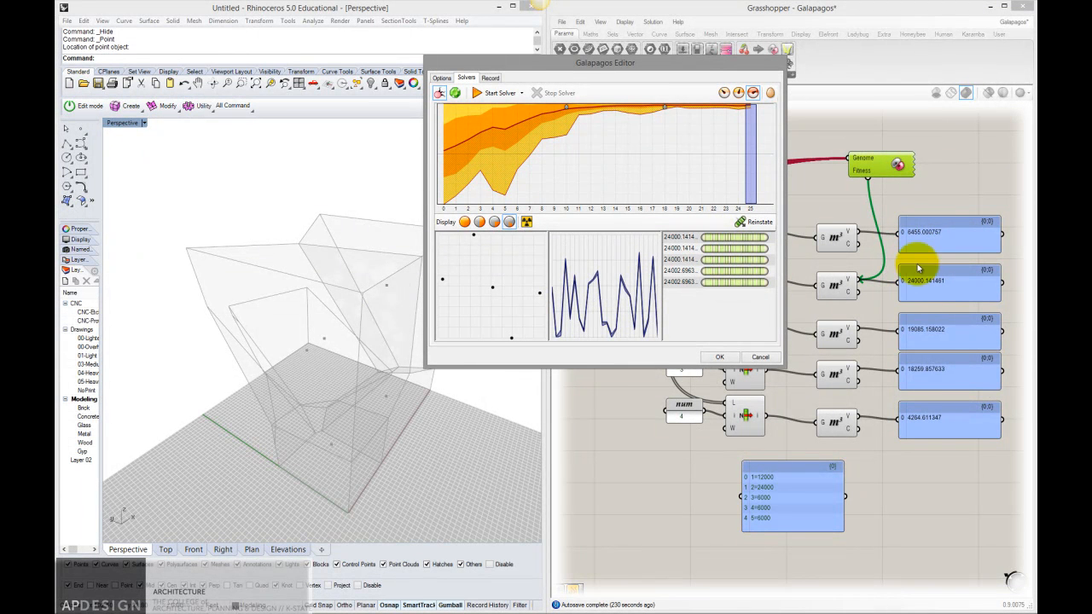
{"action": "mouse_move", "coordinate": [955, 329]}
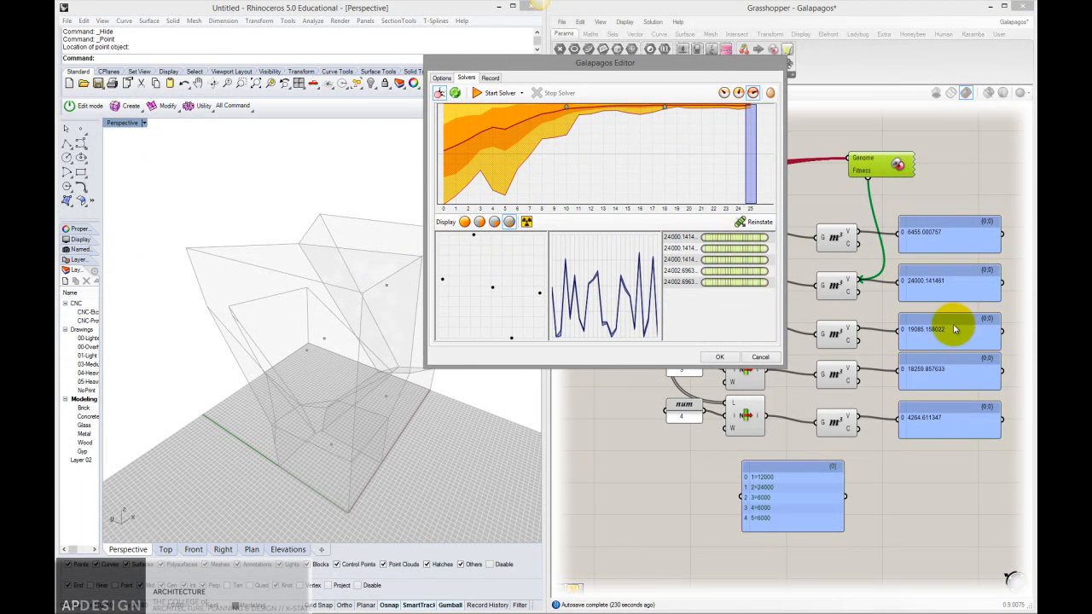
{"action": "mouse_move", "coordinate": [771, 486]}
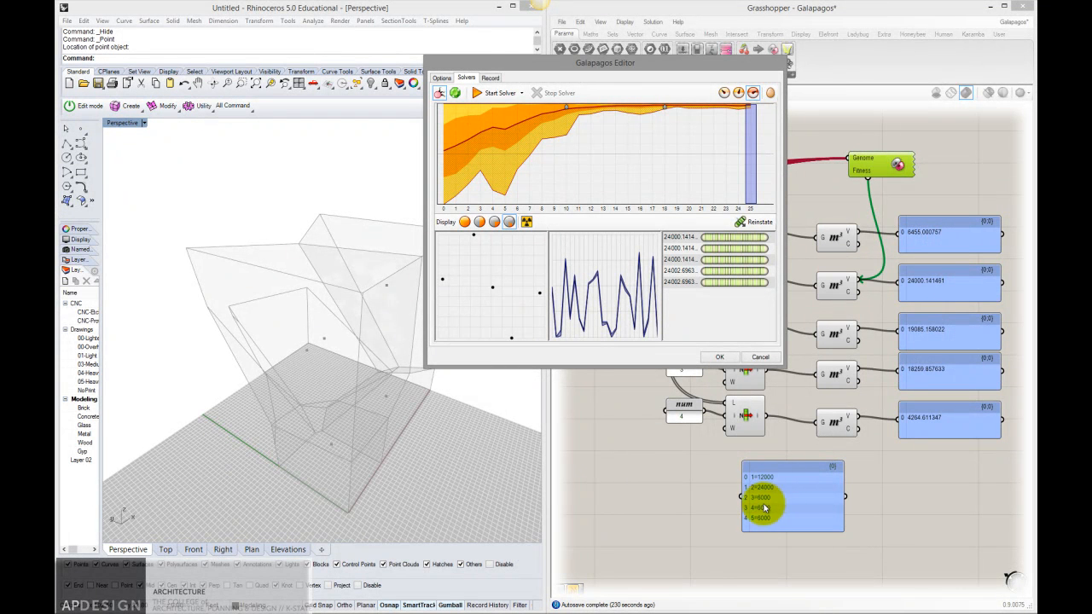
{"action": "mouse_move", "coordinate": [866, 289]}
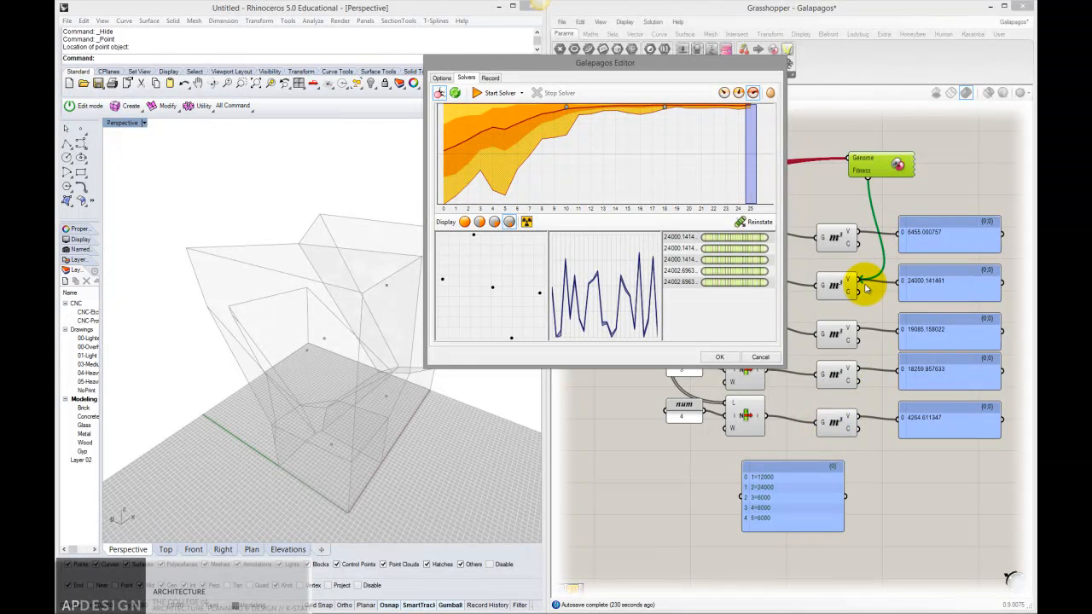
Step: Reinstate several top genomes, including the lowest-ranked listed, to compare their cell arrangements
{"action": "left_click", "coordinate": [725, 270]}
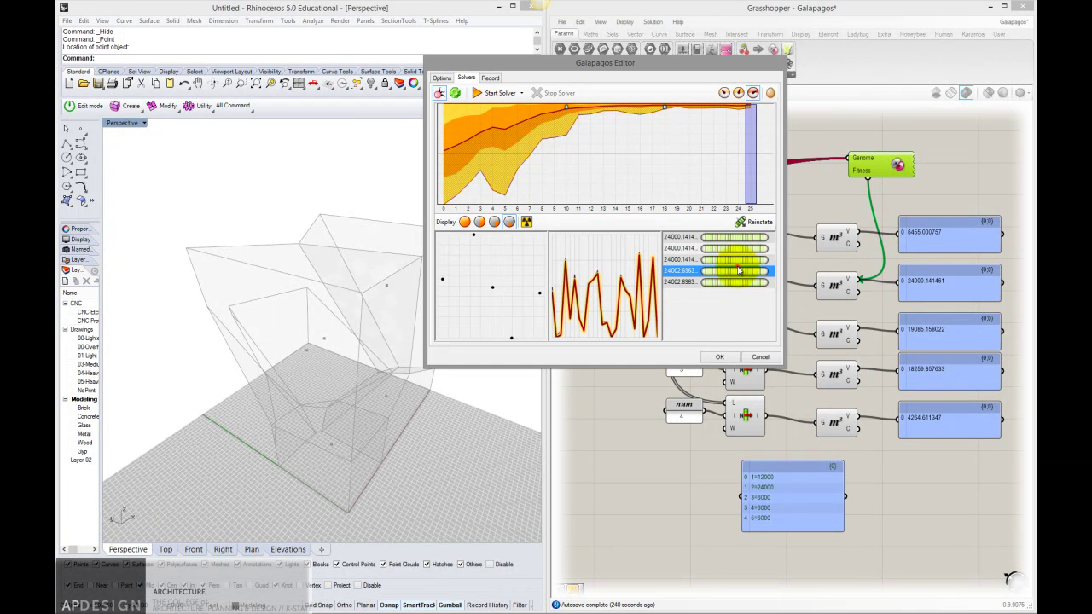
{"action": "mouse_move", "coordinate": [754, 229]}
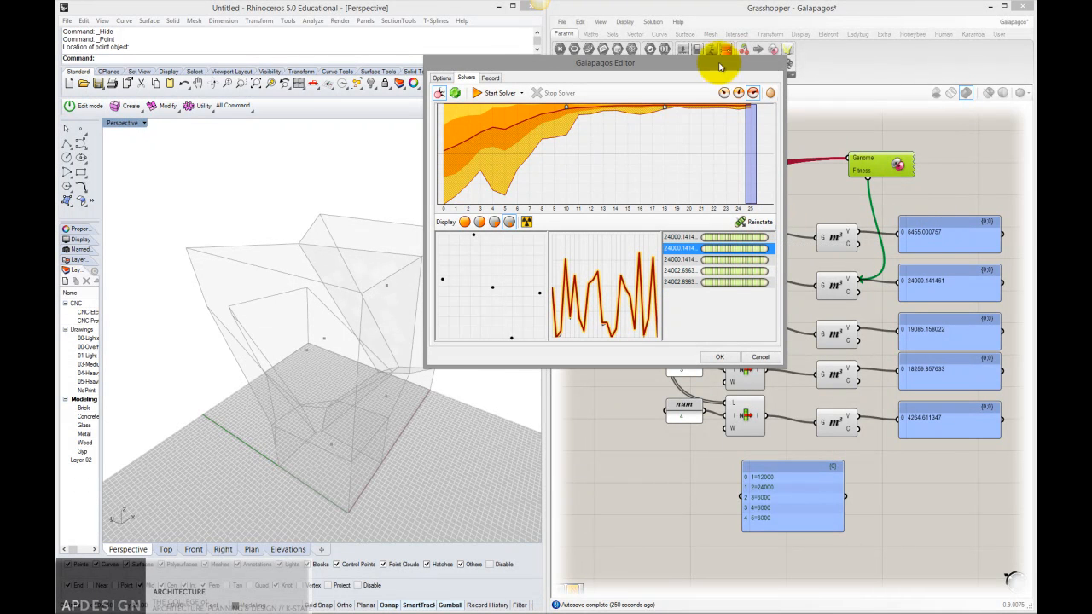
{"action": "left_click_drag", "start_coordinate": [605, 62], "coordinate": [401, 239]}
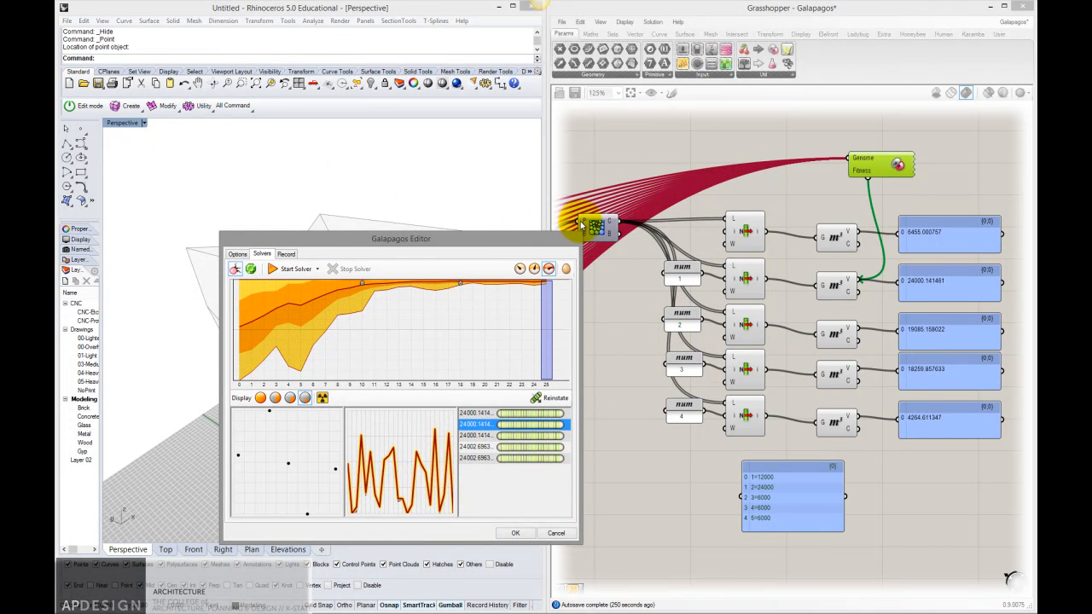
{"action": "left_click_drag", "start_coordinate": [401, 239], "coordinate": [725, 213]}
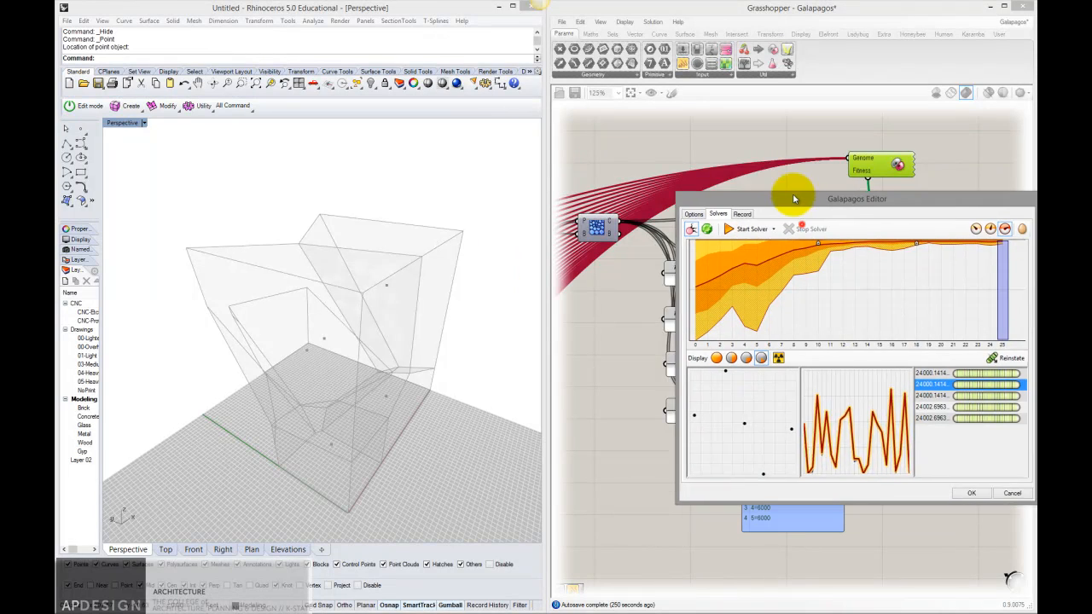
{"action": "left_click_drag", "start_coordinate": [856, 197], "coordinate": [844, 96]}
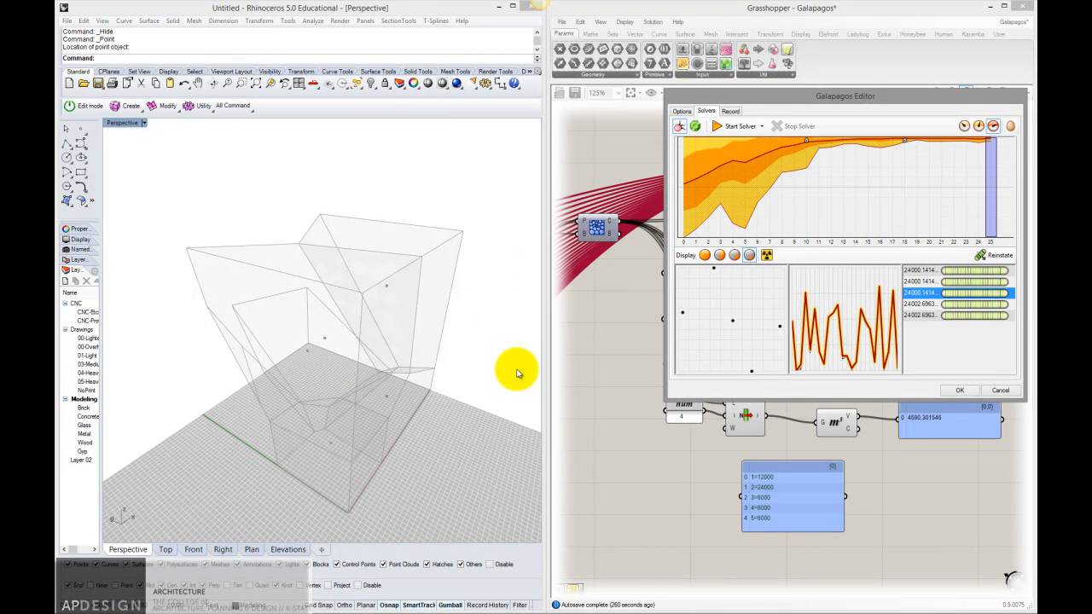
{"action": "left_click", "coordinate": [996, 256]}
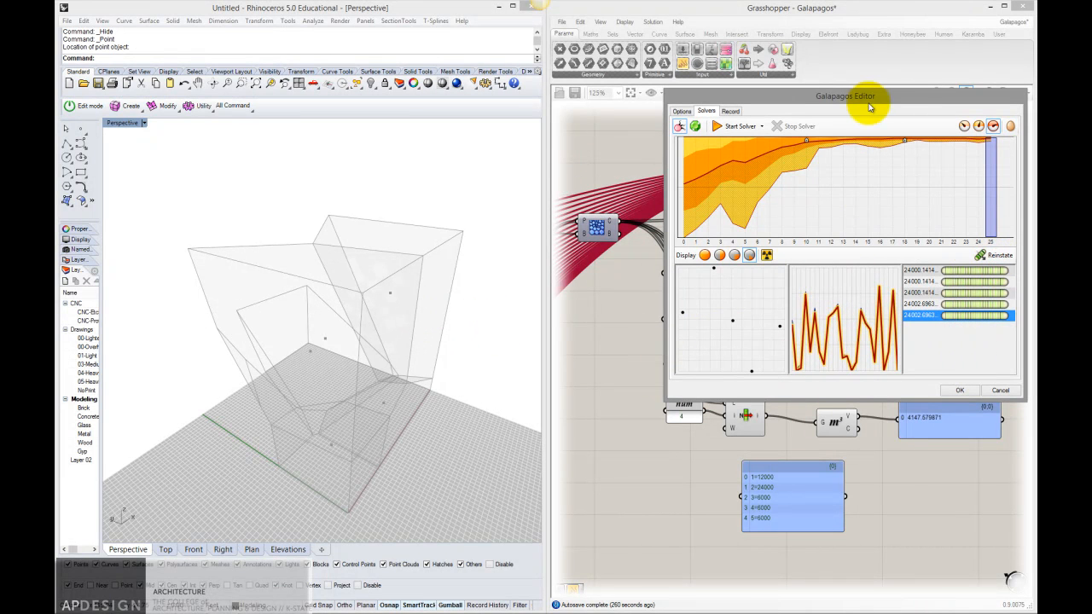
{"action": "left_click_drag", "start_coordinate": [844, 96], "coordinate": [697, 99]}
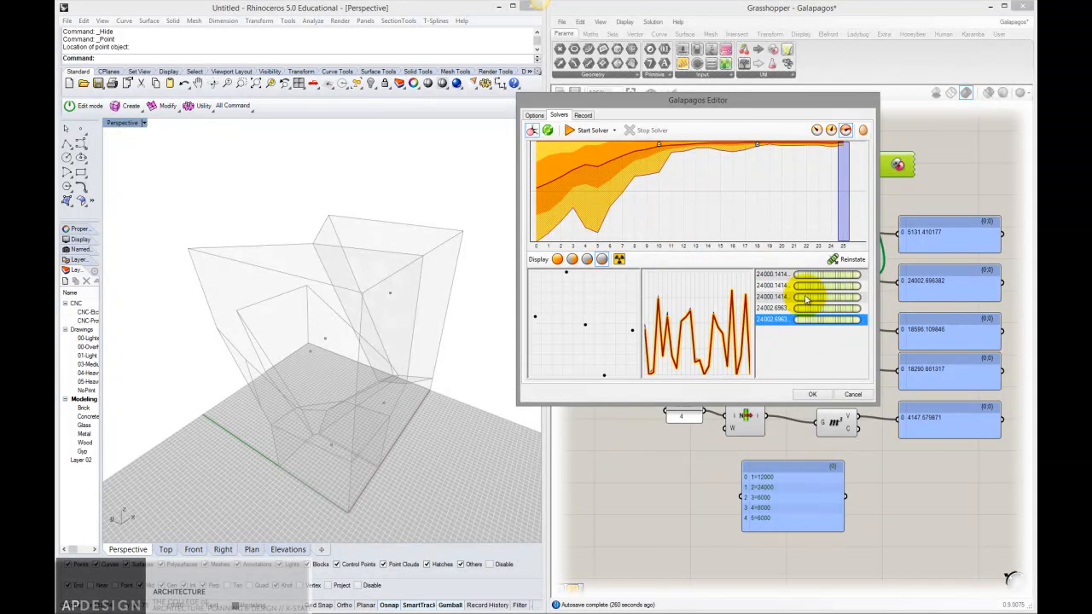